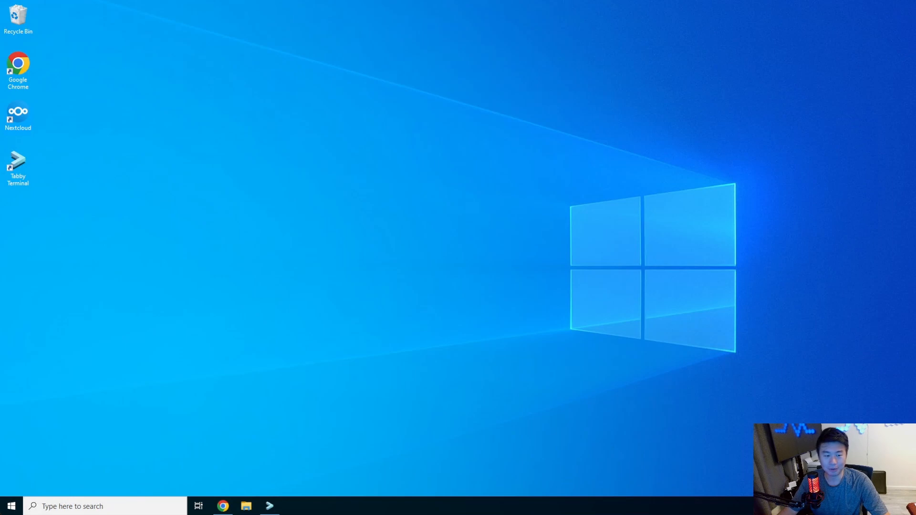
Open the dns project in the GitLab Web IDE from the GitLab tab.
click(222, 506)
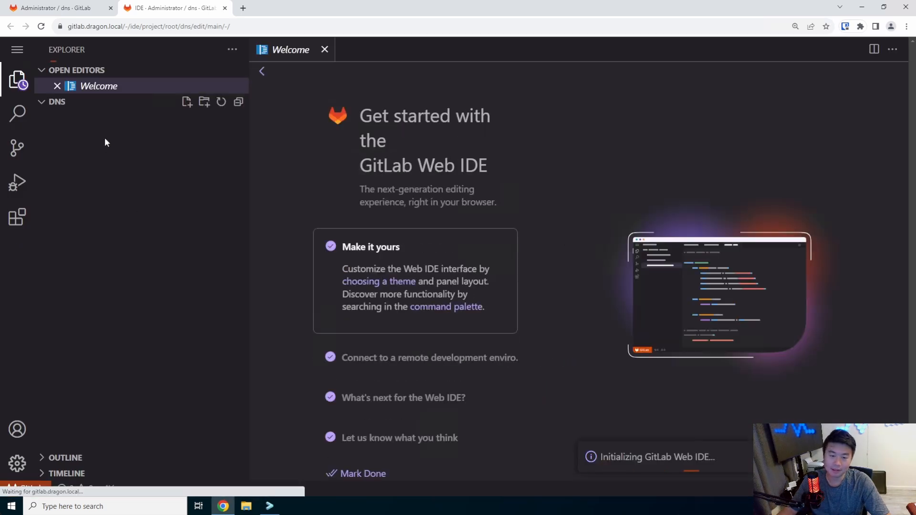
Add 'api IN A 172.16.1.85' at line 90 of dragon.local.zone and commit it to main.
click(96, 134)
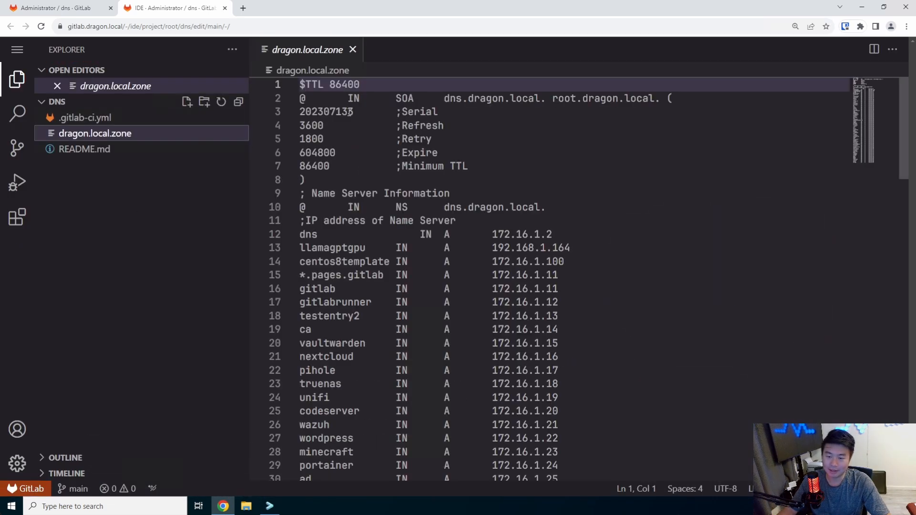
scroll(down, 3)
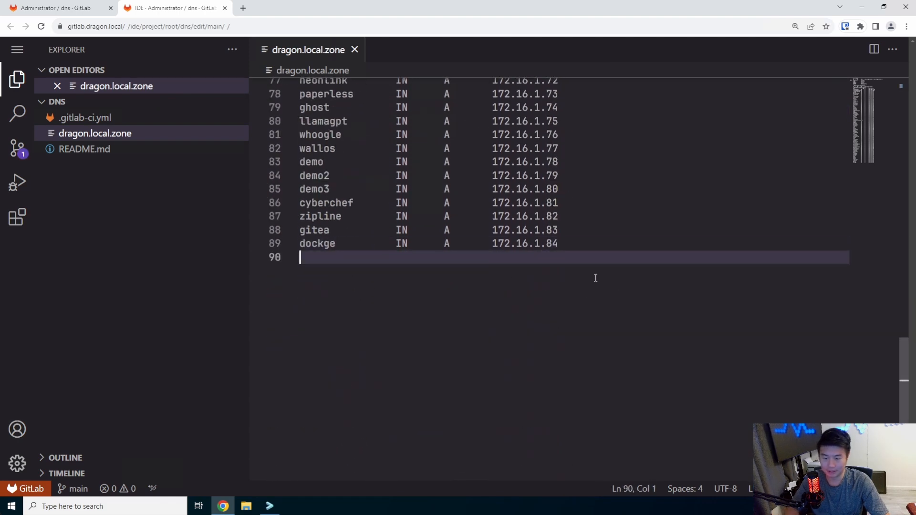
text(api)
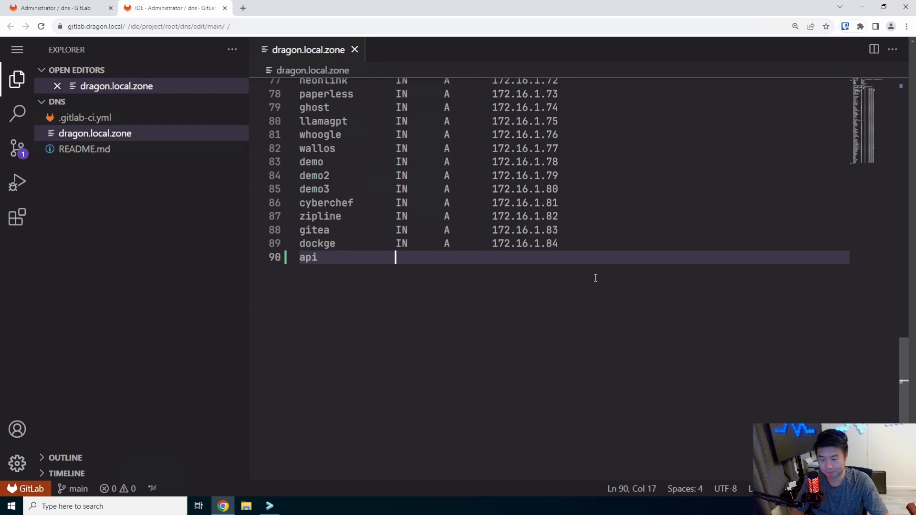
text(IN)
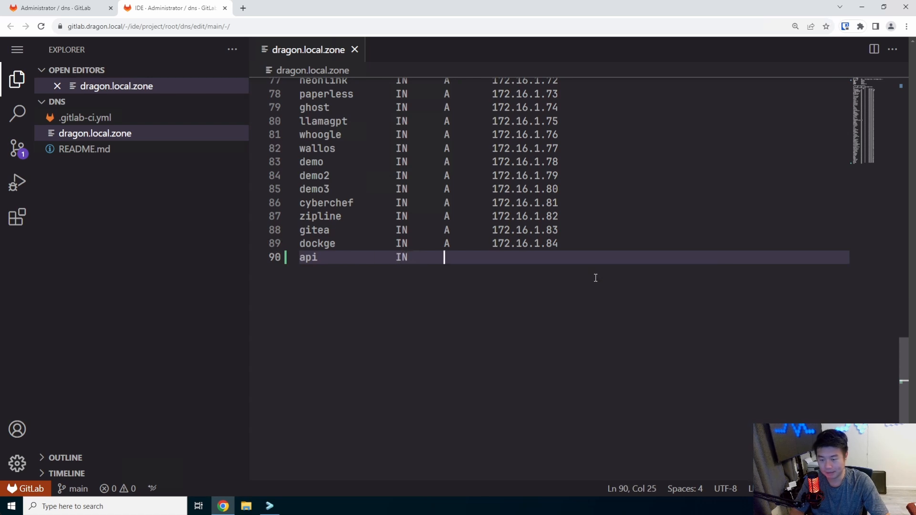
text(A)
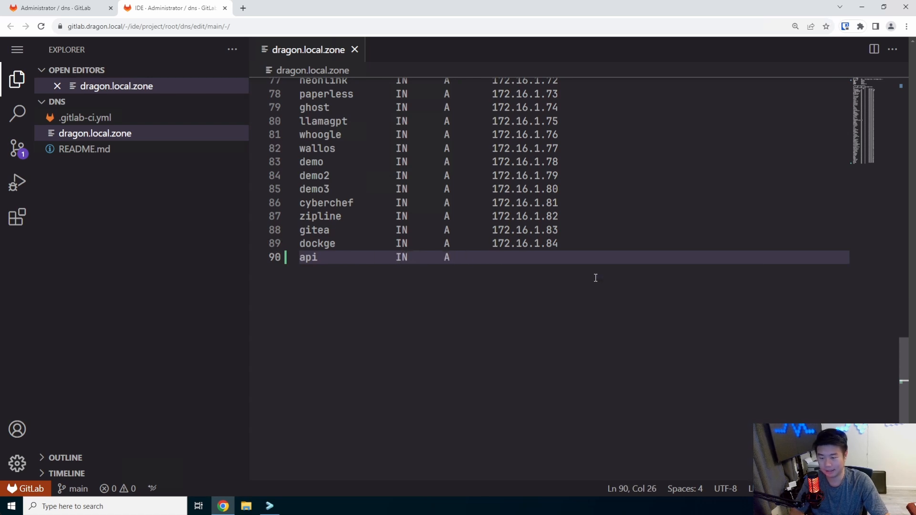
text(172.16.18)
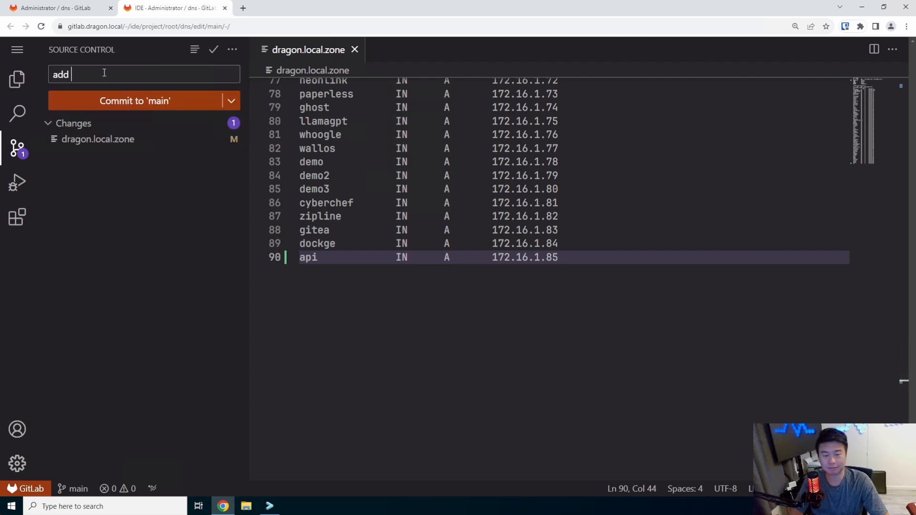
click(134, 100)
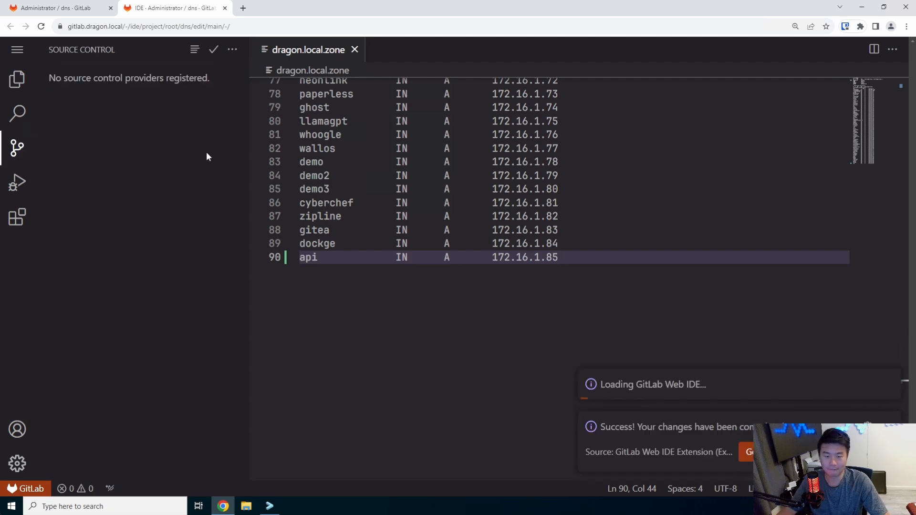
click(16, 79)
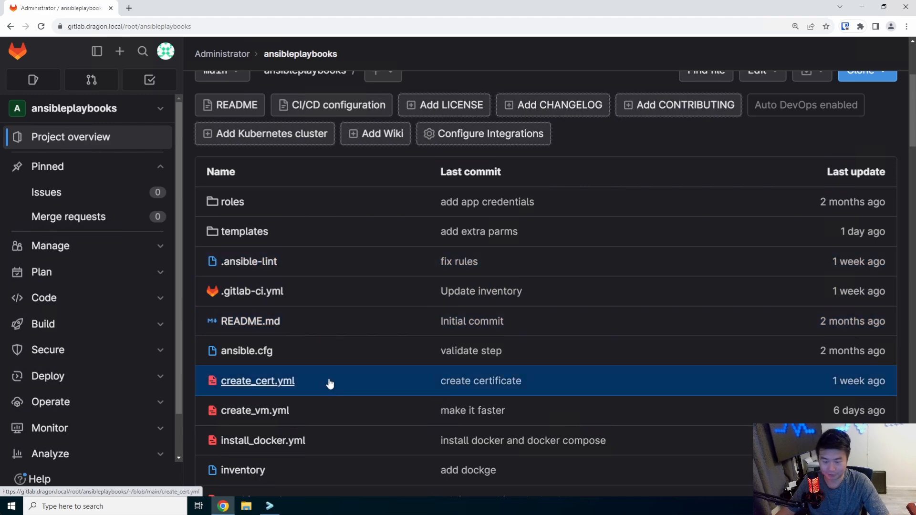
Add host 'api' on line 13 of the inventory file and commit 'add api' to main.
click(242, 469)
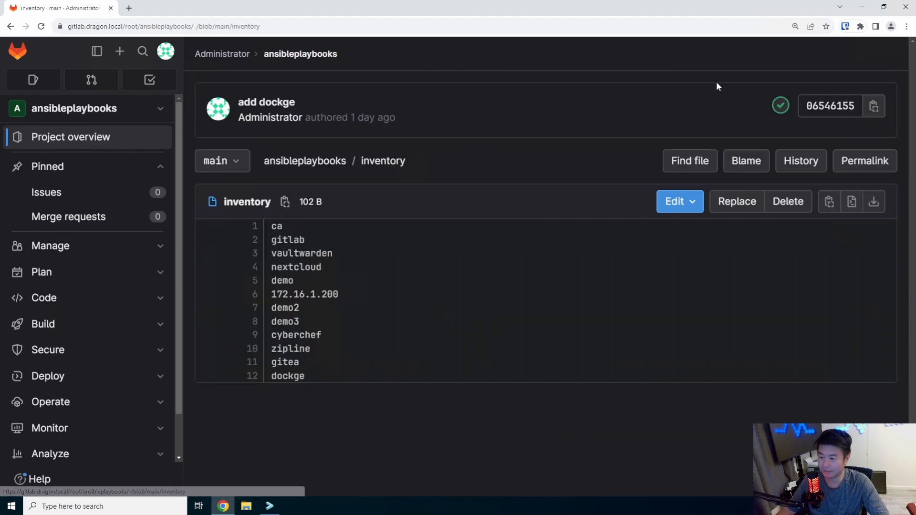
click(674, 201)
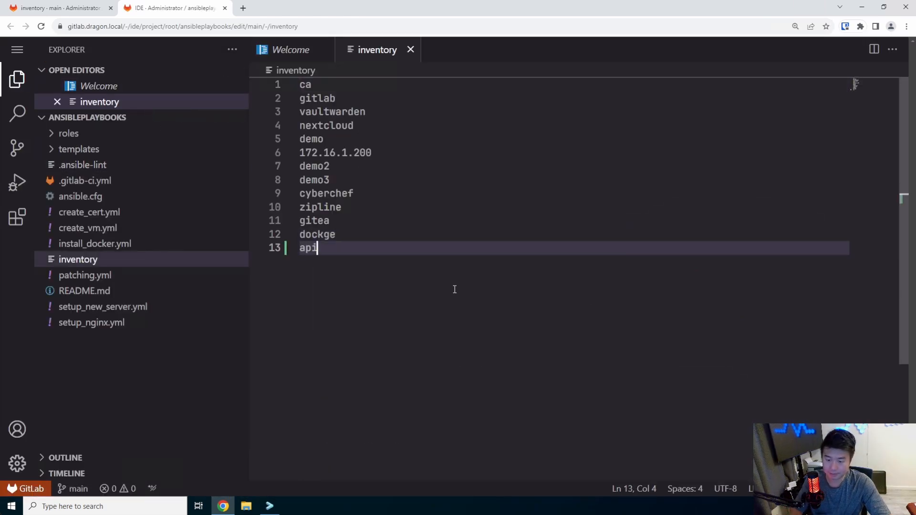
click(16, 148)
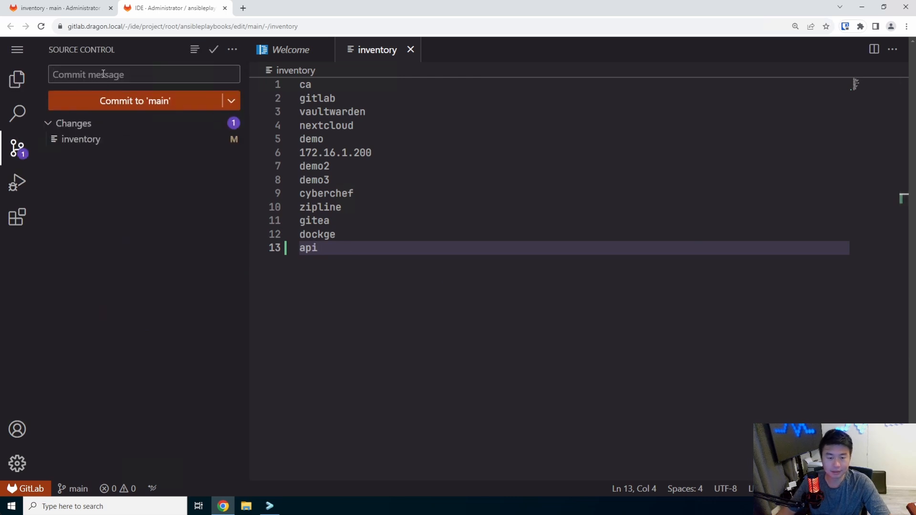
text(add api)
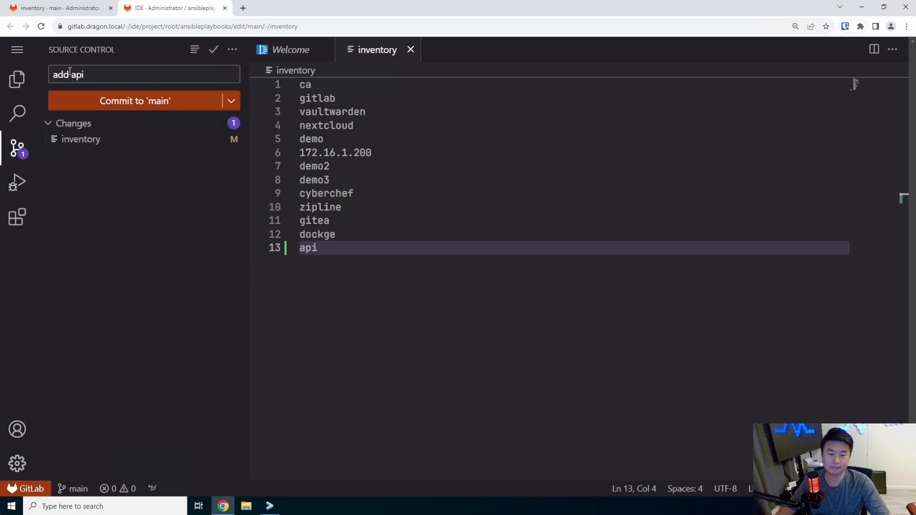
click(135, 100)
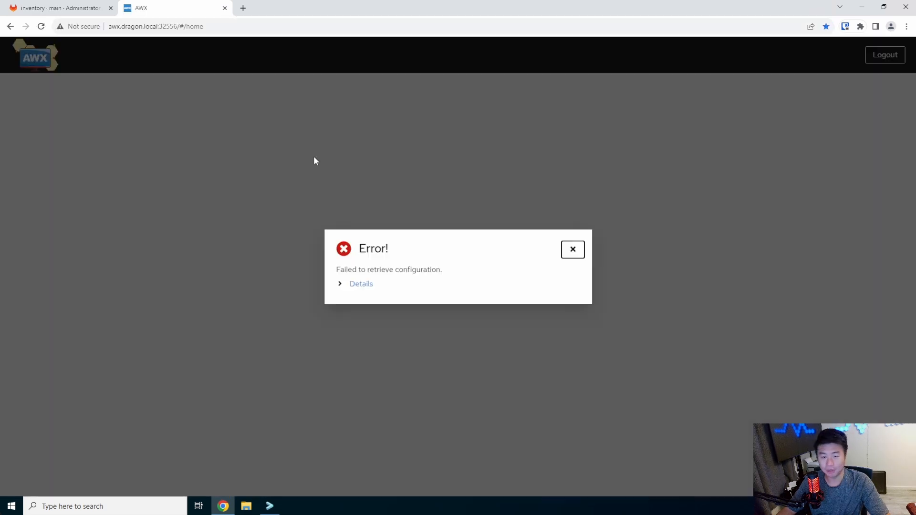
Dismiss the error, log in as admin and show the Resources > Templates list.
click(572, 249)
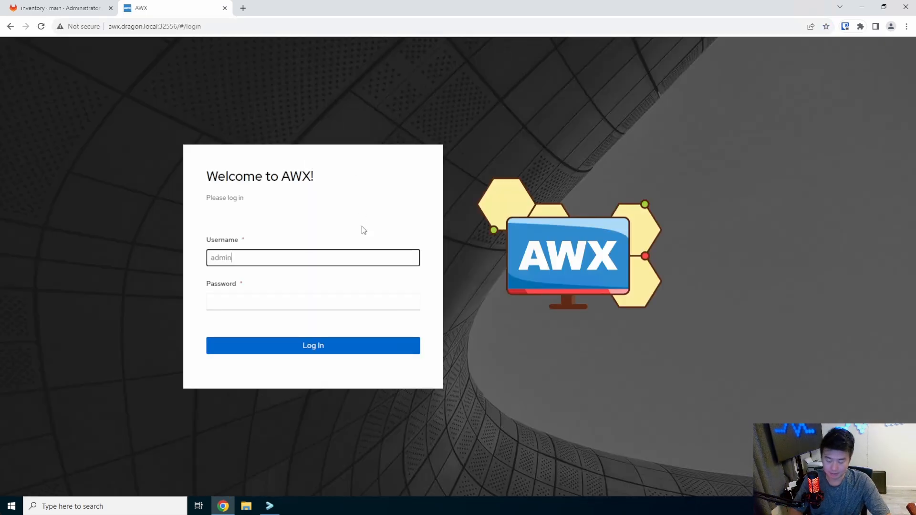
text(password)
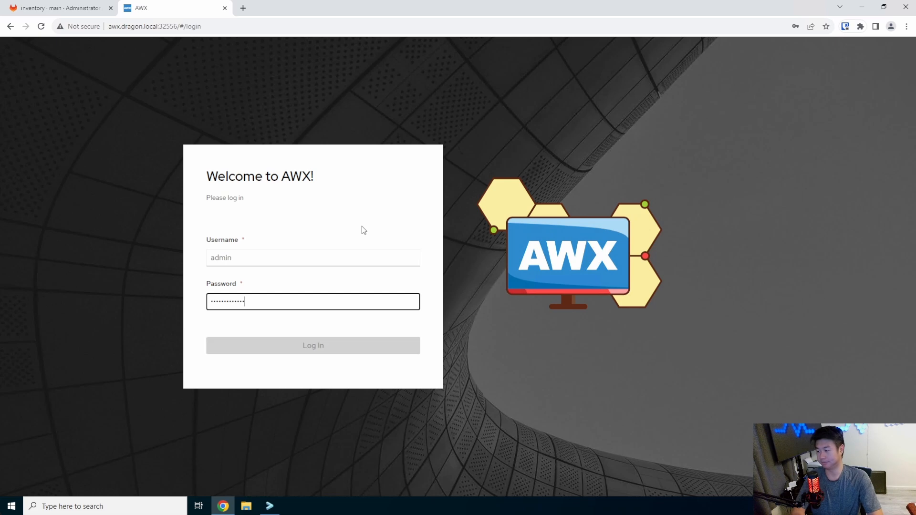
click(313, 346)
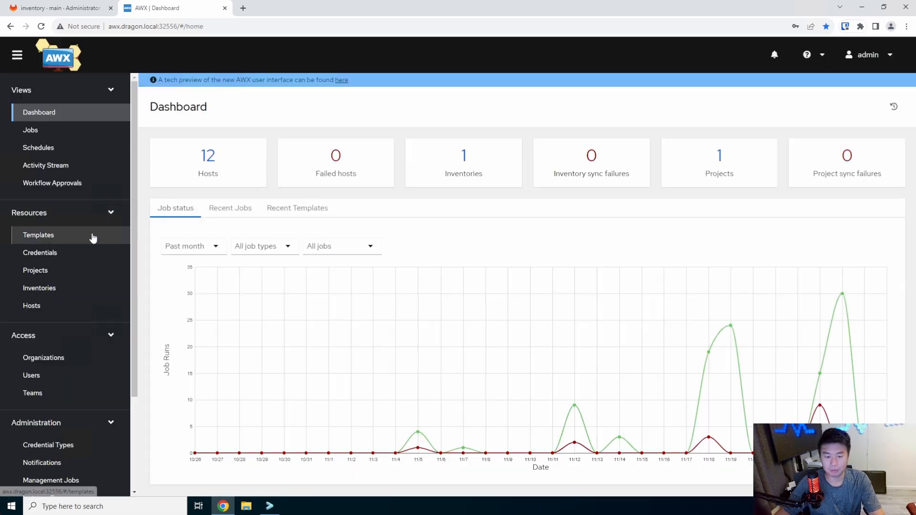
click(38, 235)
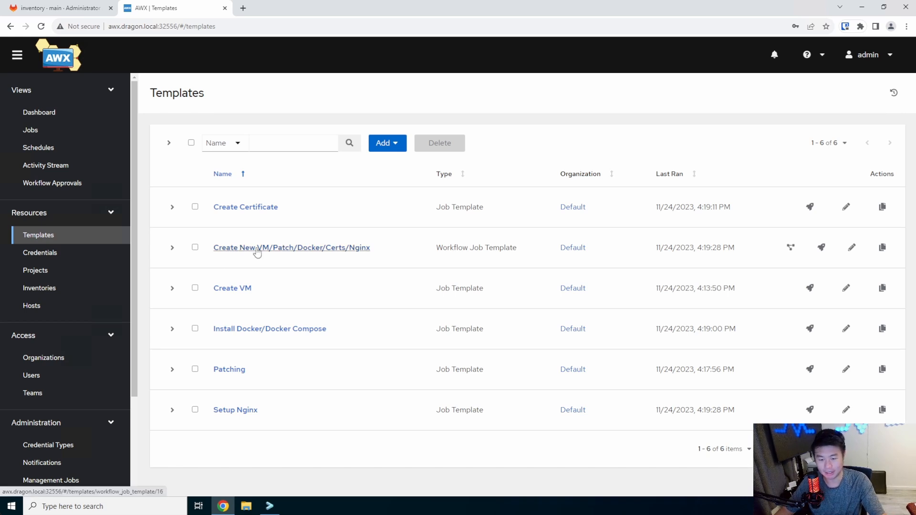
mouse_move(336, 256)
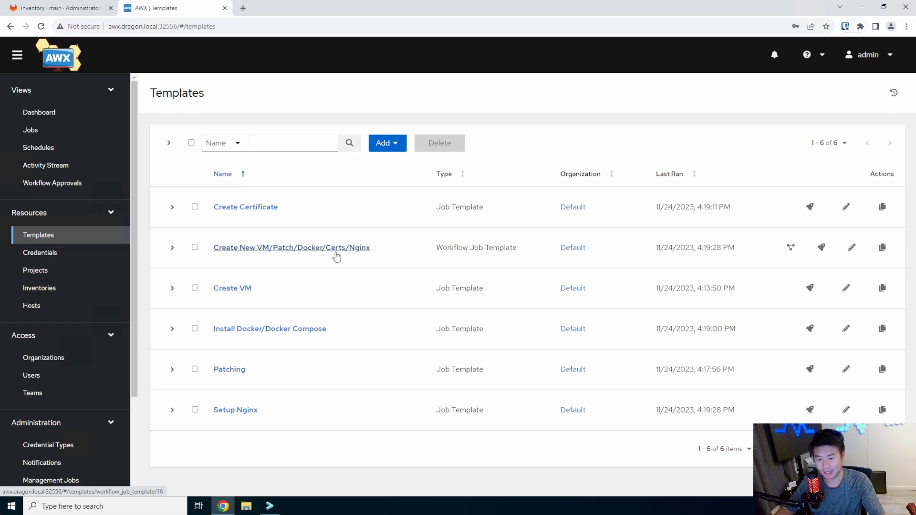
mouse_move(346, 264)
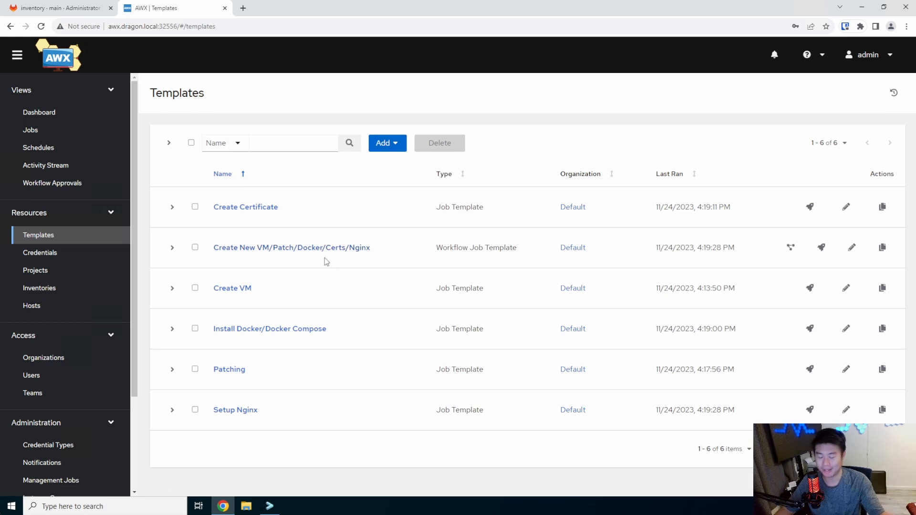
mouse_move(318, 261)
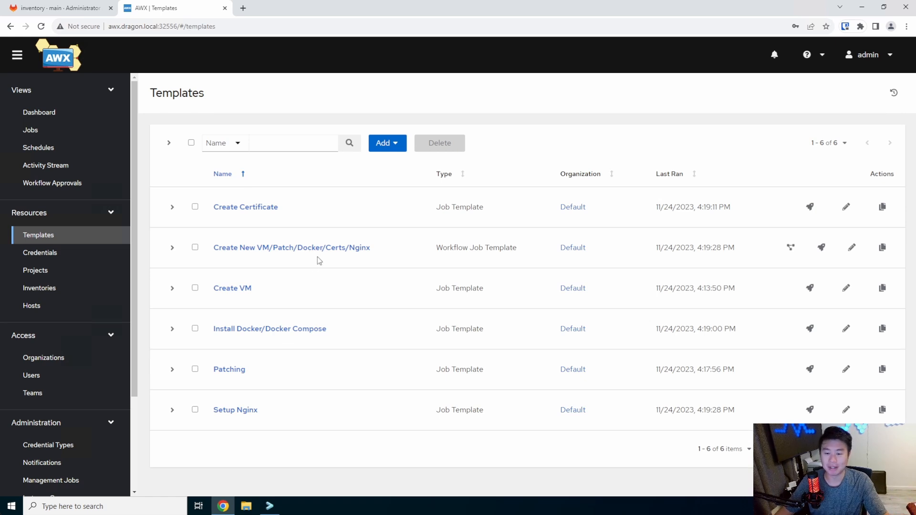
mouse_move(292, 247)
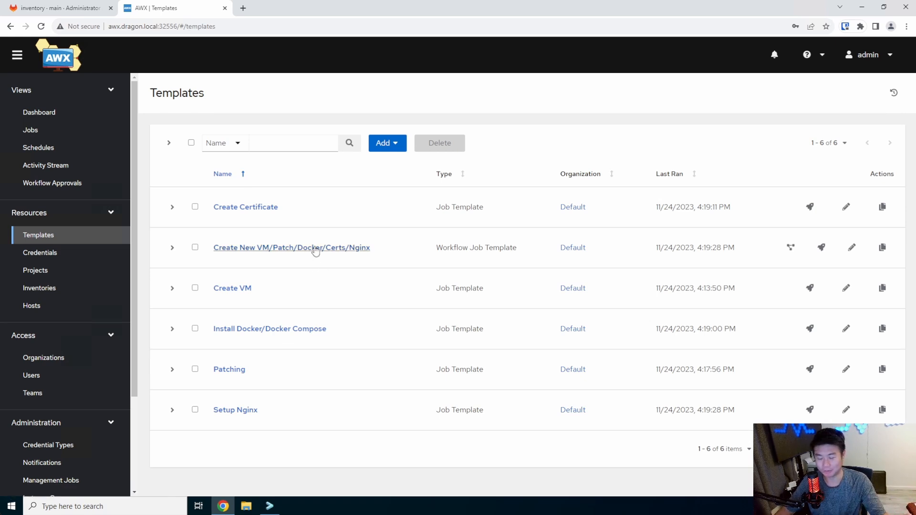
mouse_move(811, 254)
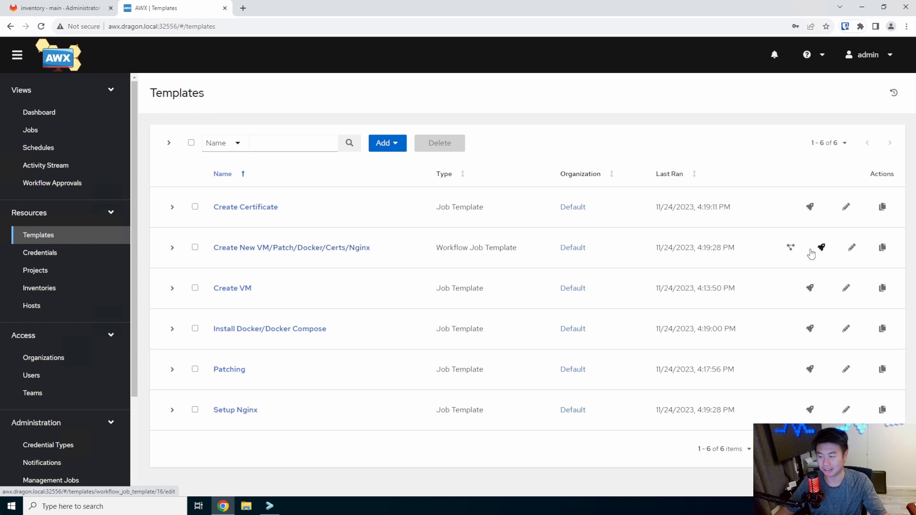
click(821, 247)
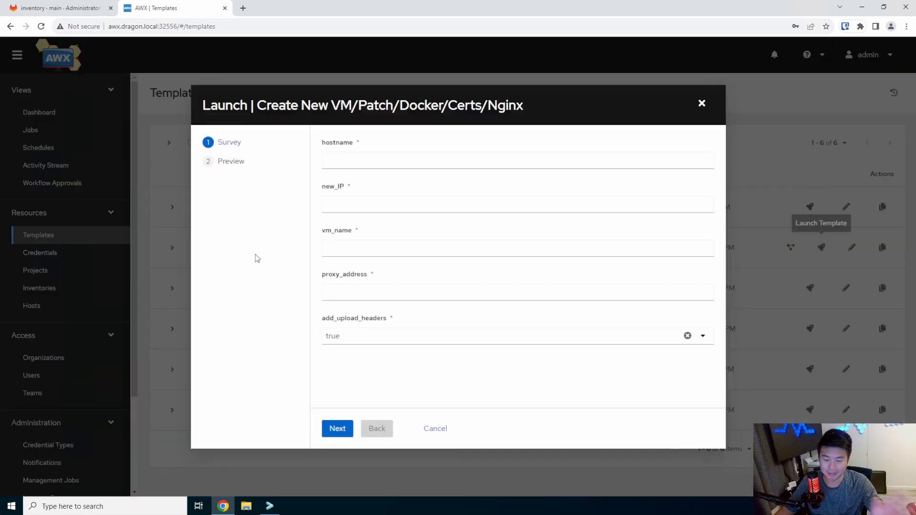
click(517, 160)
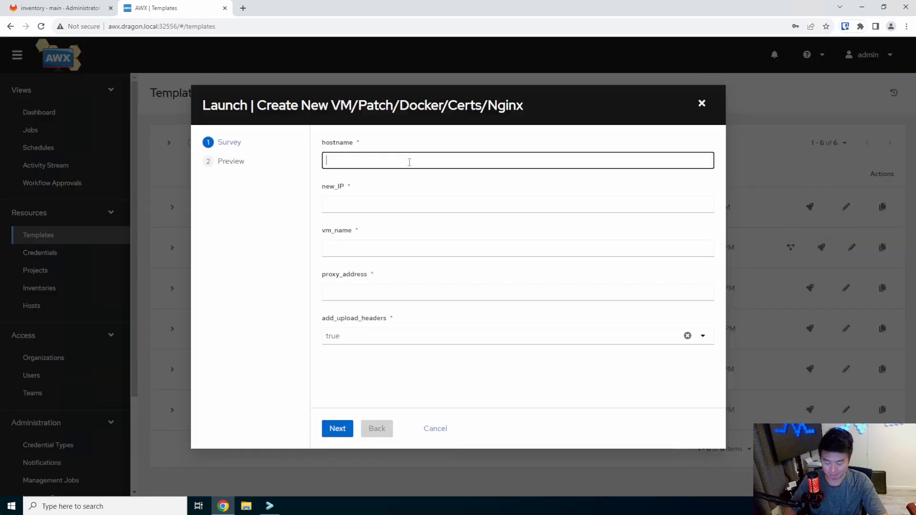
text(api)
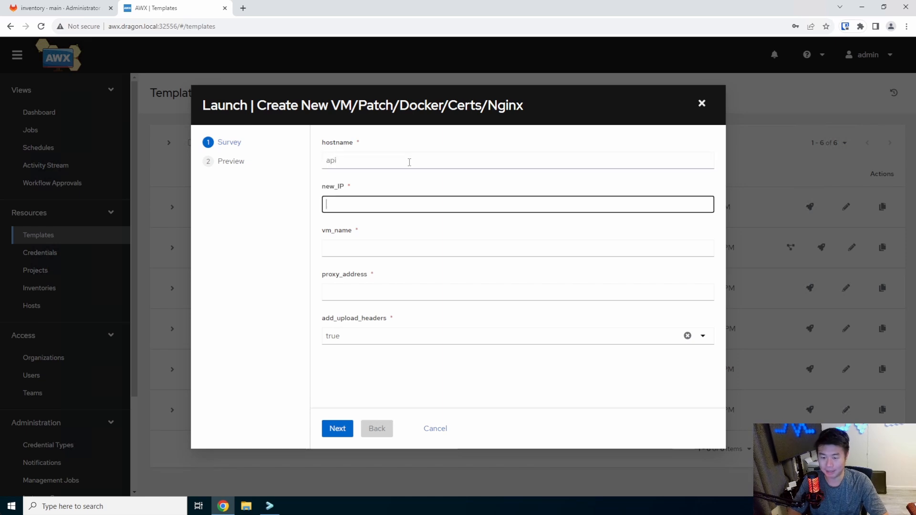
text(172.16.1.85)
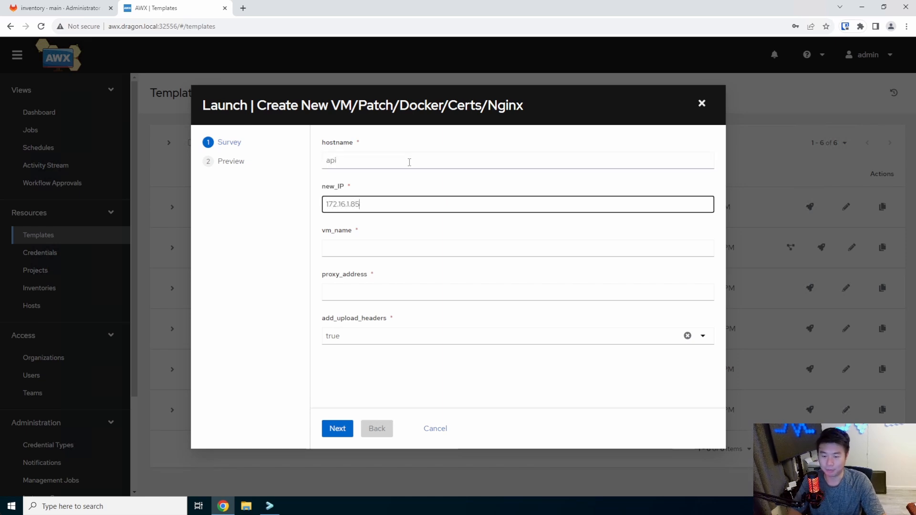
click(516, 248)
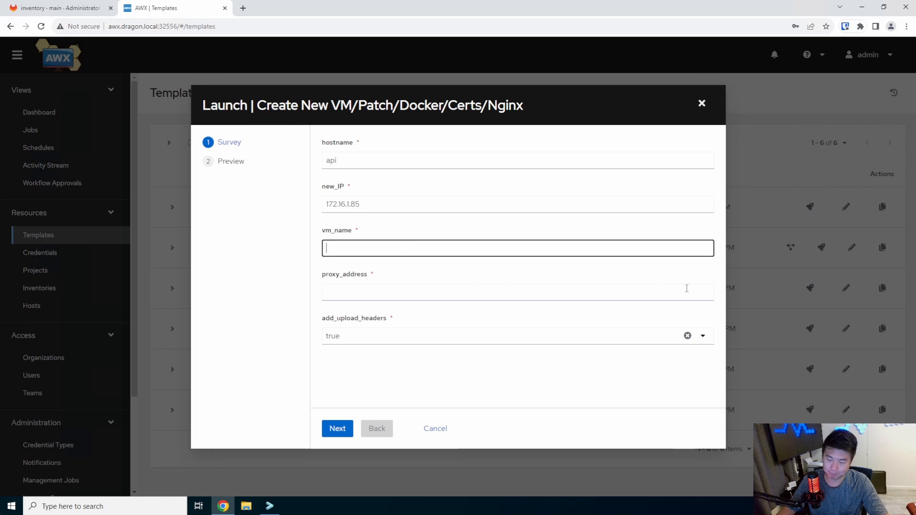
text(Dragon)
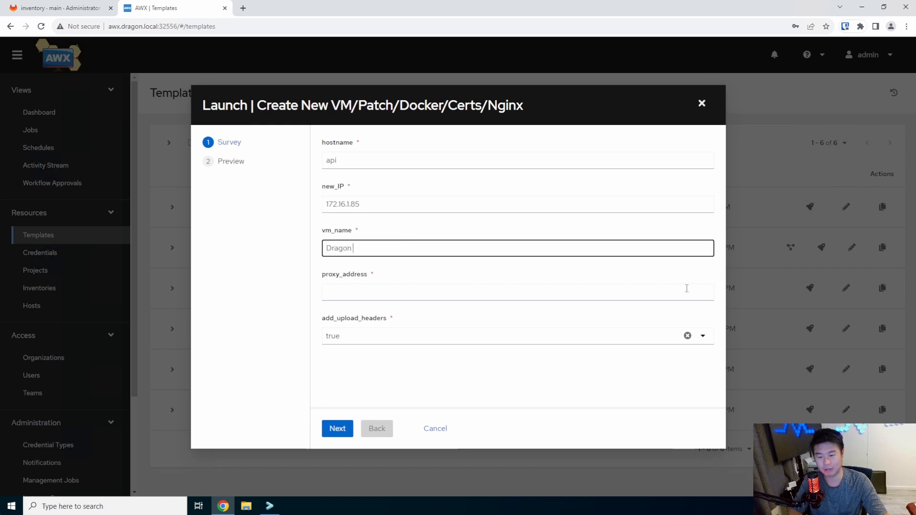
text(http)
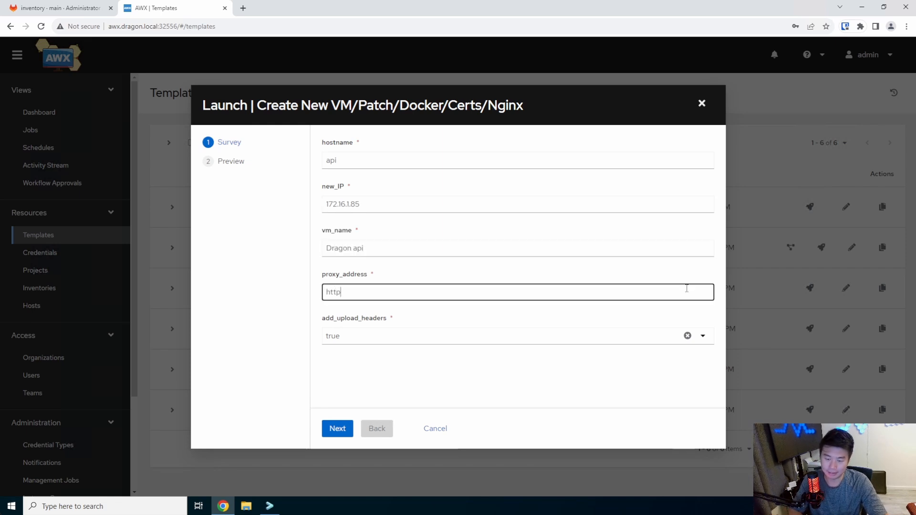
text(://localhost)
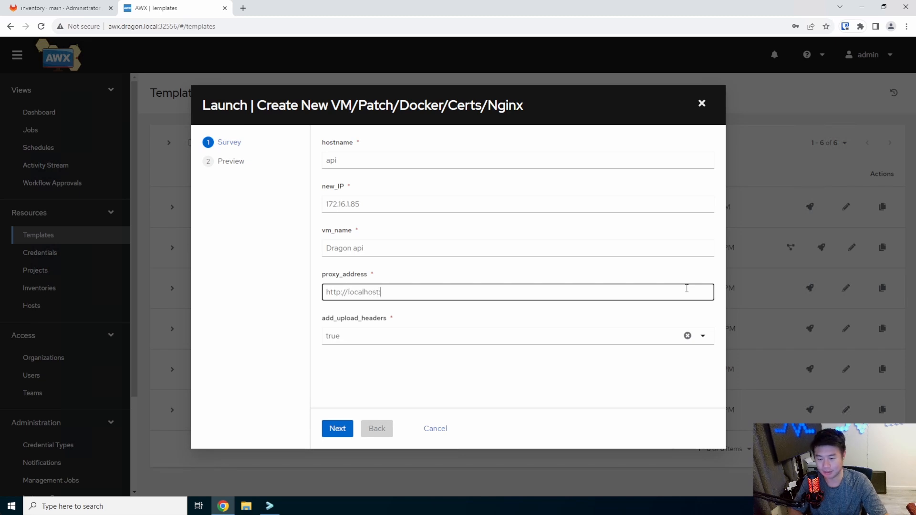
text(:8080)
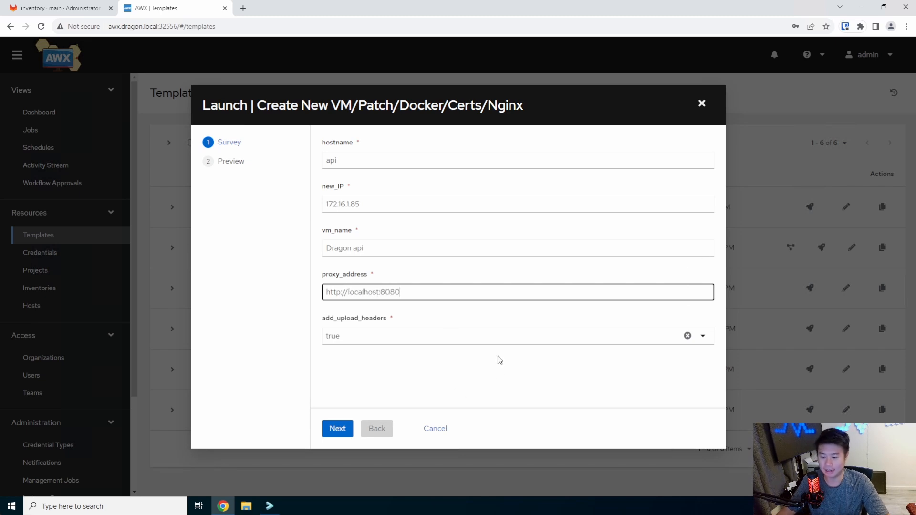
click(337, 429)
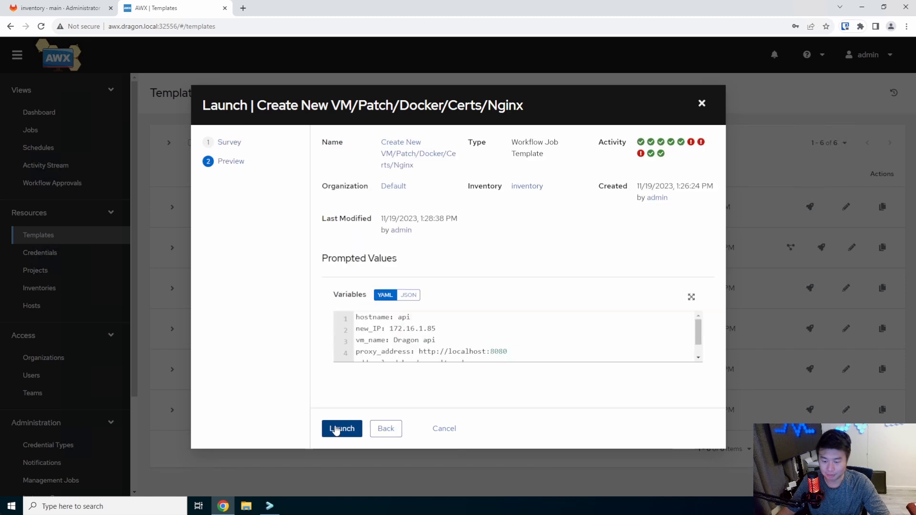
click(342, 429)
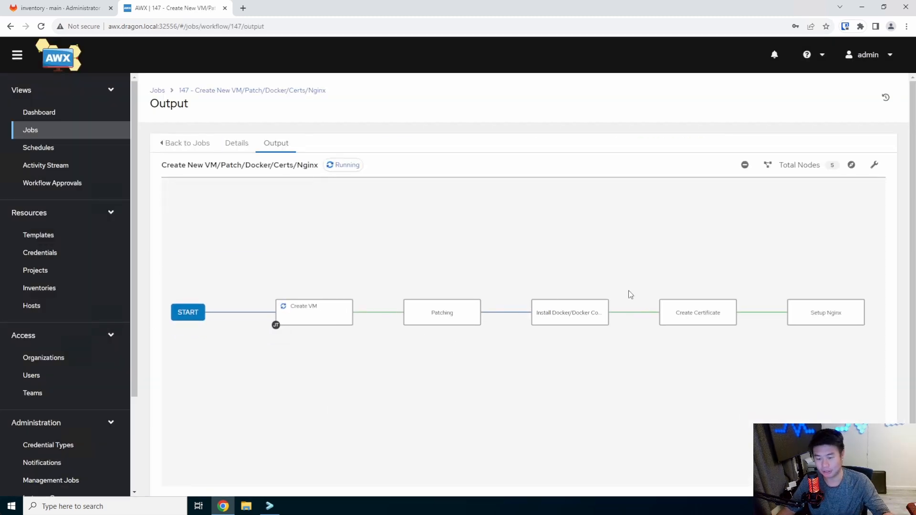
mouse_move(504, 359)
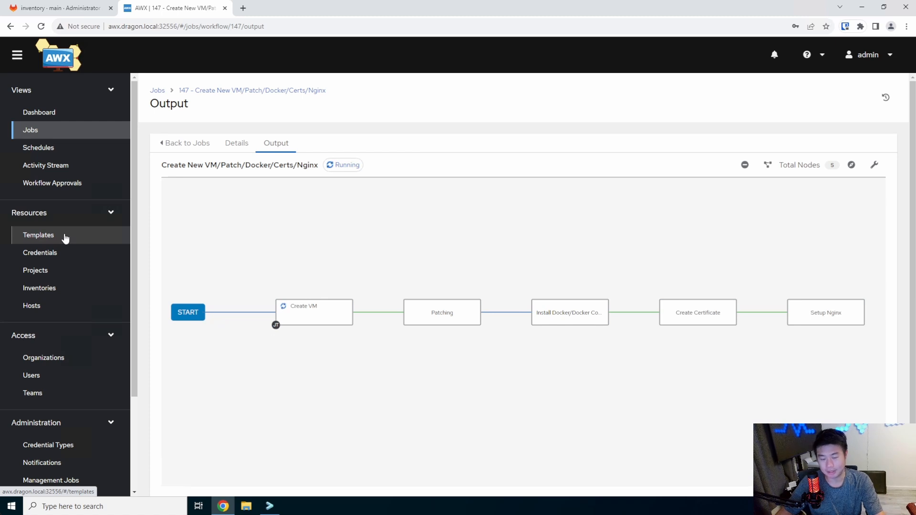
Check the Jobs list, then show the Patching job template's details from Templates.
click(39, 235)
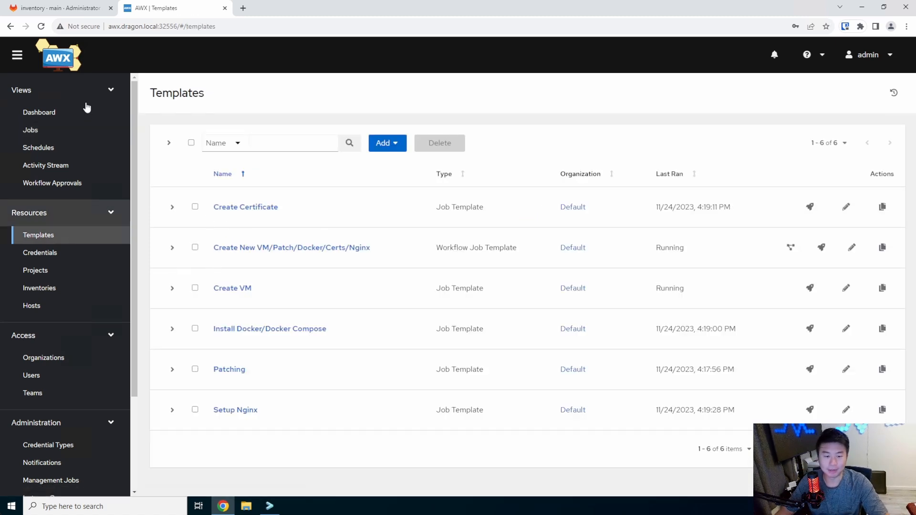
click(30, 129)
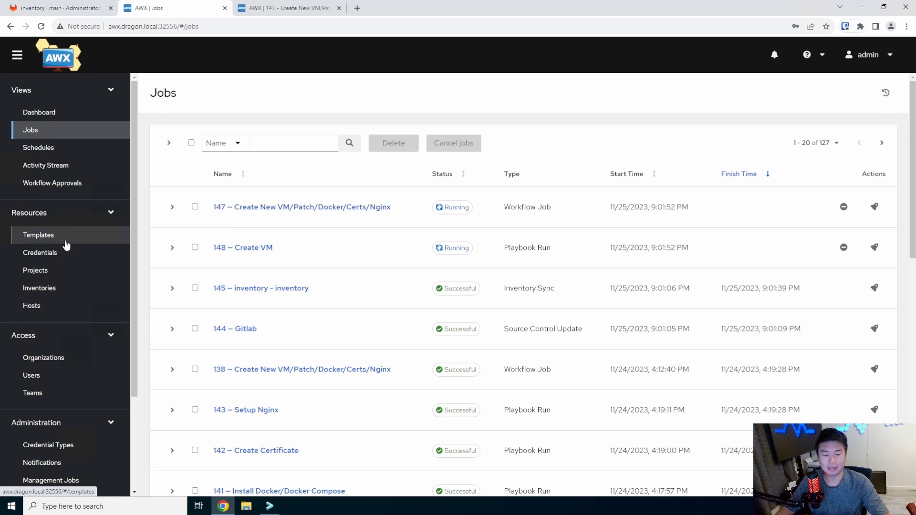
click(38, 234)
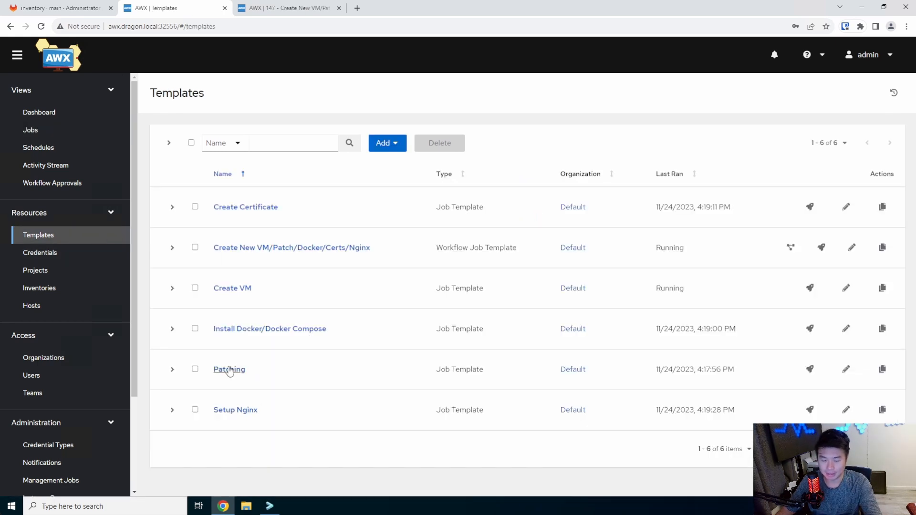
click(229, 369)
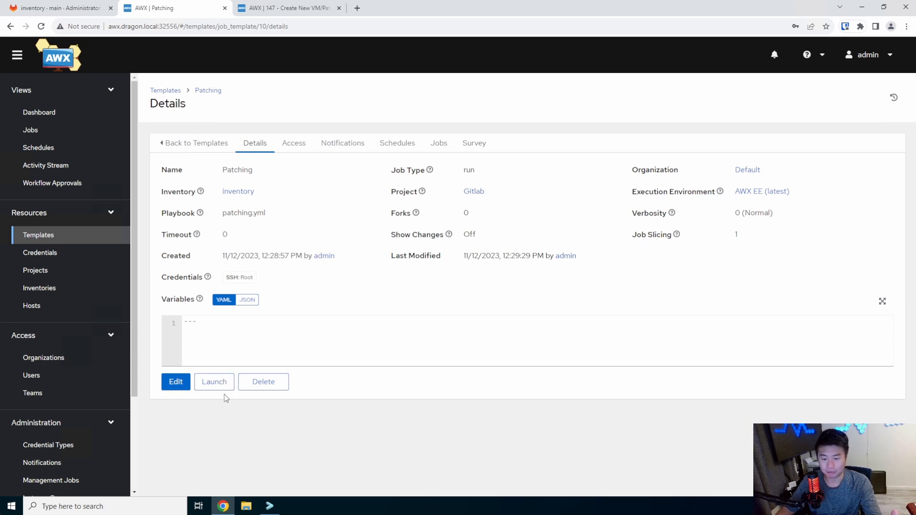
click(214, 382)
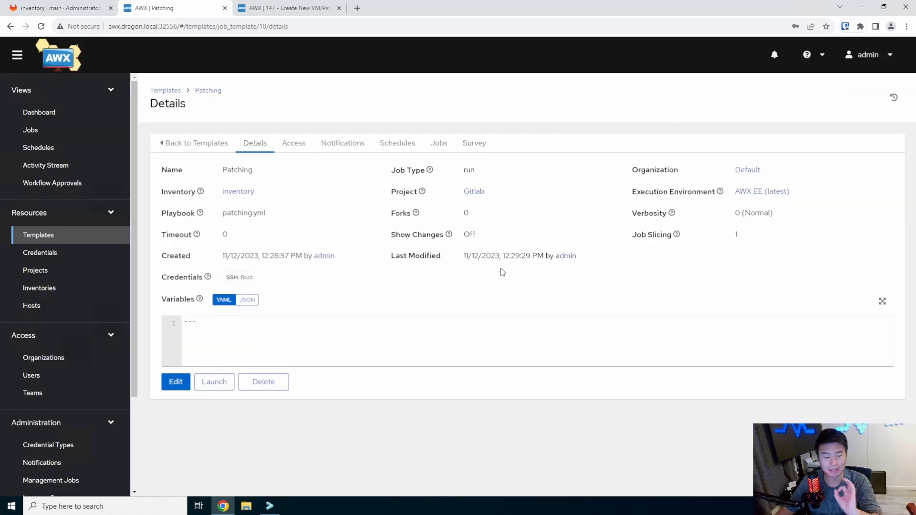
mouse_move(413, 315)
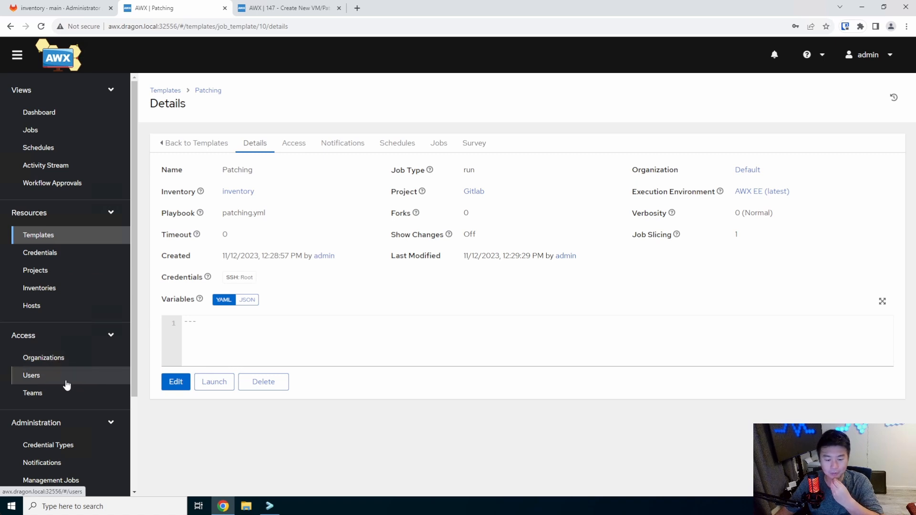
Add user svc-api-patch with matching first name, set and confirm its password, and save.
click(31, 375)
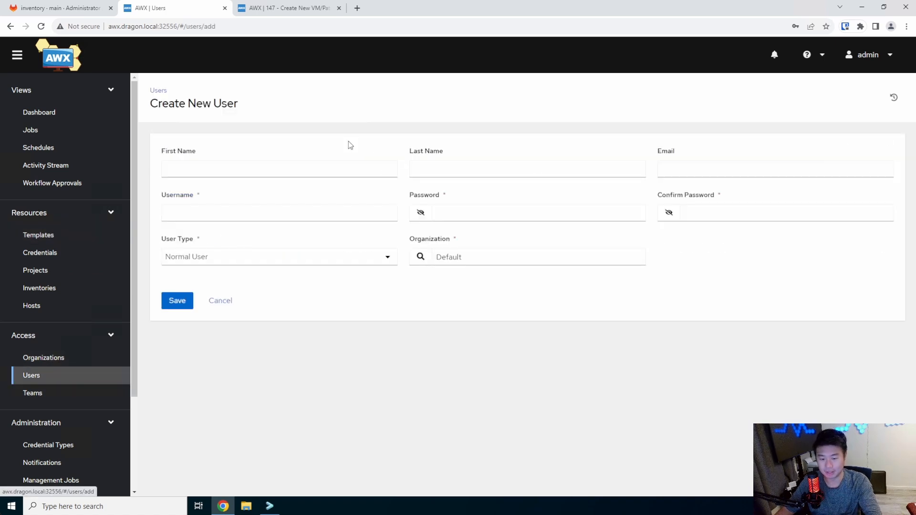
click(279, 169)
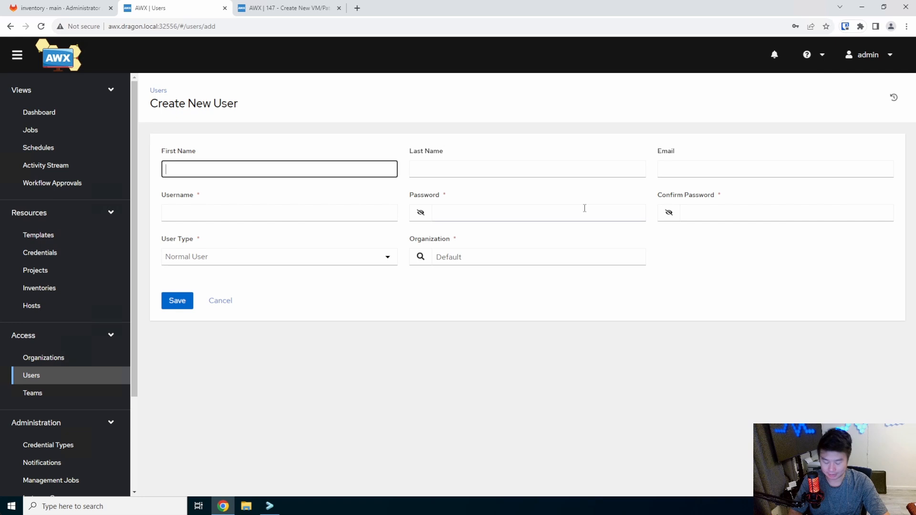
text(svc-api-)
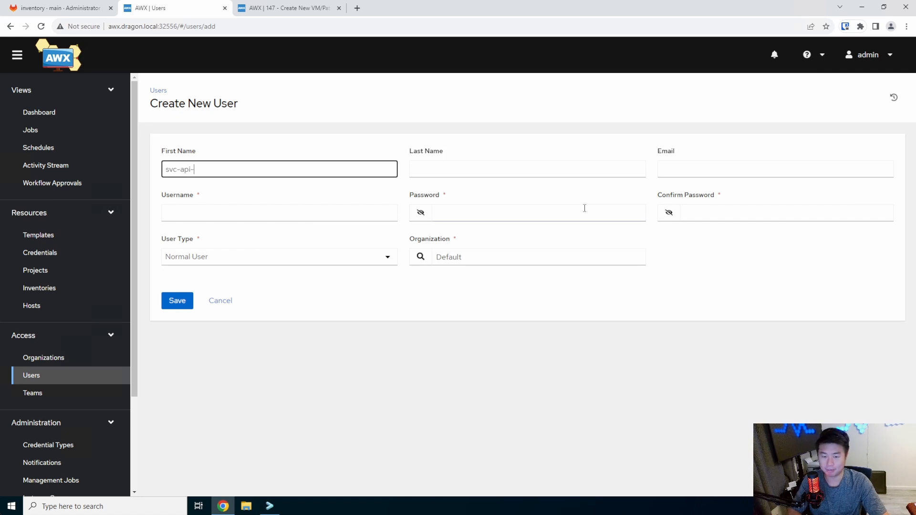
text(patch)
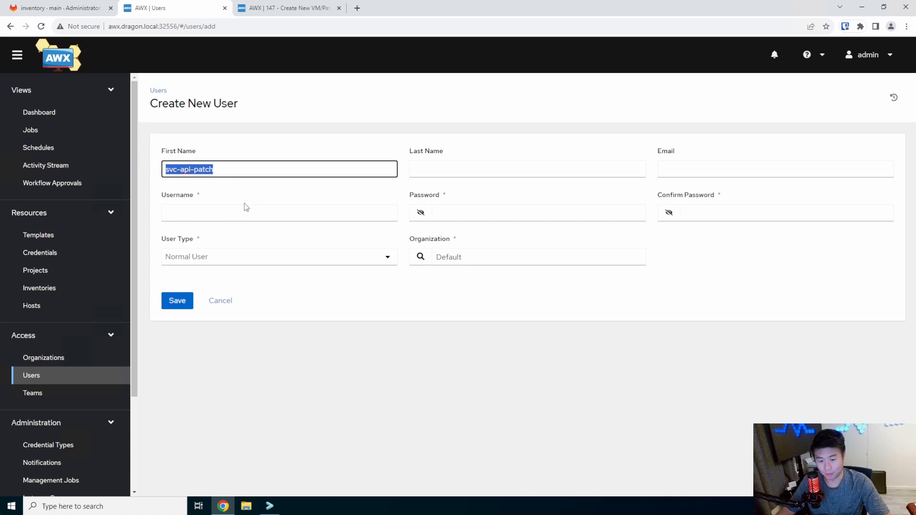
text(svc-api-patch)
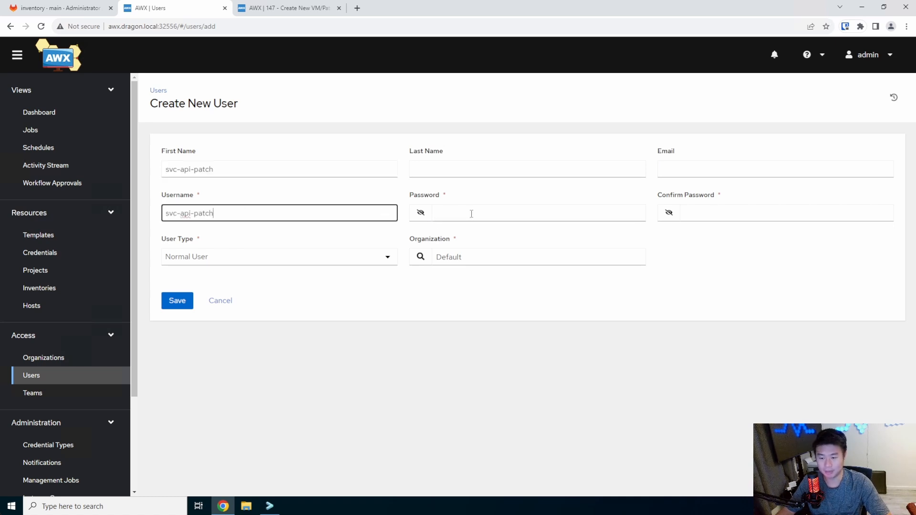
click(526, 213)
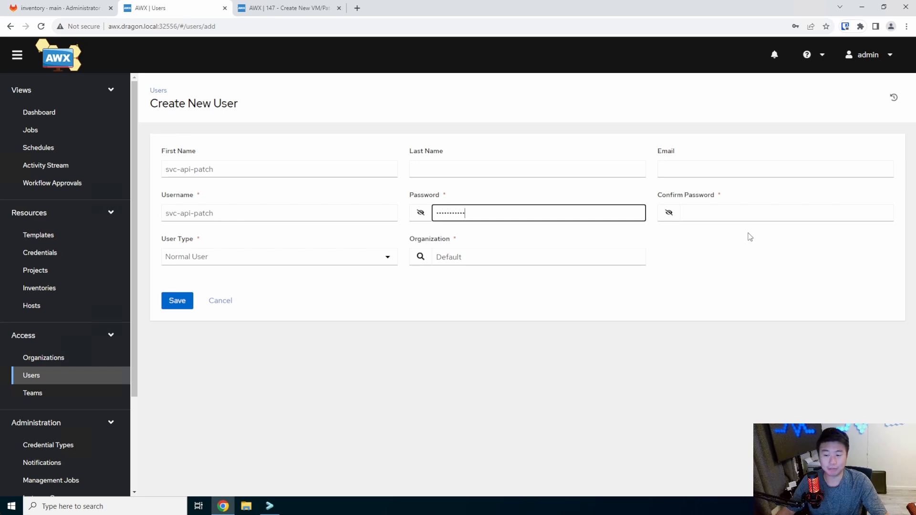
click(774, 212)
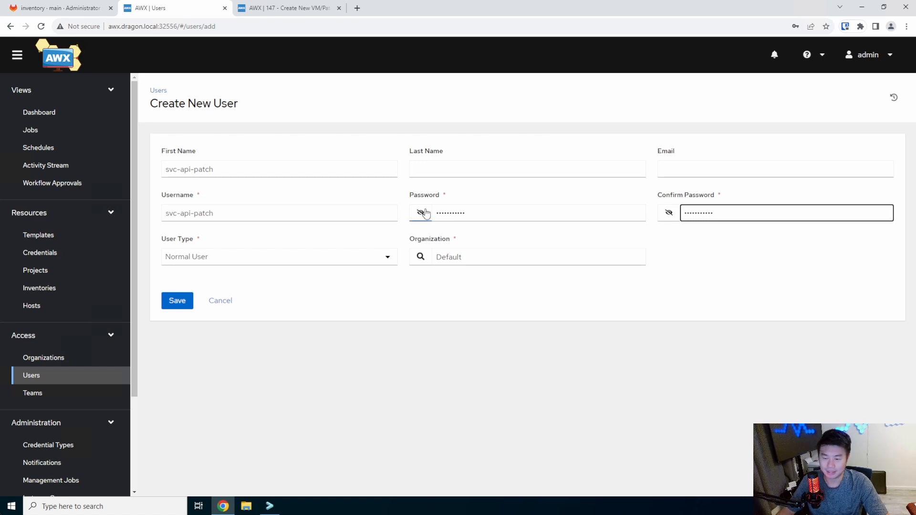
click(420, 213)
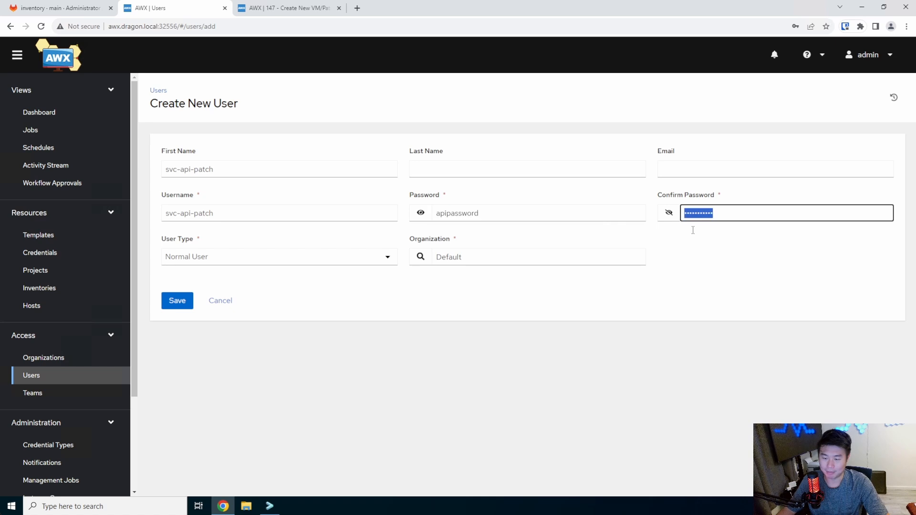
click(178, 301)
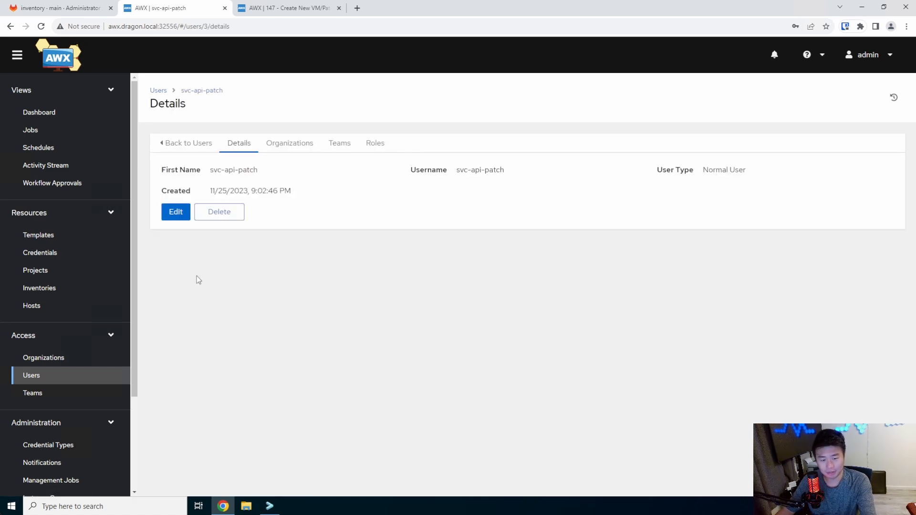
mouse_move(61, 260)
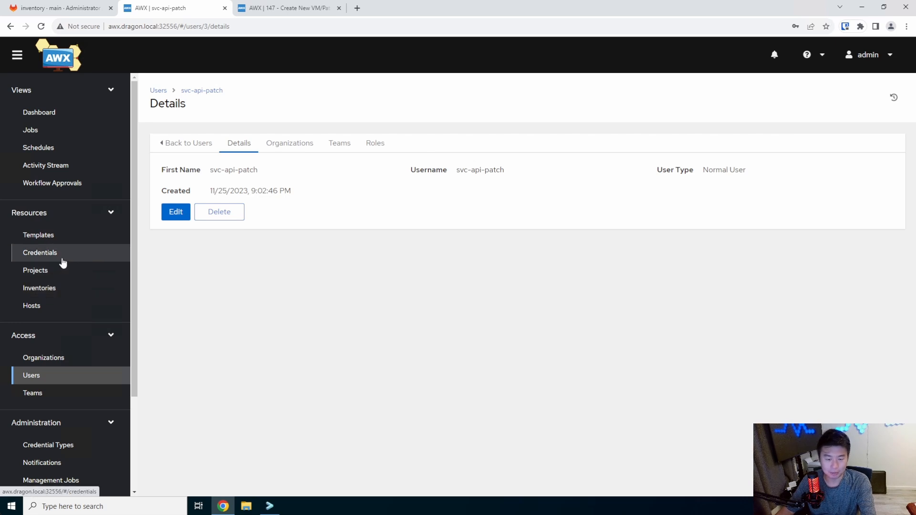
Grant svc-api-patch the Execute role on the Patching job template and save.
click(38, 235)
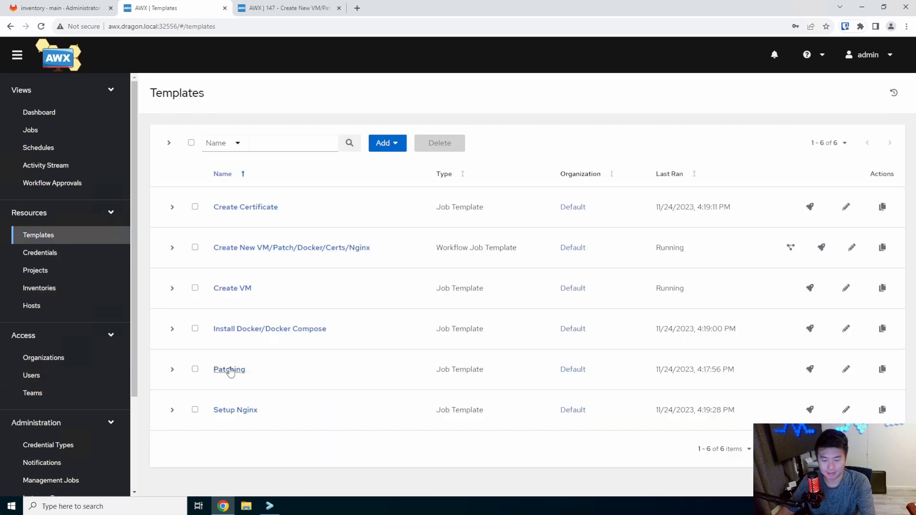
click(229, 369)
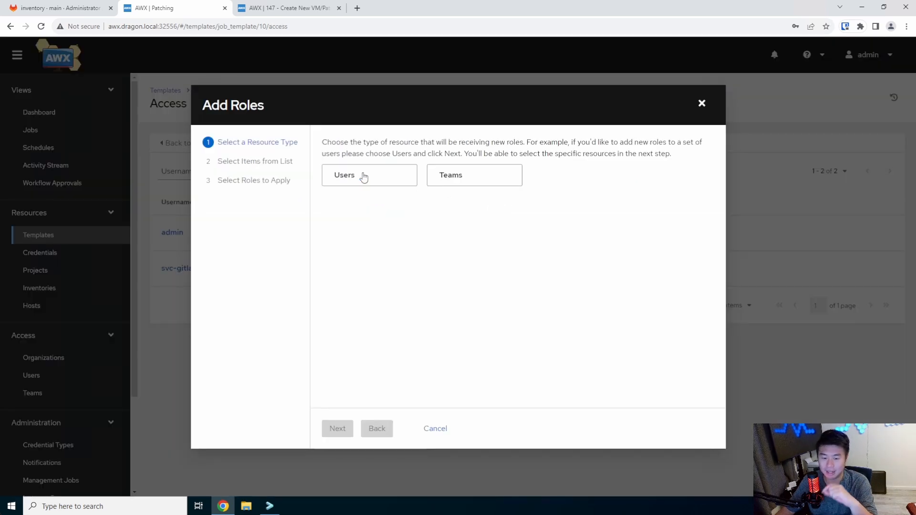
click(369, 175)
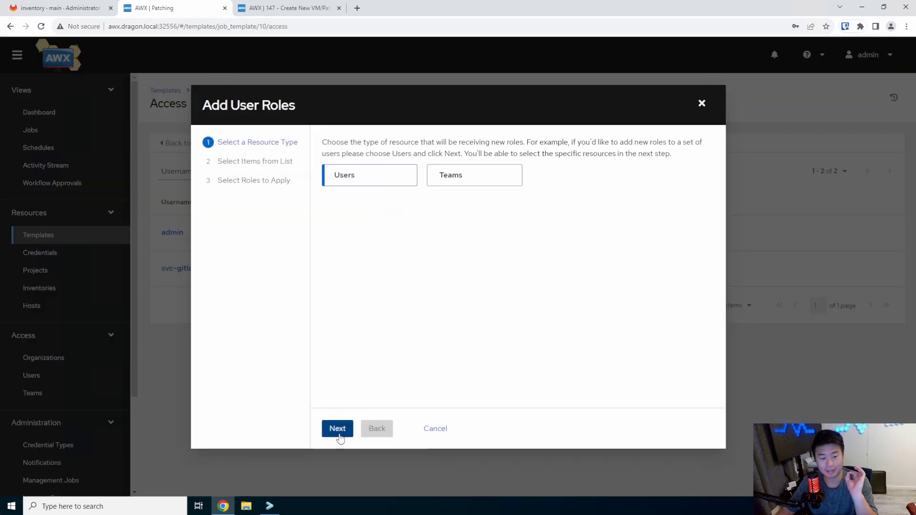
click(337, 428)
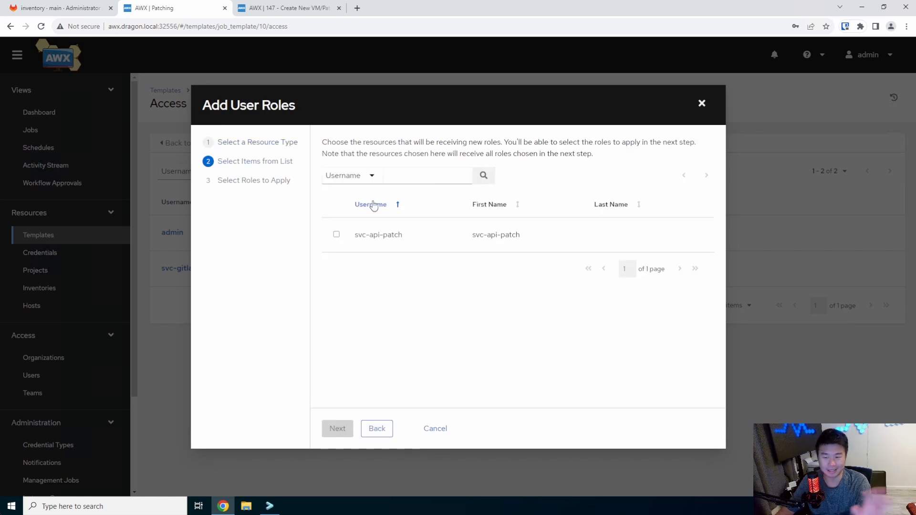
click(337, 428)
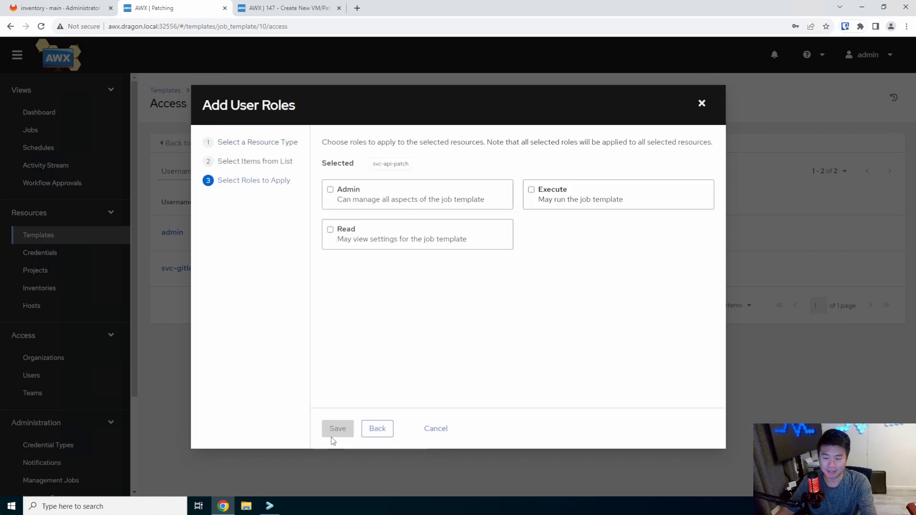
mouse_move(422, 349)
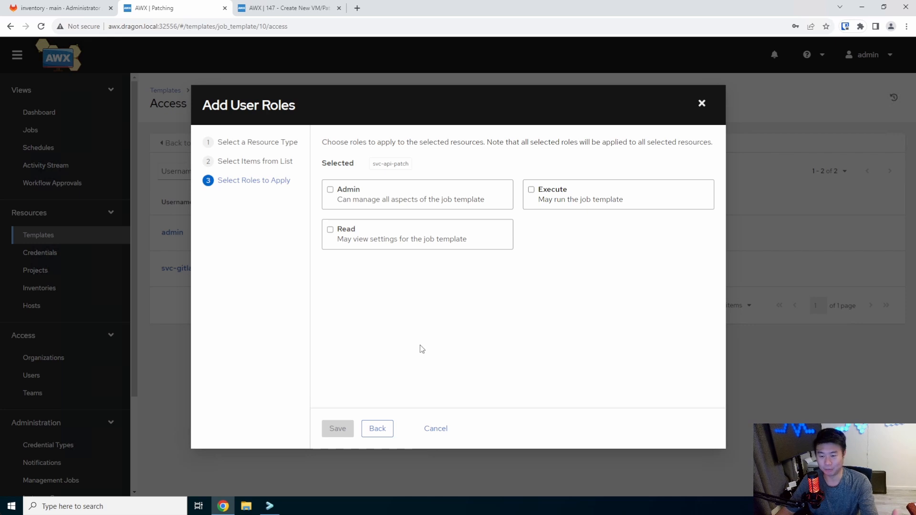
mouse_move(436, 334)
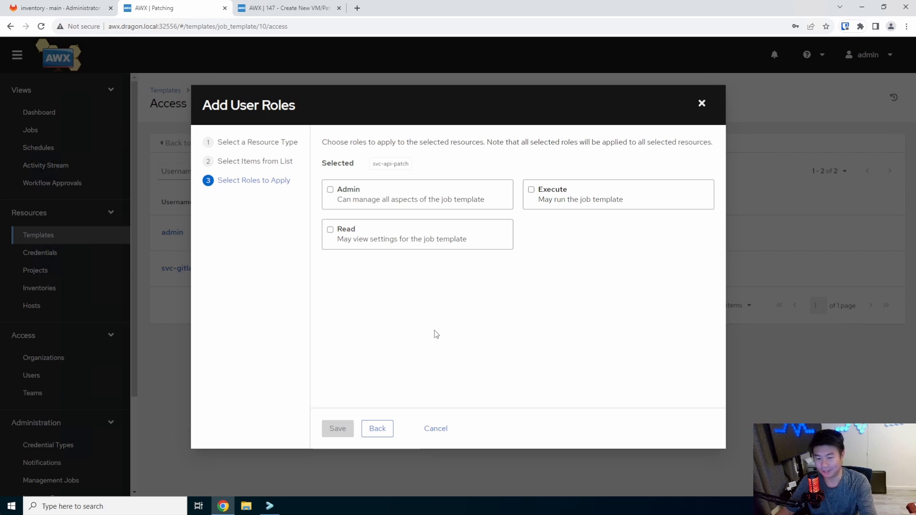
mouse_move(566, 202)
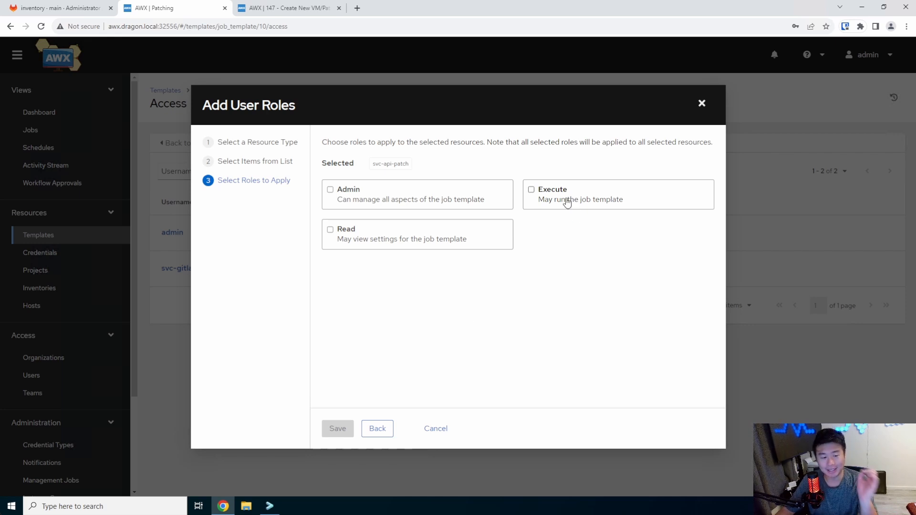
click(532, 189)
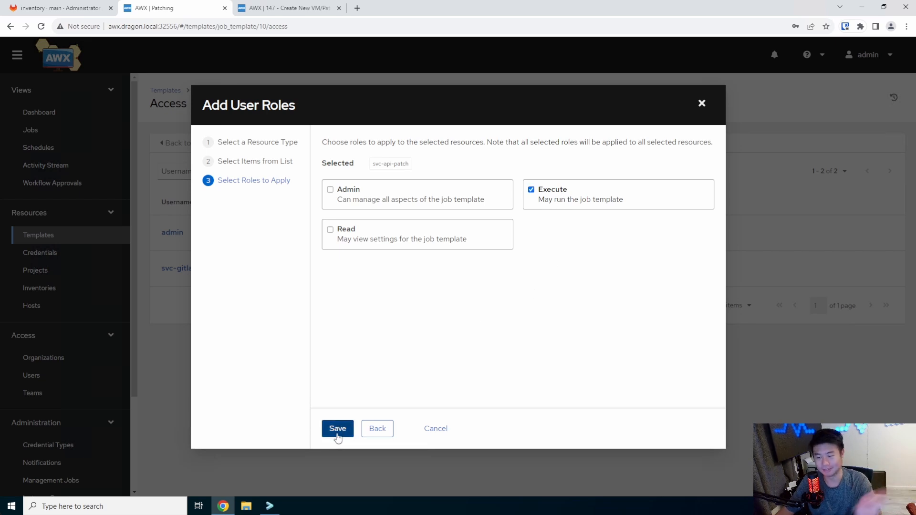
click(337, 429)
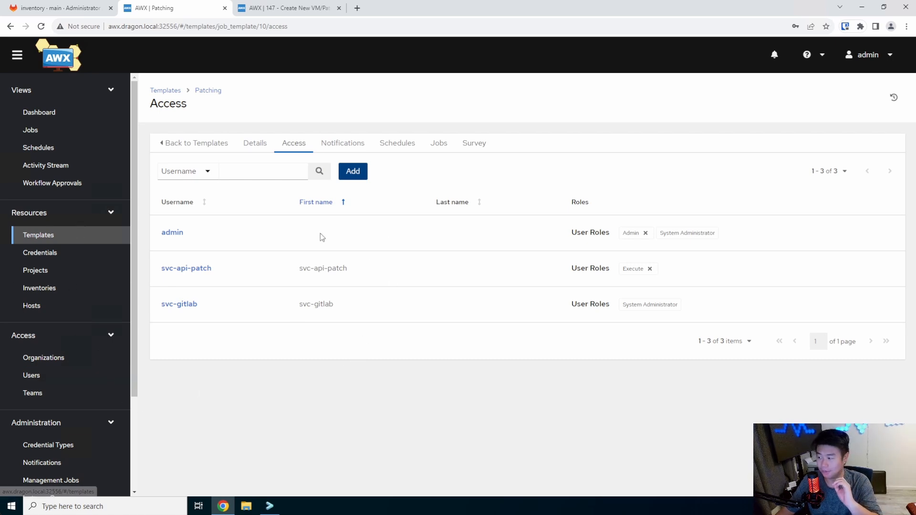
mouse_move(314, 282)
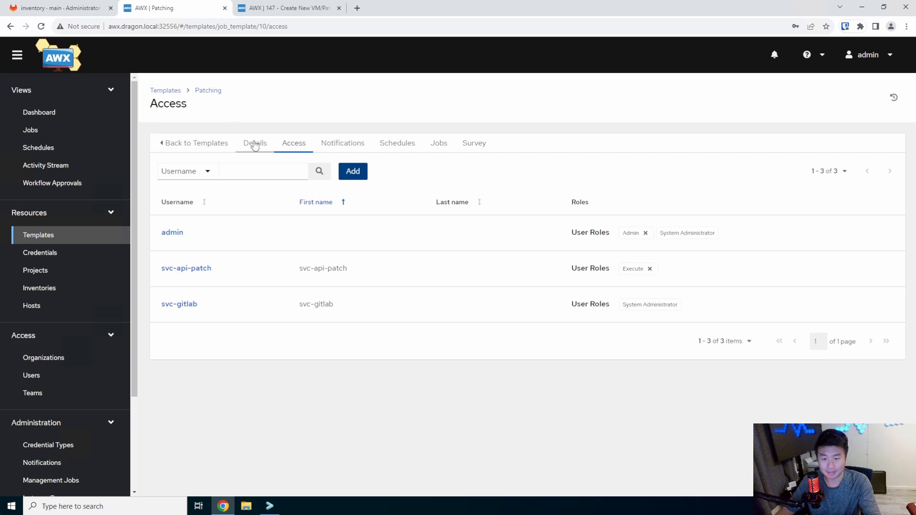
View the Patching template details, start Visual Studio Code and go to the AWX /api/v2/ browser.
click(255, 144)
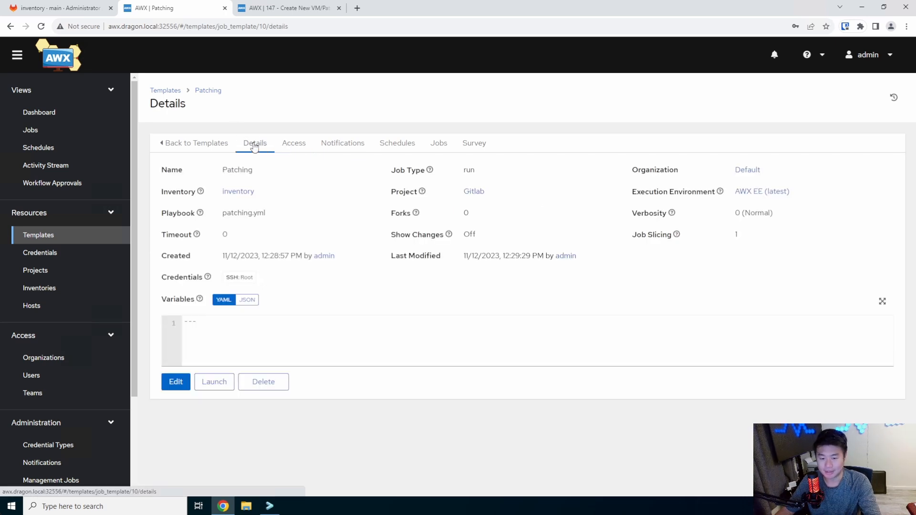
mouse_move(246, 209)
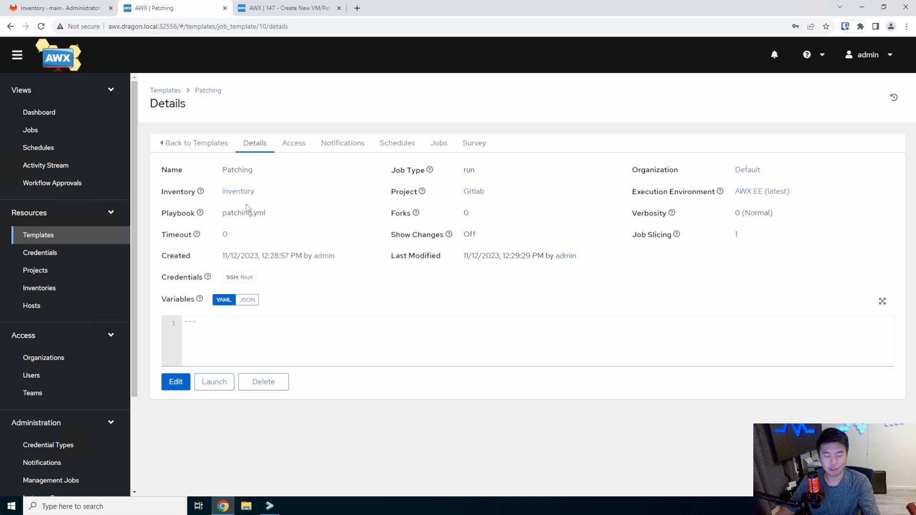
mouse_move(343, 231)
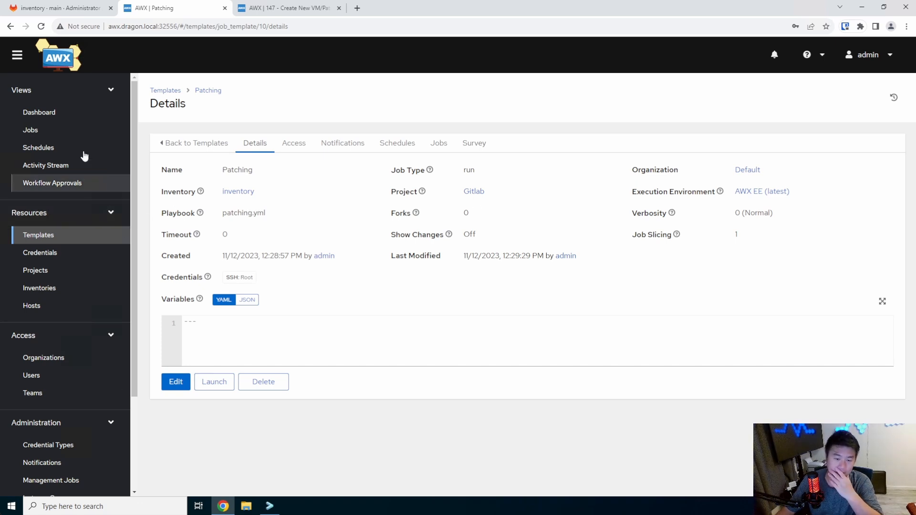
text(v)
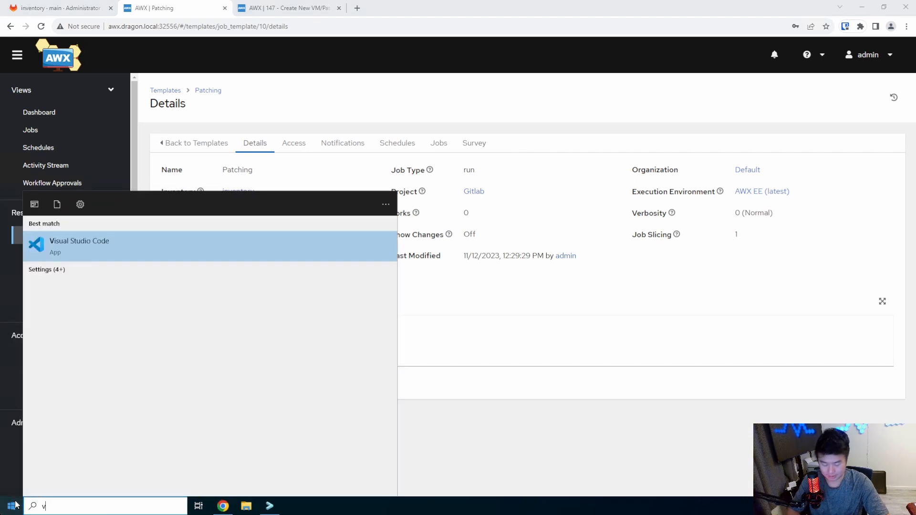
click(79, 245)
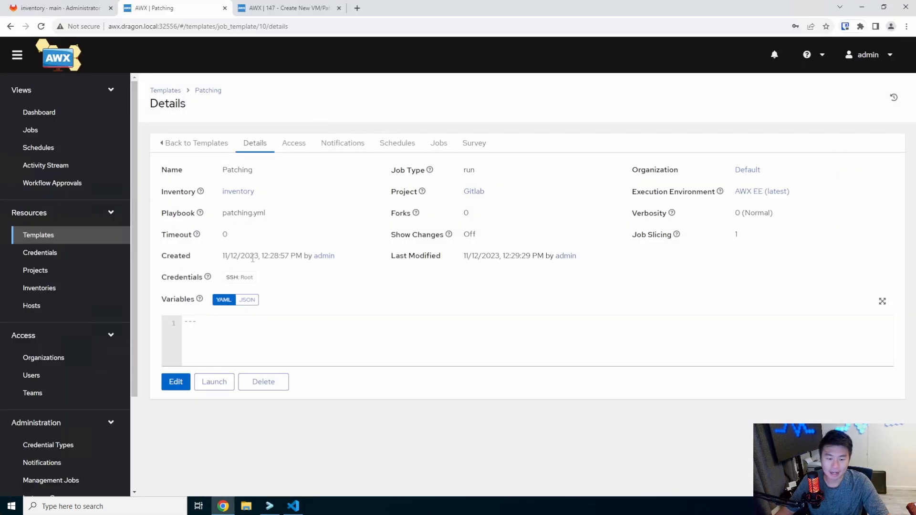
click(234, 27)
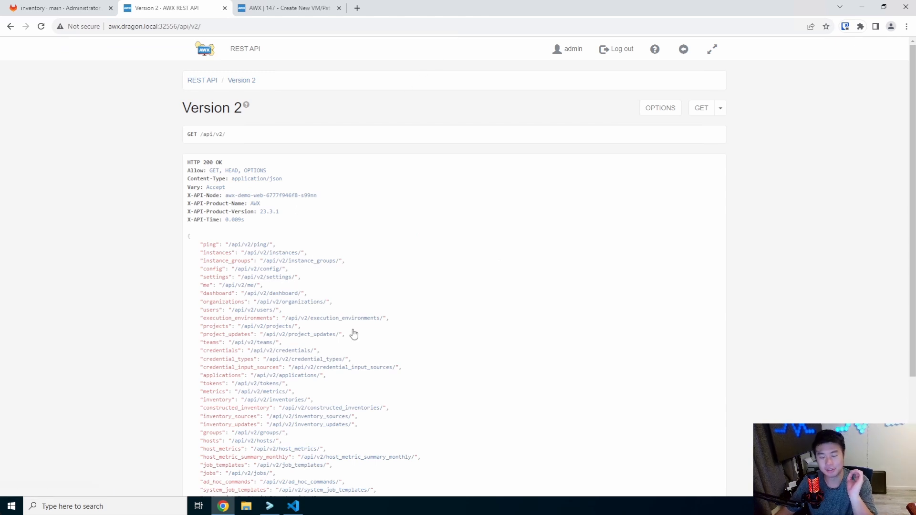
Browse to the job_templates endpoint and find 'patching' on the page.
scroll(down, 3)
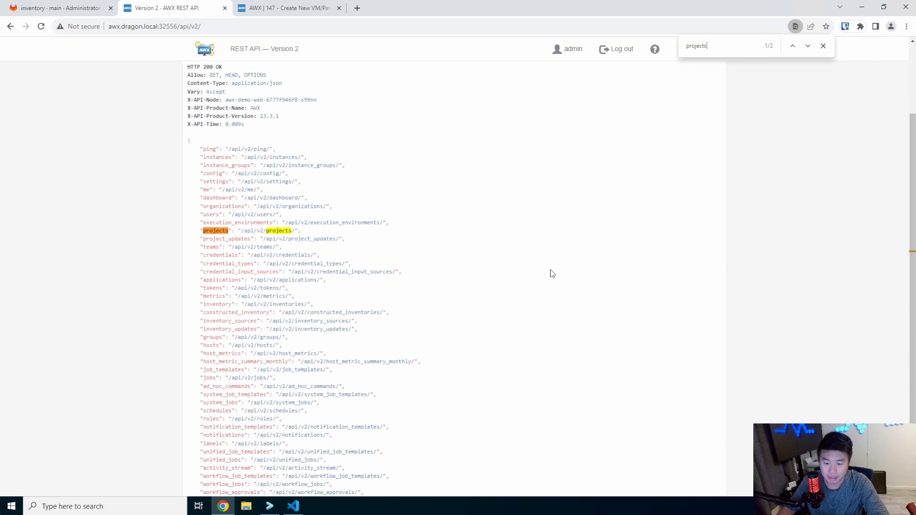
text(templ)
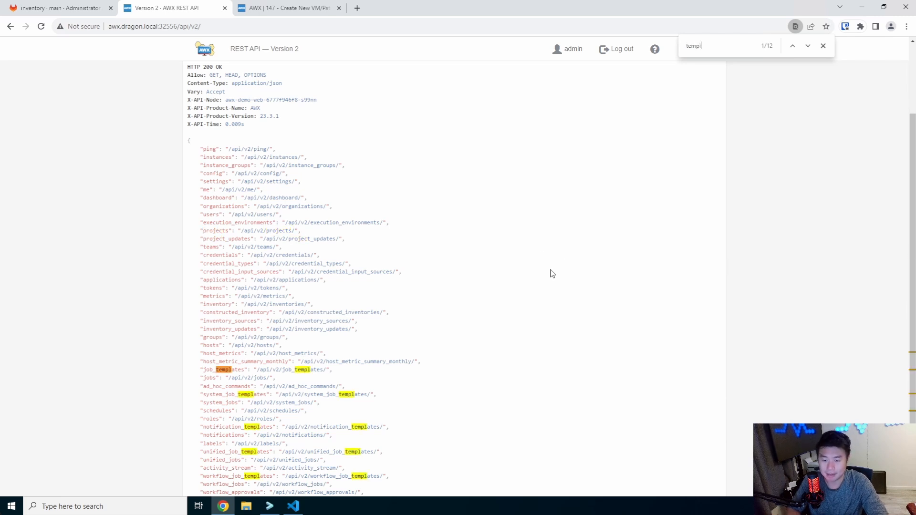
click(300, 371)
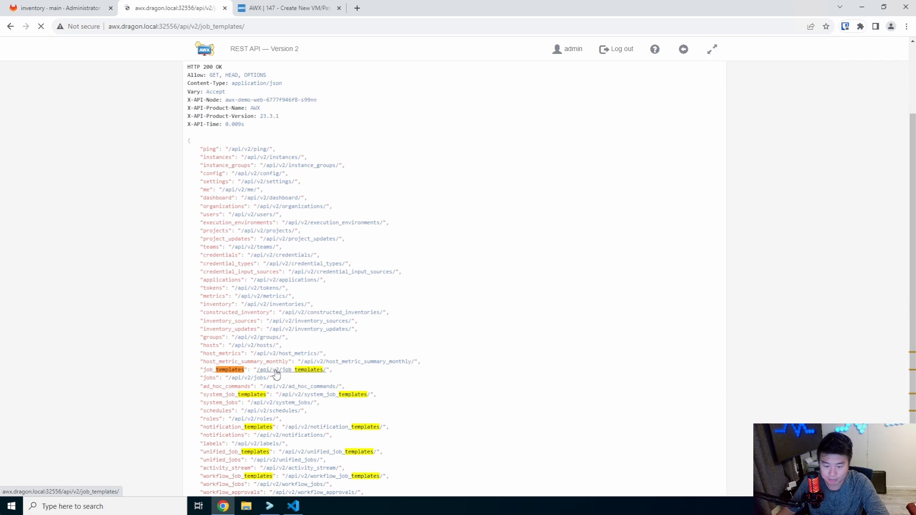
click(292, 369)
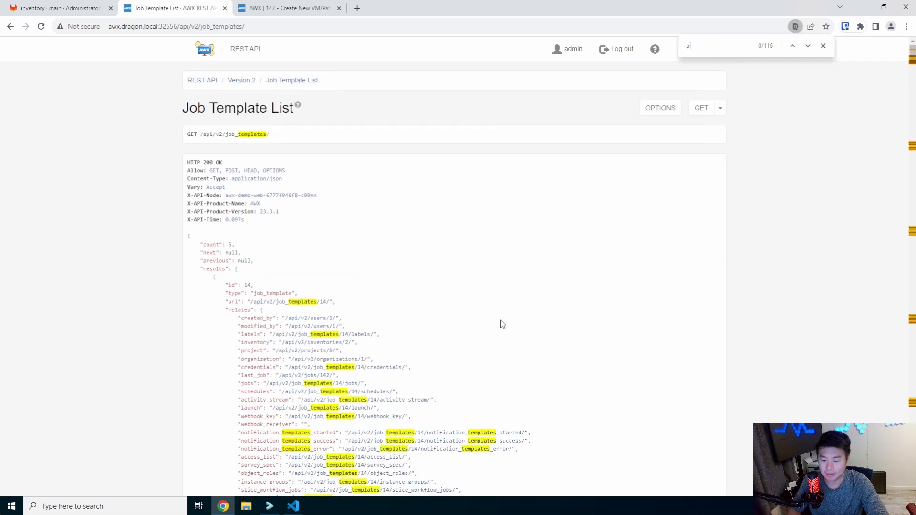
text(atching)
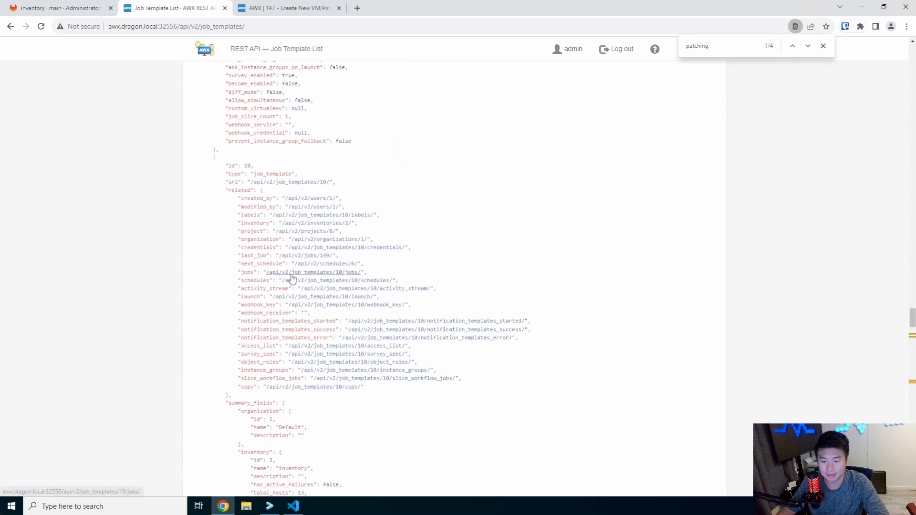
mouse_move(287, 182)
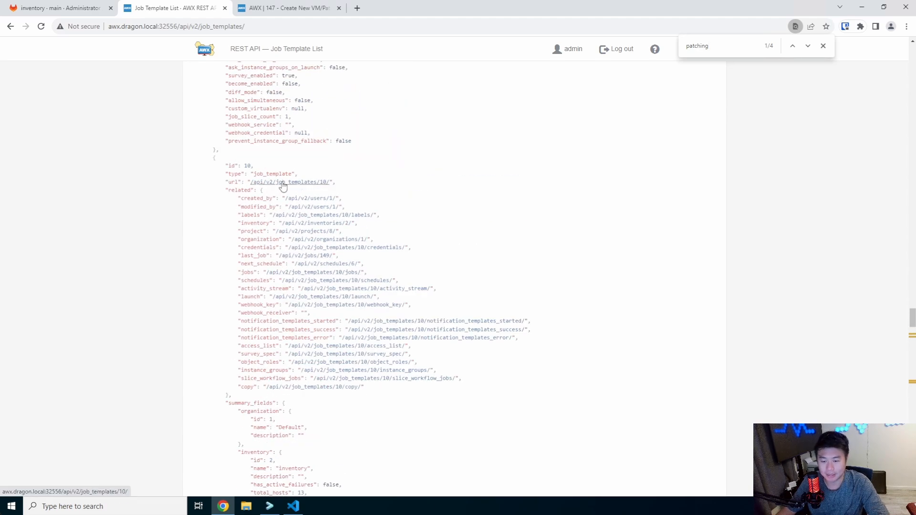
Open template 10's launch endpoint, select its URL for copying and switch to the code editor.
click(289, 182)
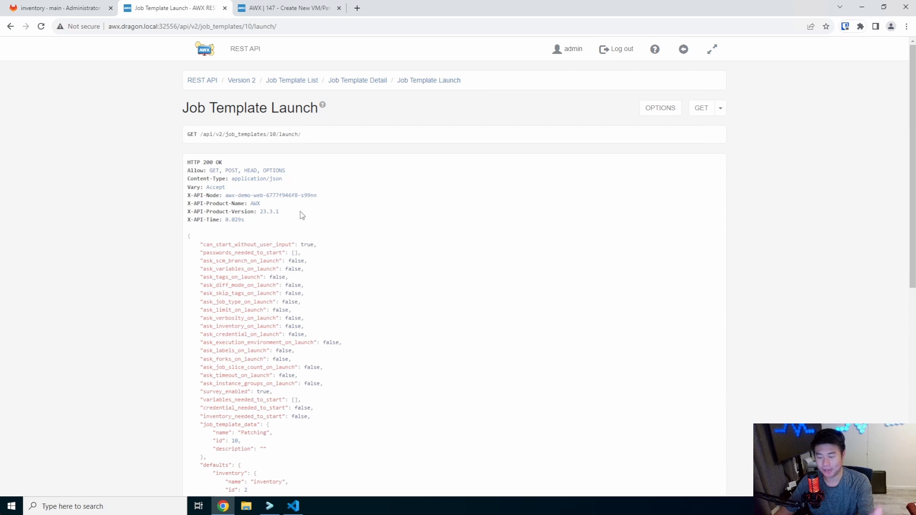
scroll(down, 3)
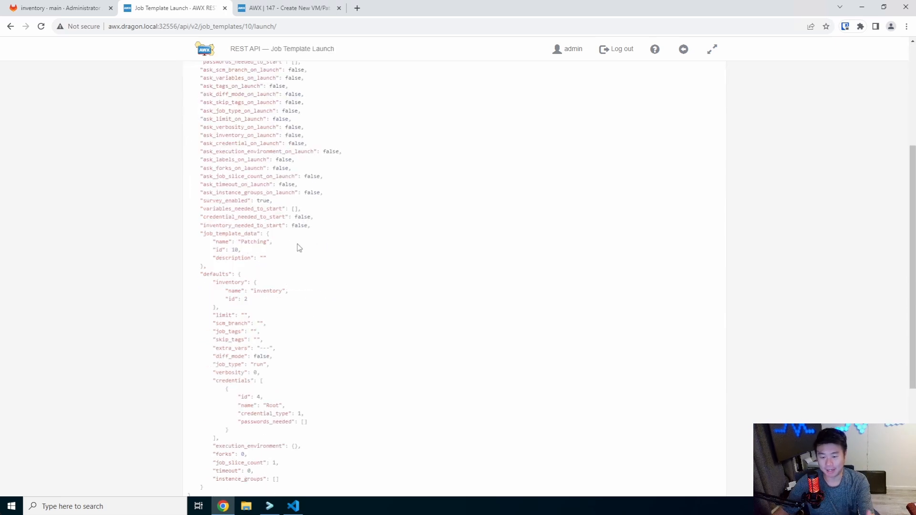
scroll(down, 3)
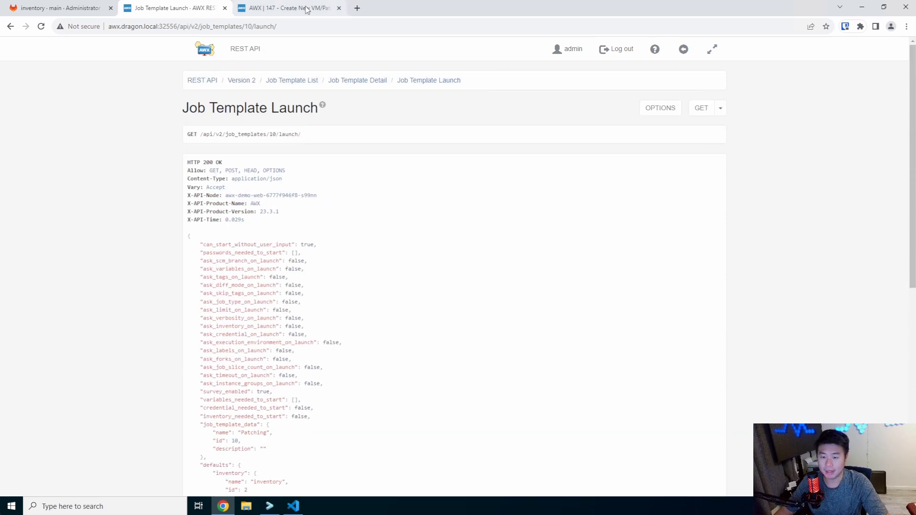
click(193, 27)
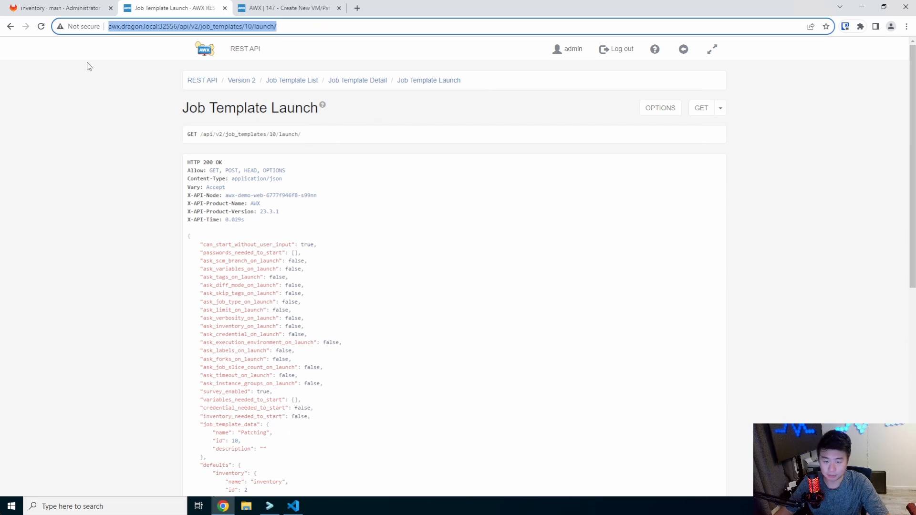
click(293, 505)
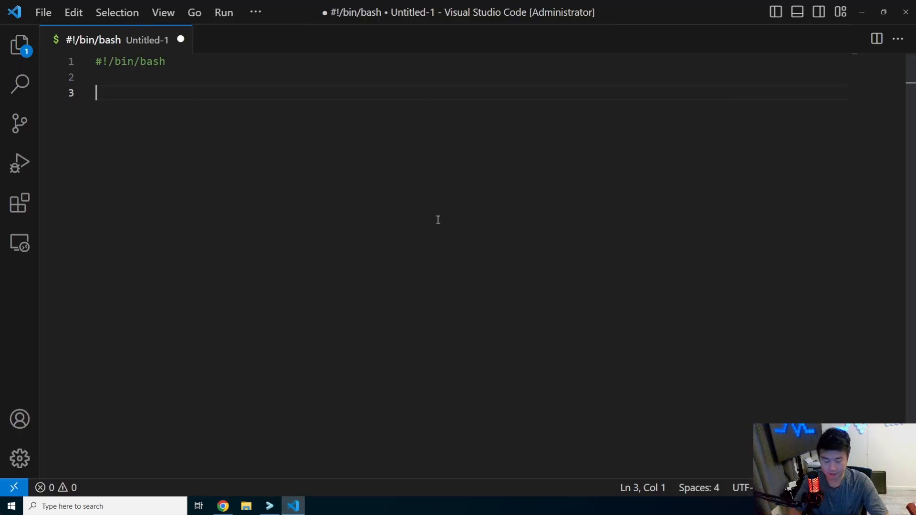
Write a silent curl POST that discards output to /dev/null and takes --user credentials.
text(curl --s)
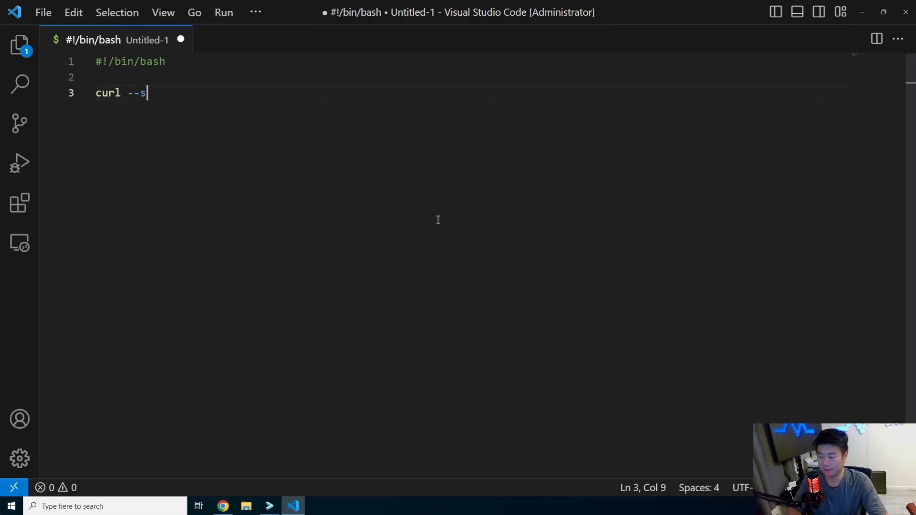
text(ilent --out)
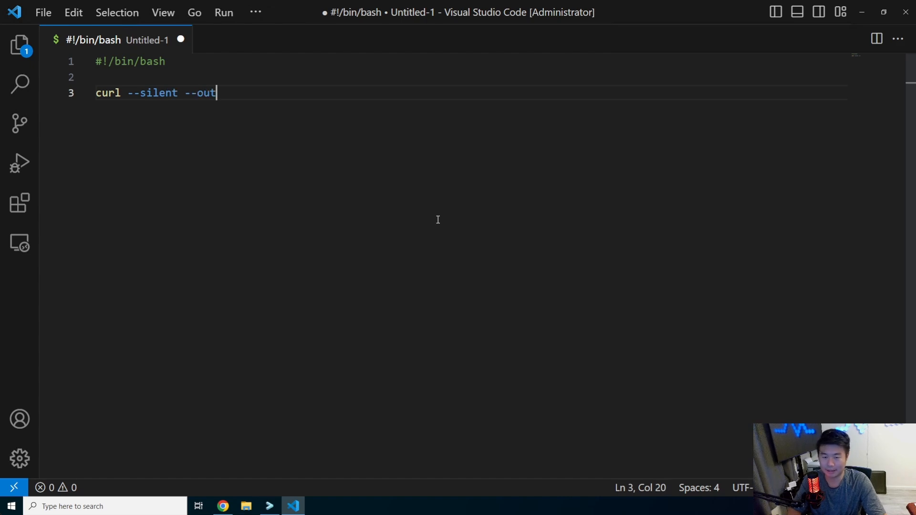
text(put /dev/n)
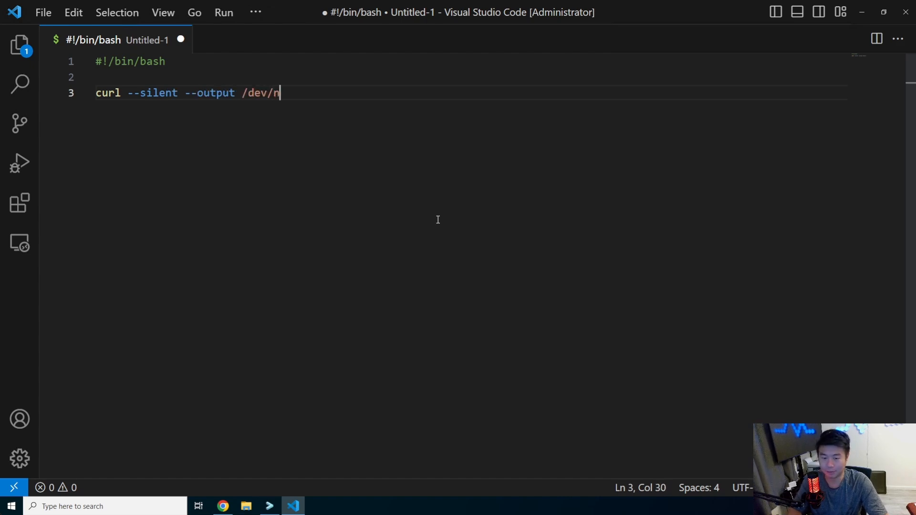
text(ull)
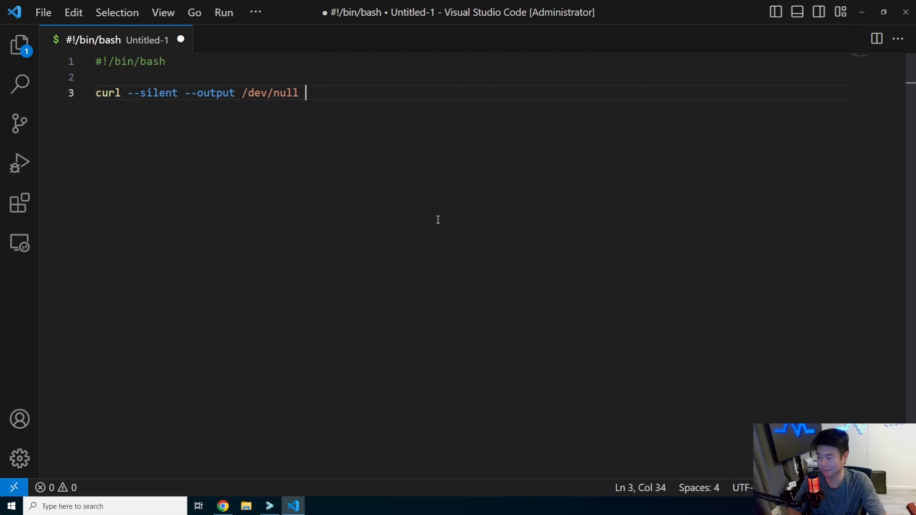
text(-X PO)
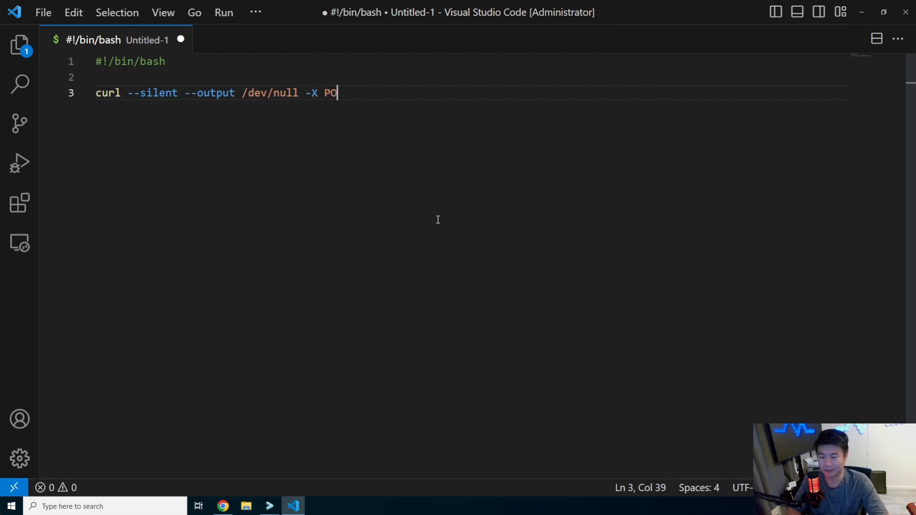
text(ST --)
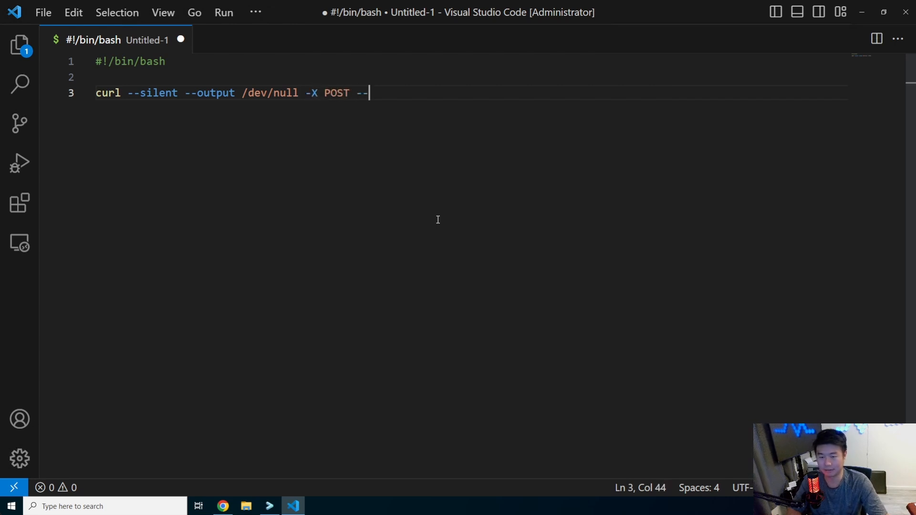
text(user)
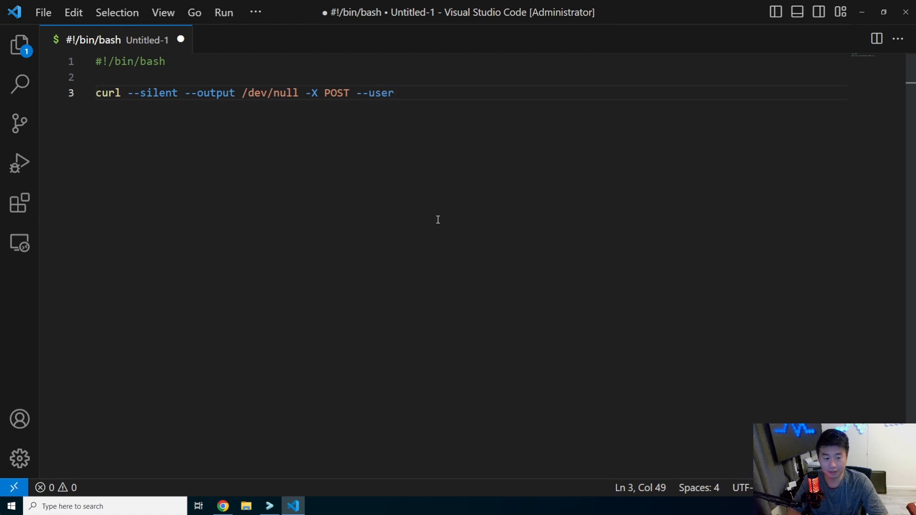
text("a)
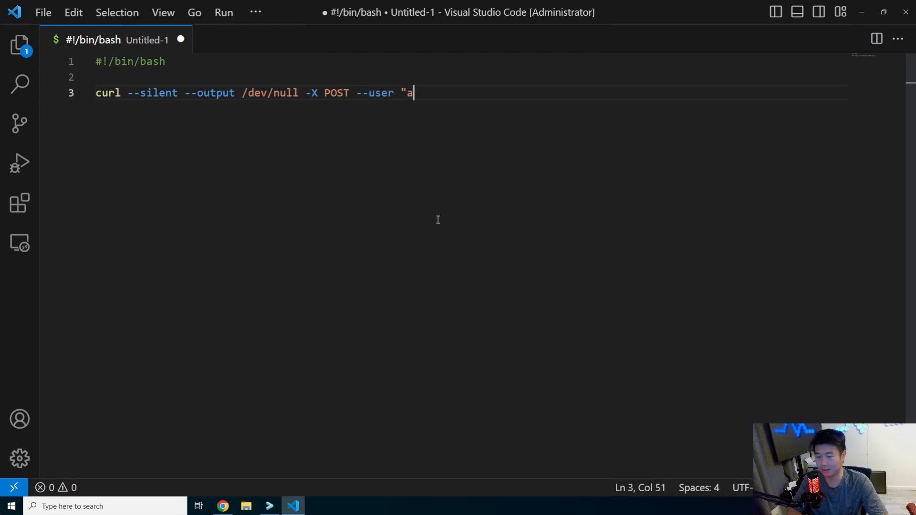
text(svc-api)
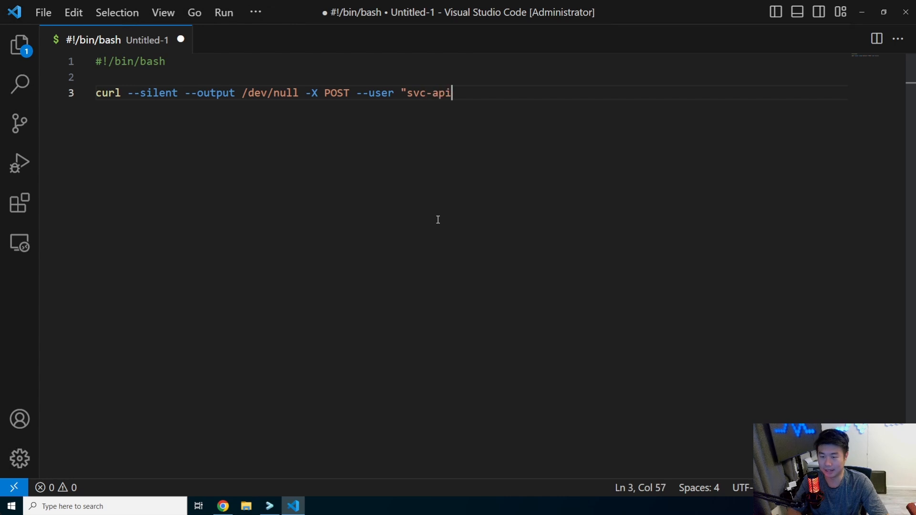
text(-patching)
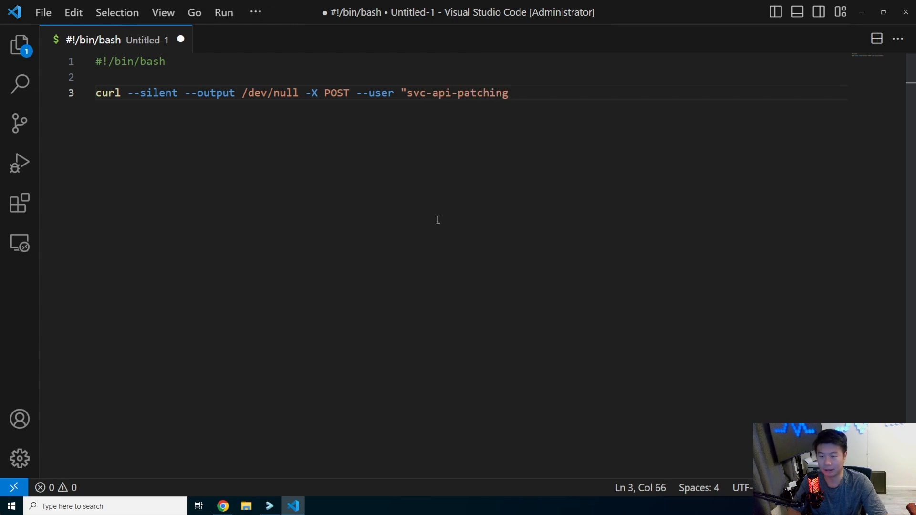
click(222, 506)
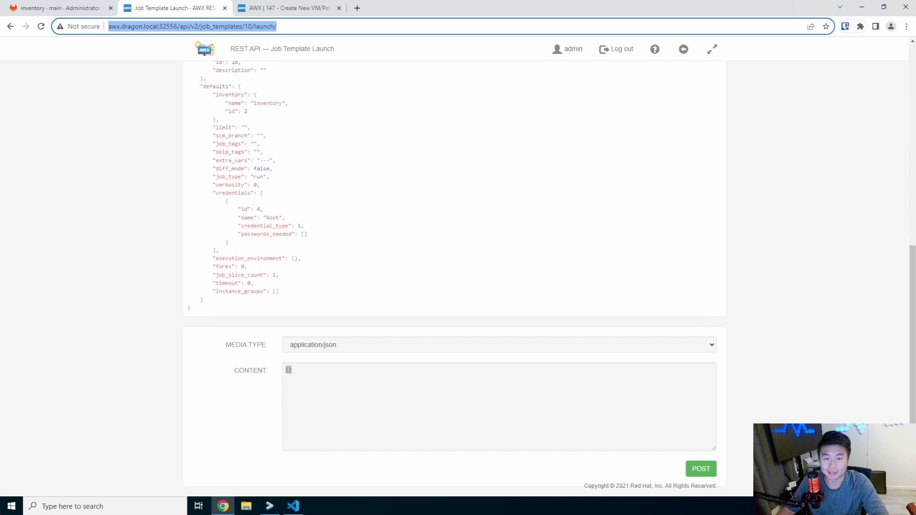
click(9, 26)
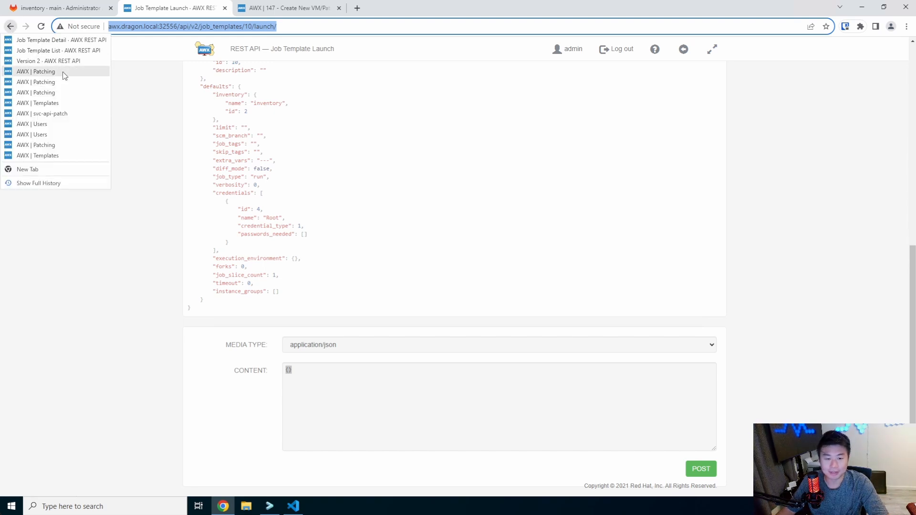
click(35, 72)
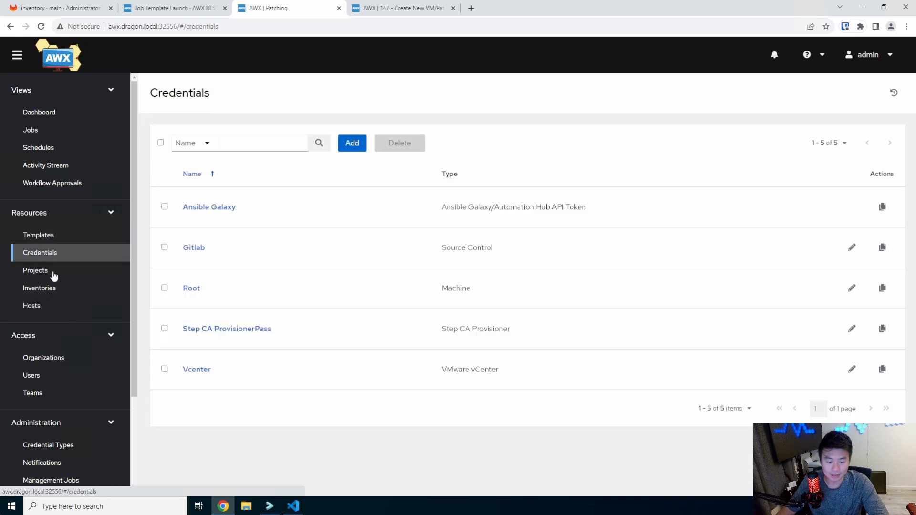
click(31, 375)
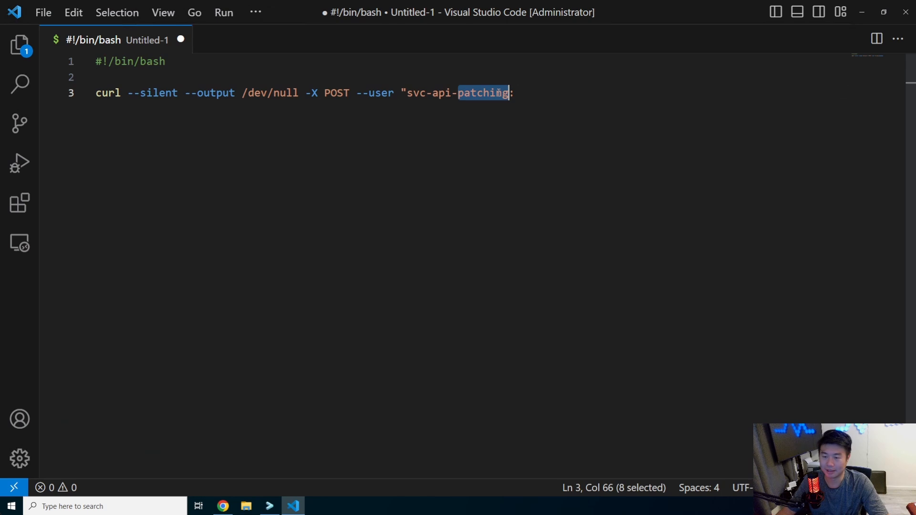
key(Delete)
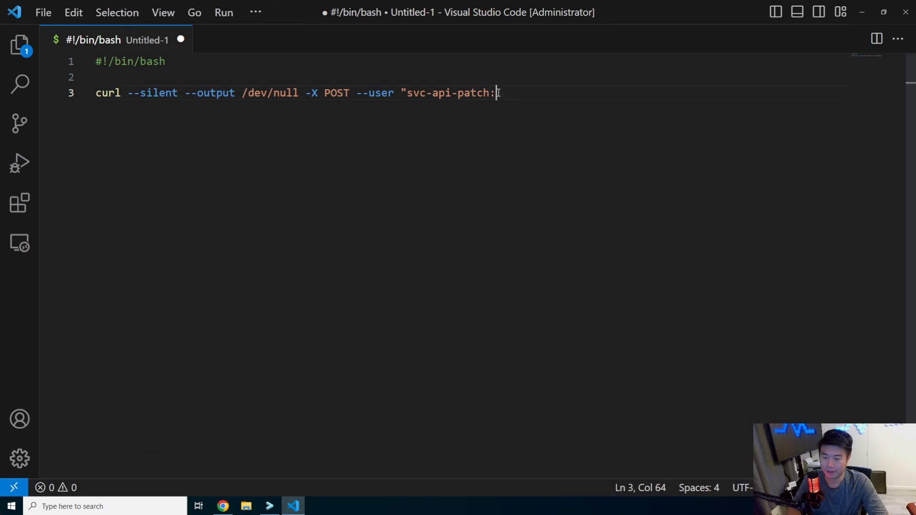
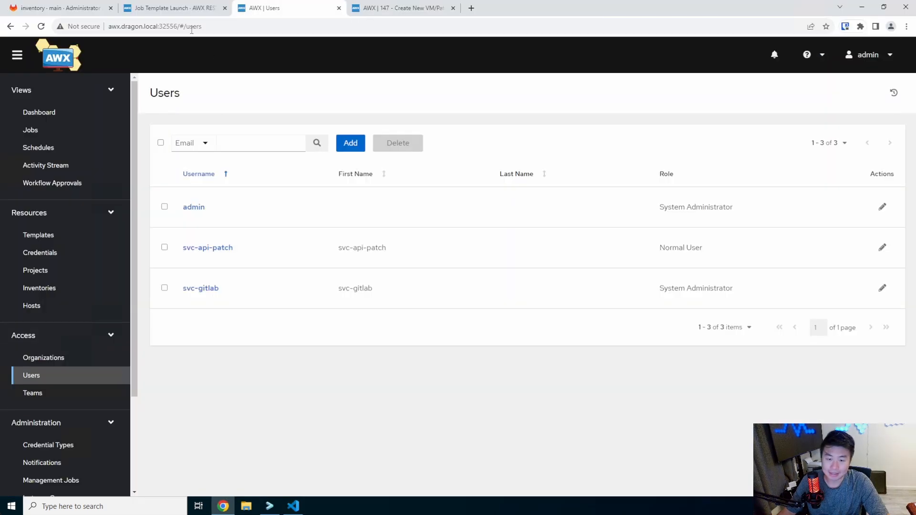
Wrap the long curl line, review the URL and continue it onto a new line.
click(173, 7)
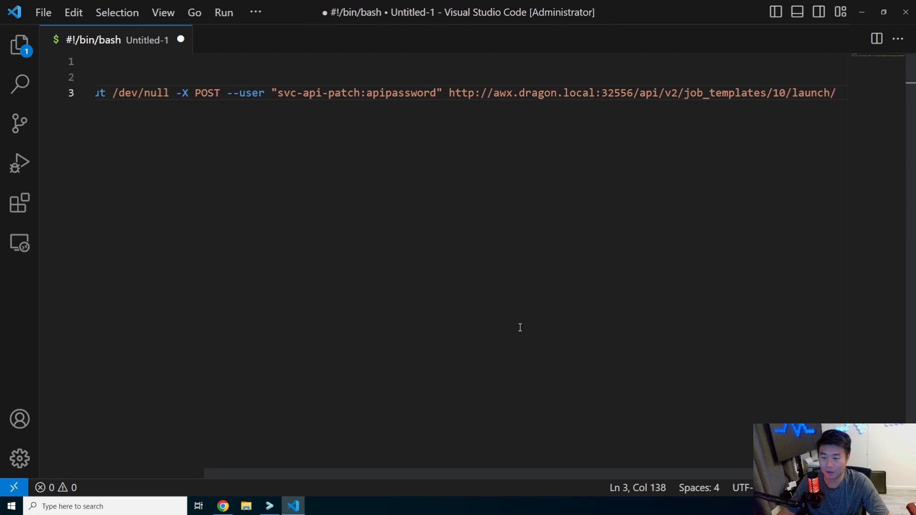
click(163, 11)
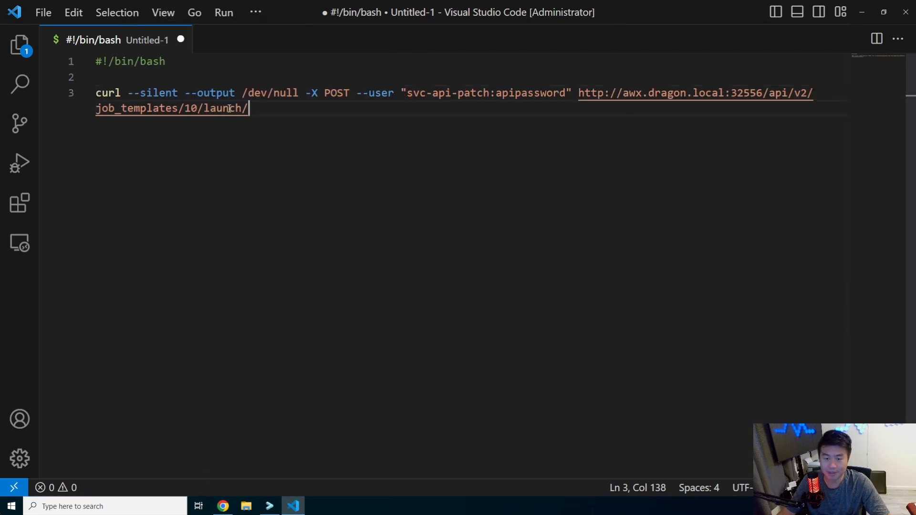
drag(248, 108, 427, 93)
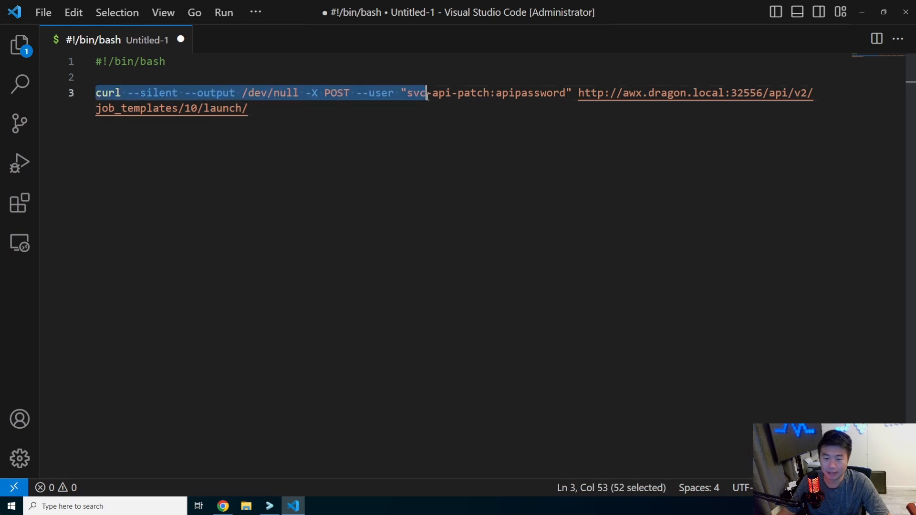
drag(426, 93, 248, 108)
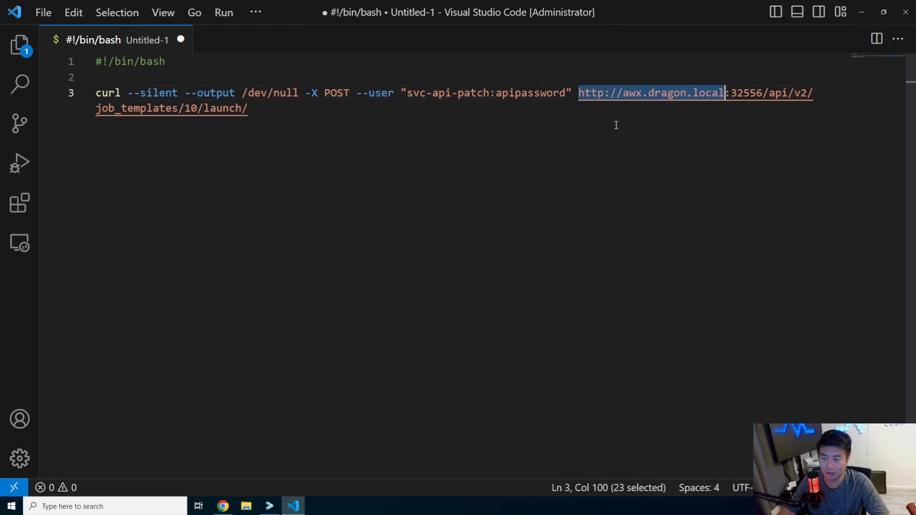
click(580, 124)
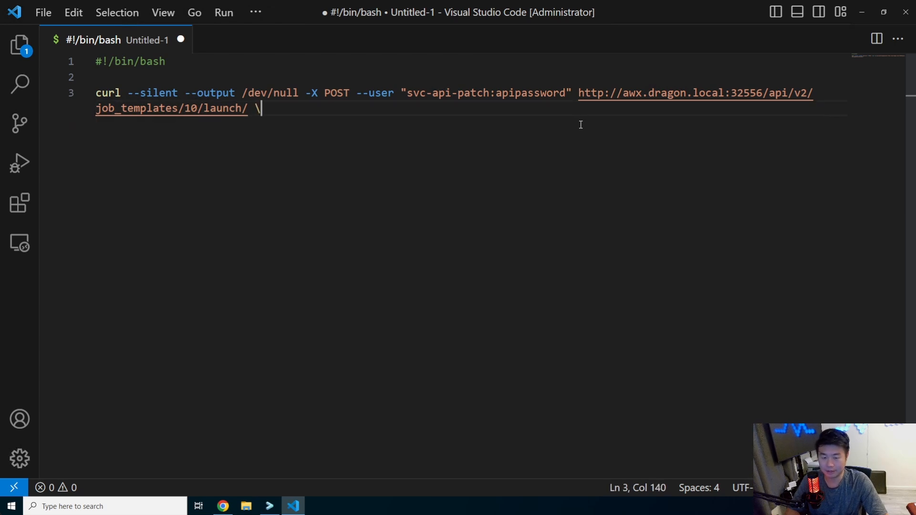
key(Enter)
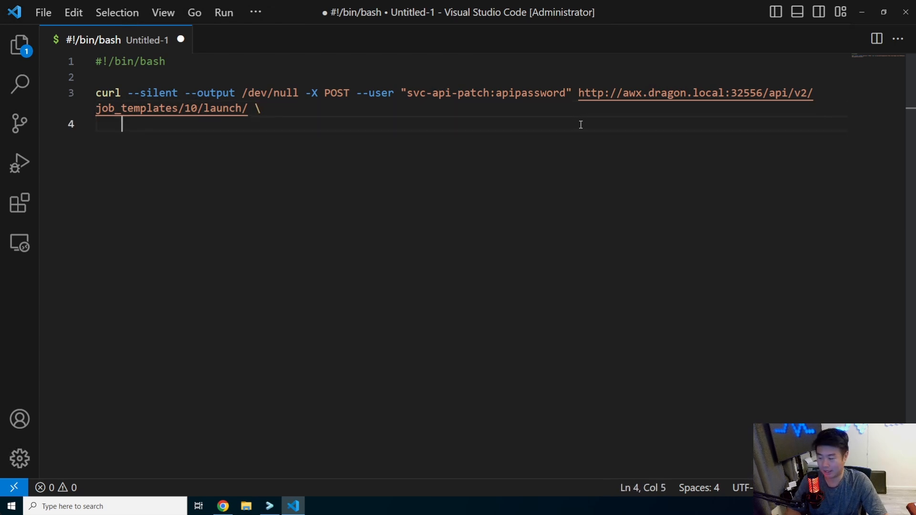
Add -H 'Content-Type: application/json' and -H 'Accept: application/json' header lines.
text(-H)
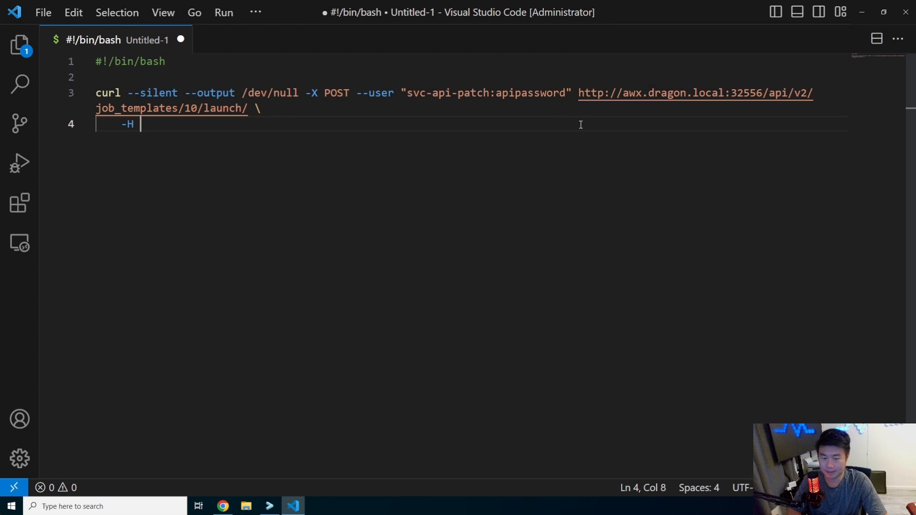
text('Content)
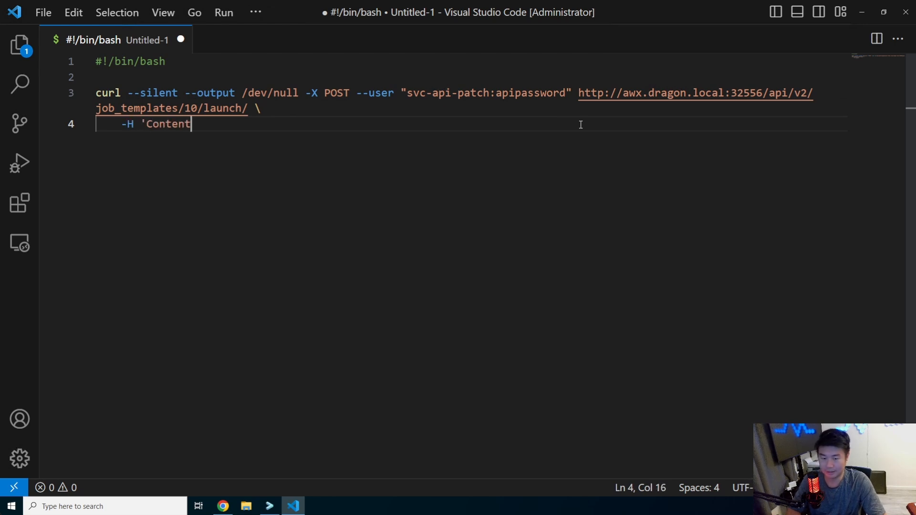
text(-Type:)
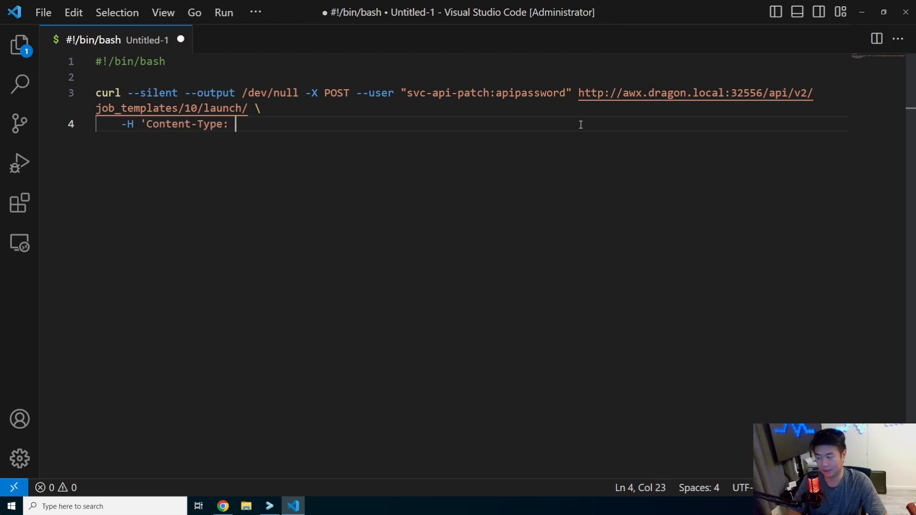
text(application/)
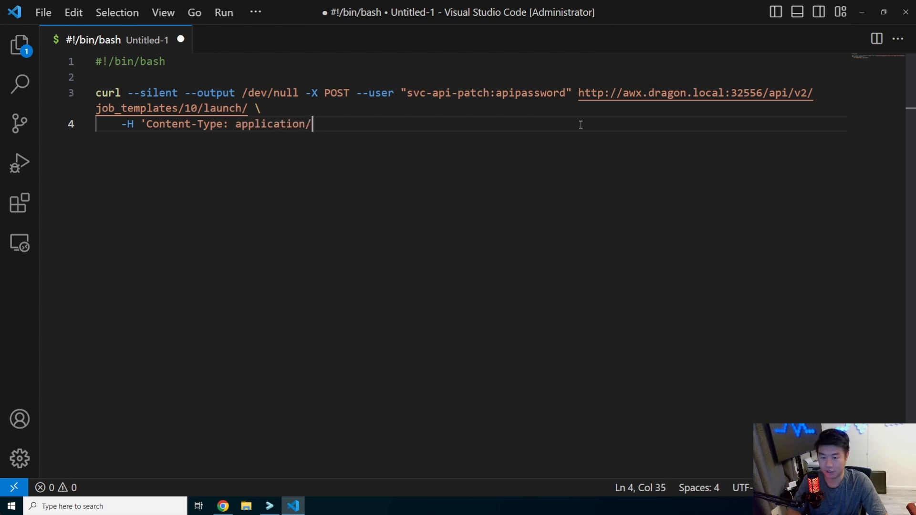
text(json)
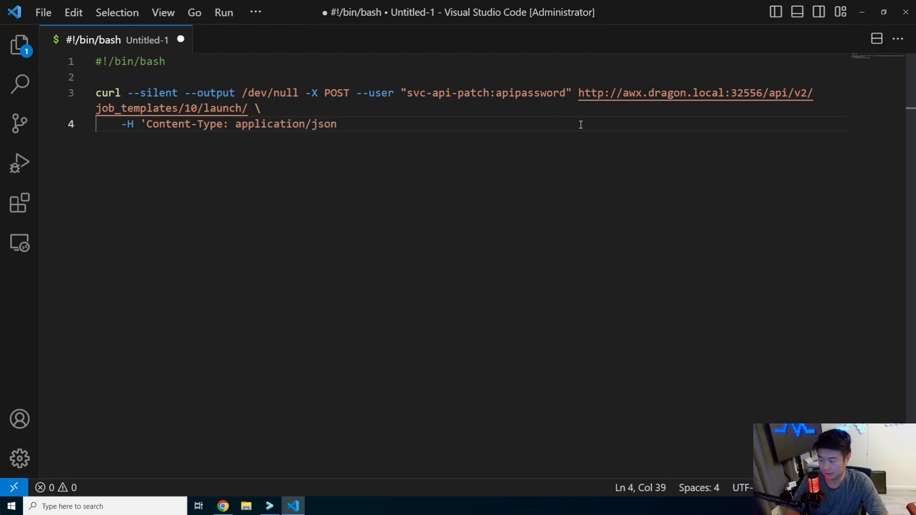
text(')
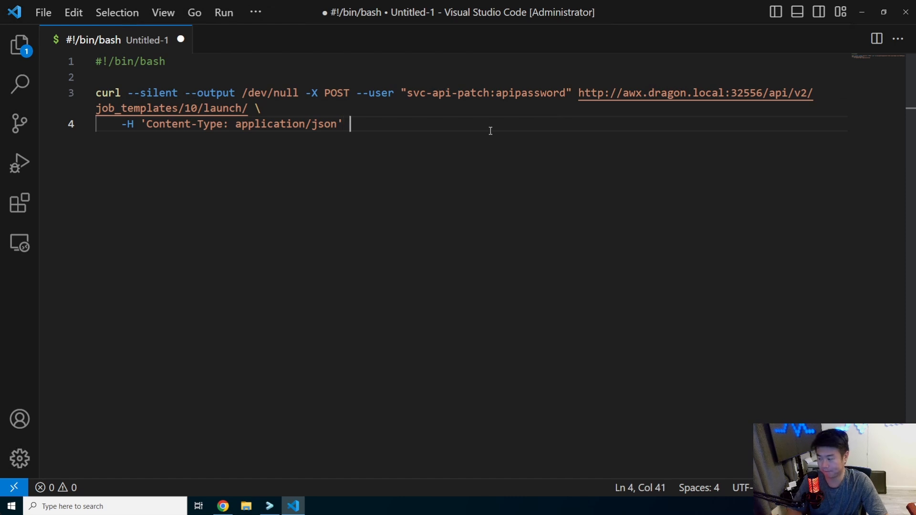
key(Enter)
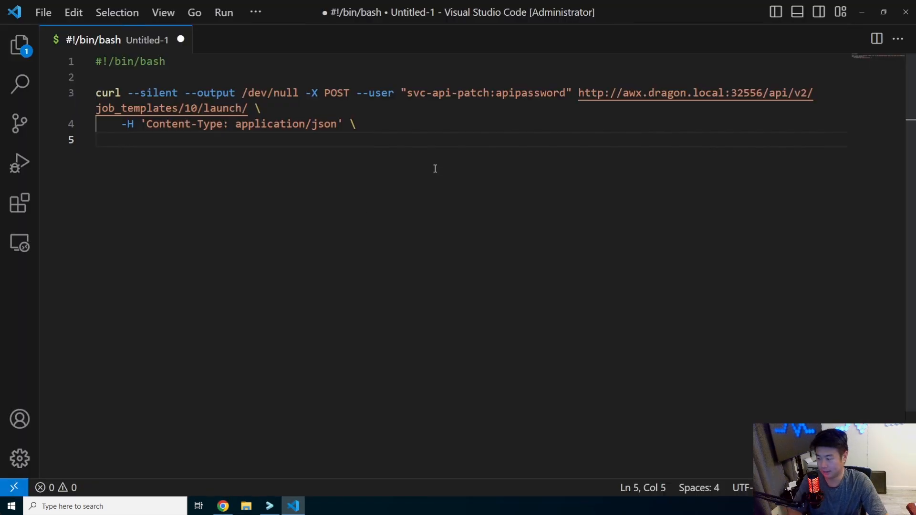
text(-H ')
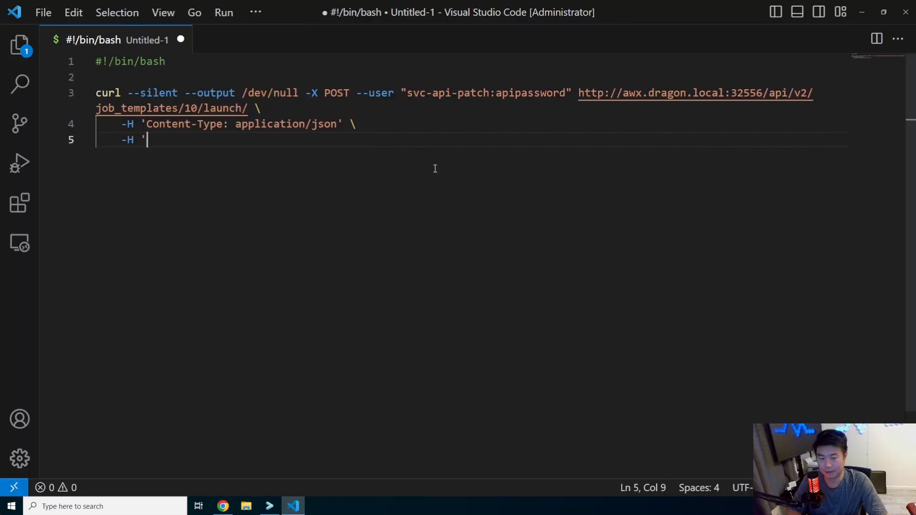
text(Accept:)
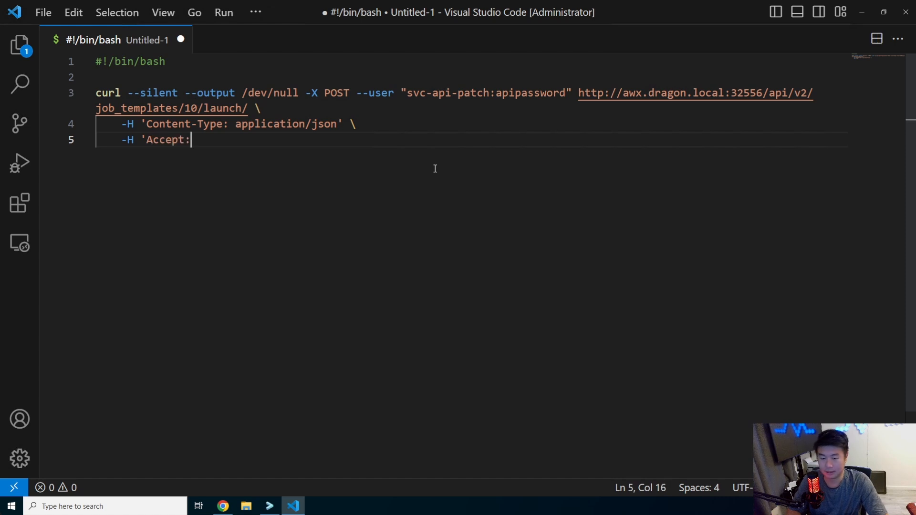
text(application/json' \)
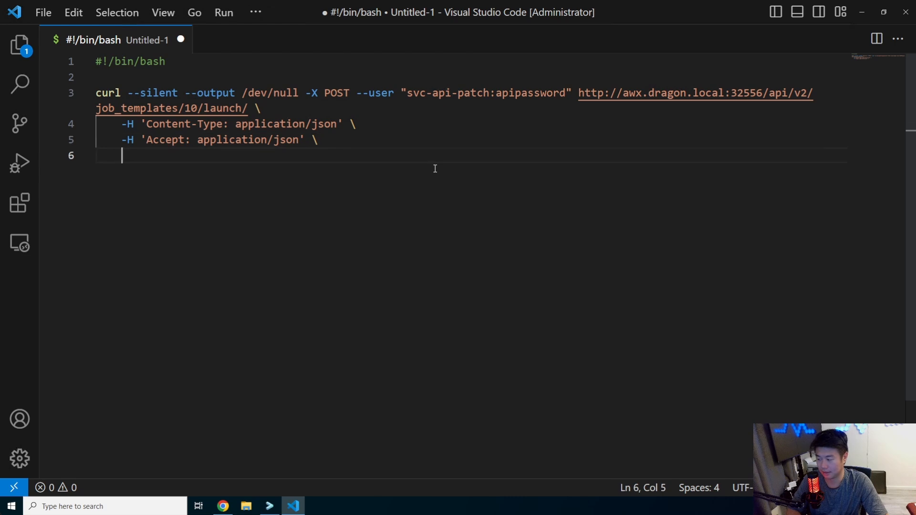
mouse_move(643, 154)
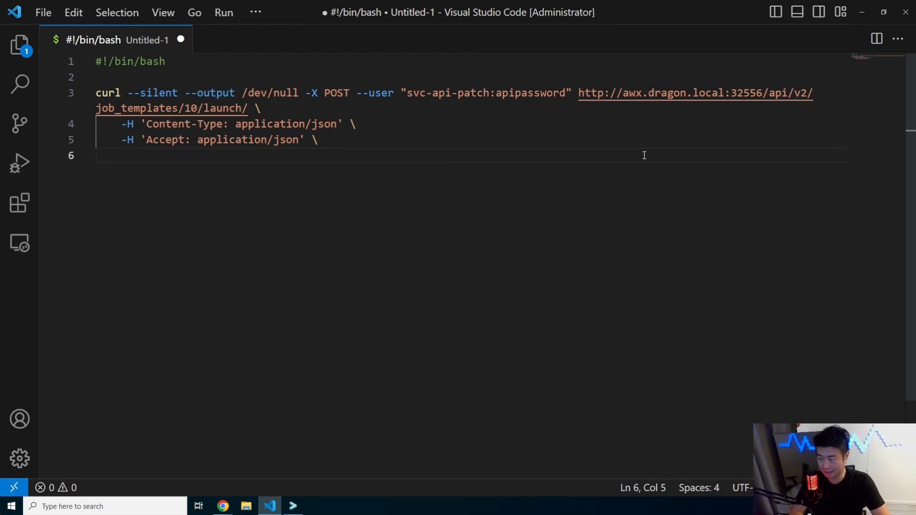
Add -d with the escaped JSON body {"extra_vars": {"hostname":"demo3"}}.
text(-d)
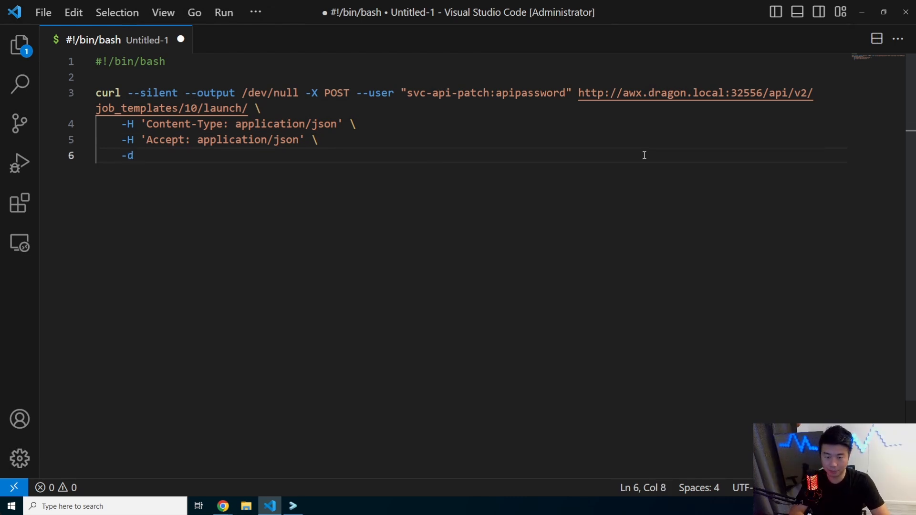
text(")
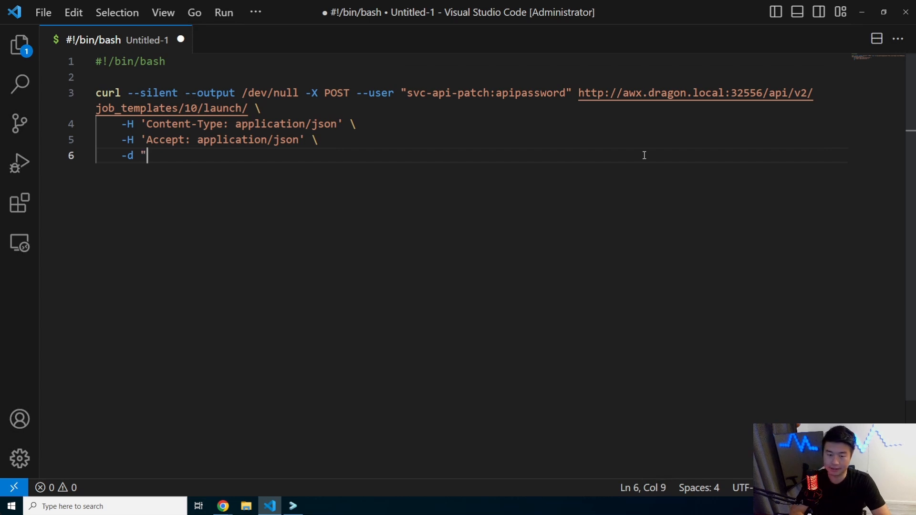
text({\"ex)
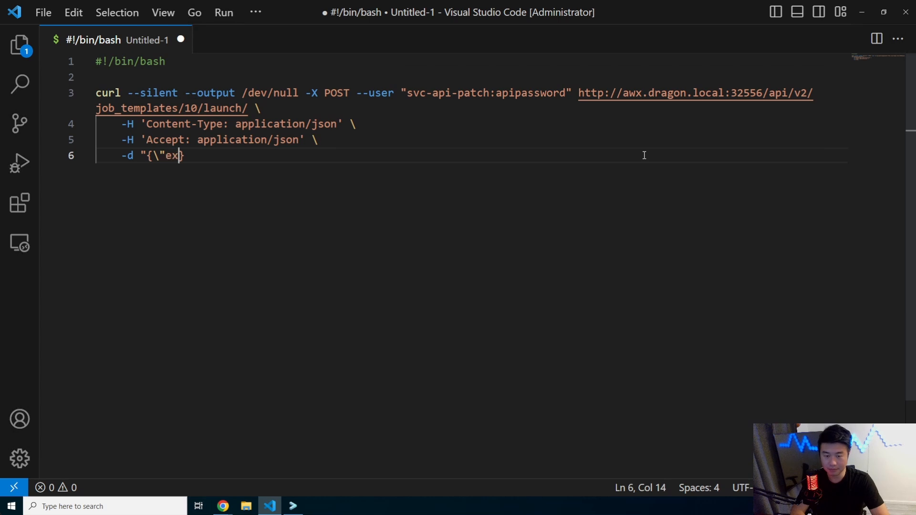
text(tra_)
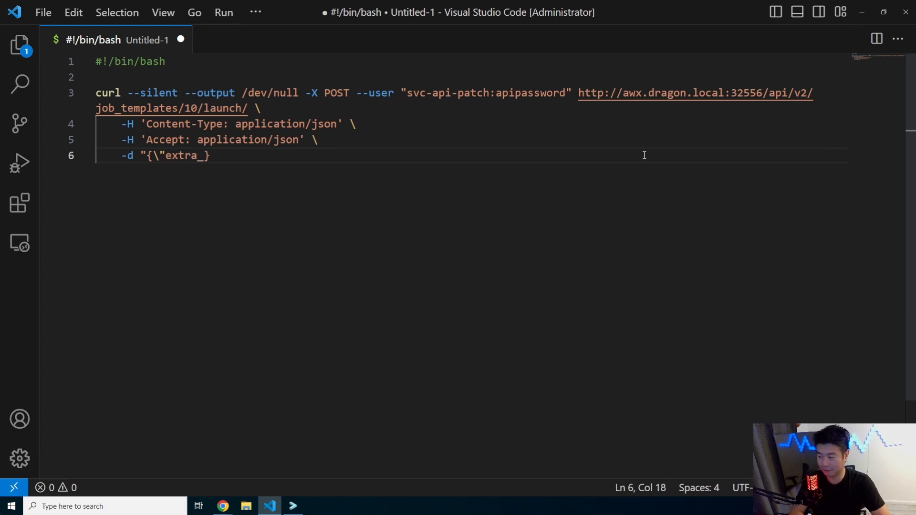
text(vars})
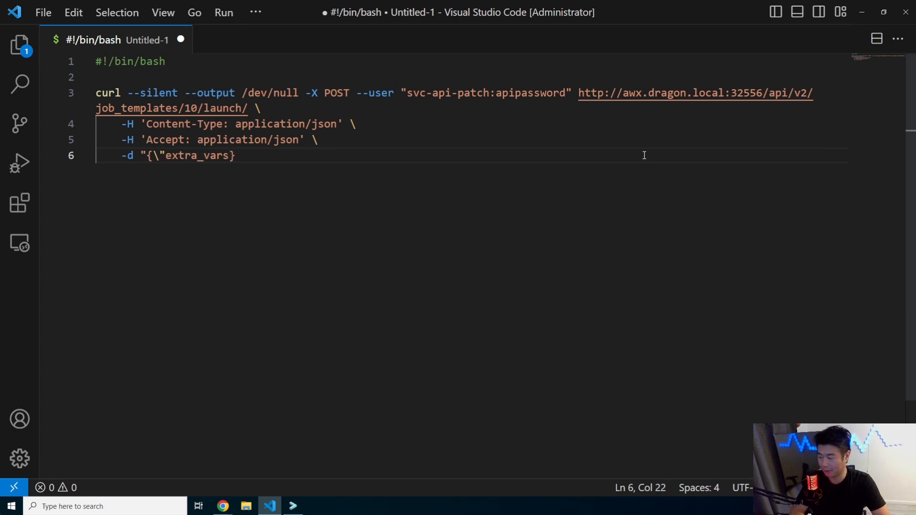
text(\")
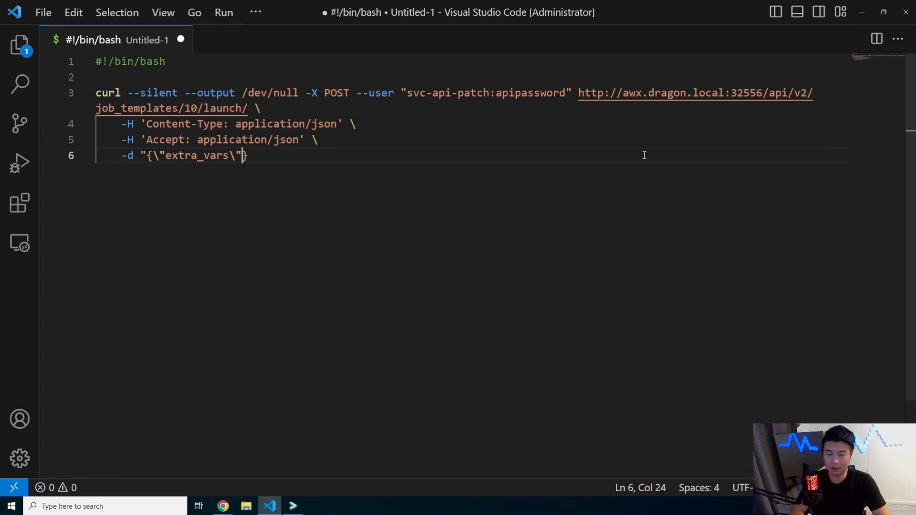
text(:)
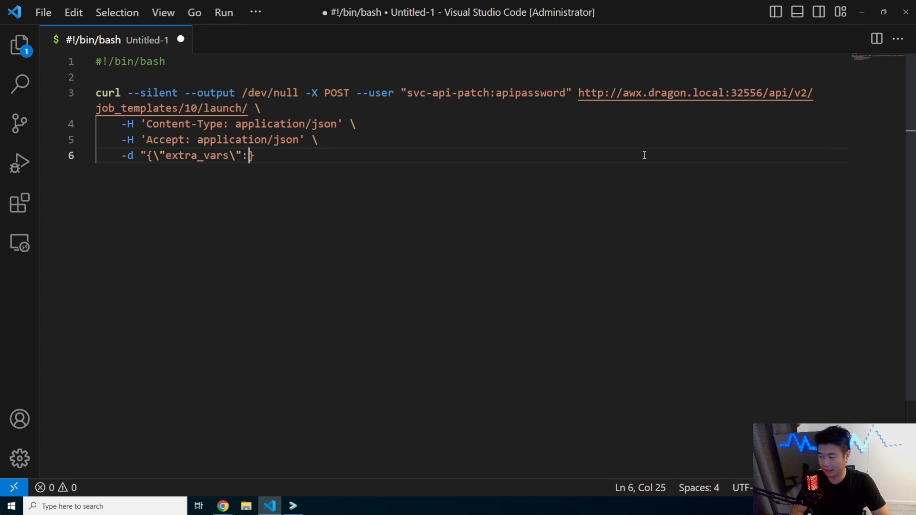
text({})
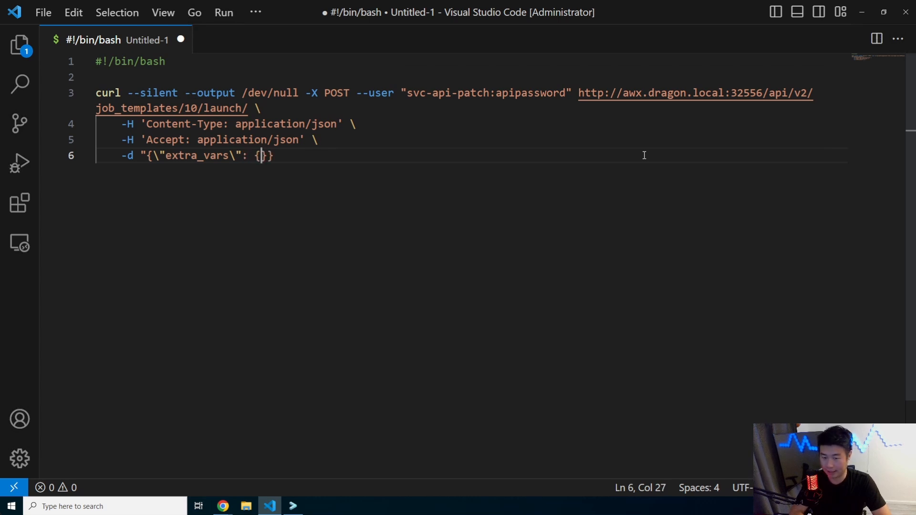
text(\"hostname)
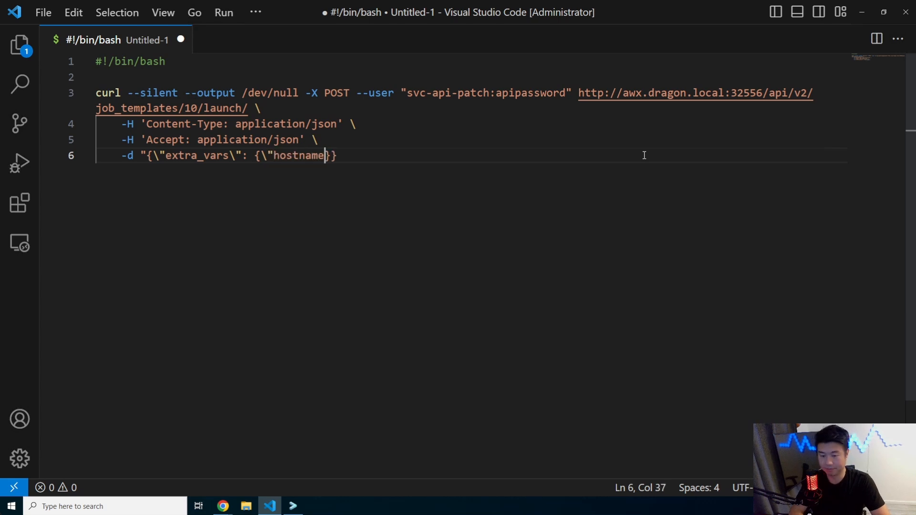
text(\")
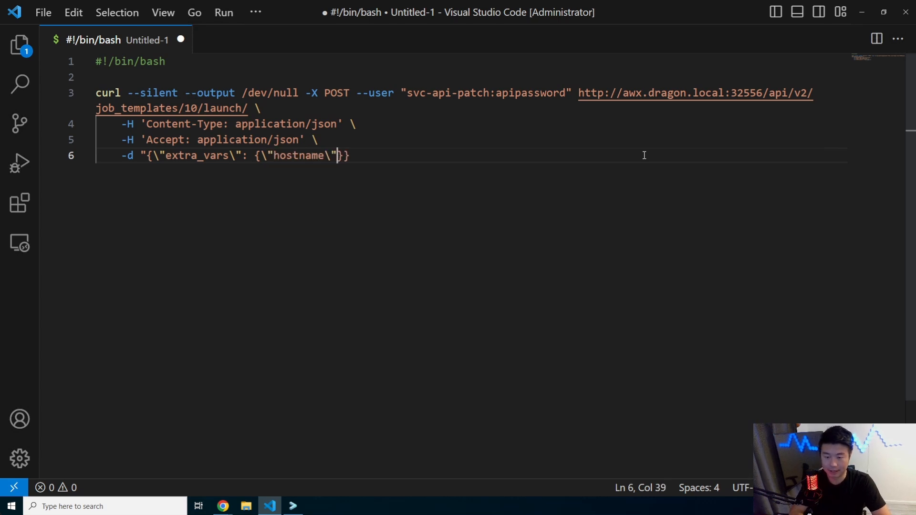
text(:)
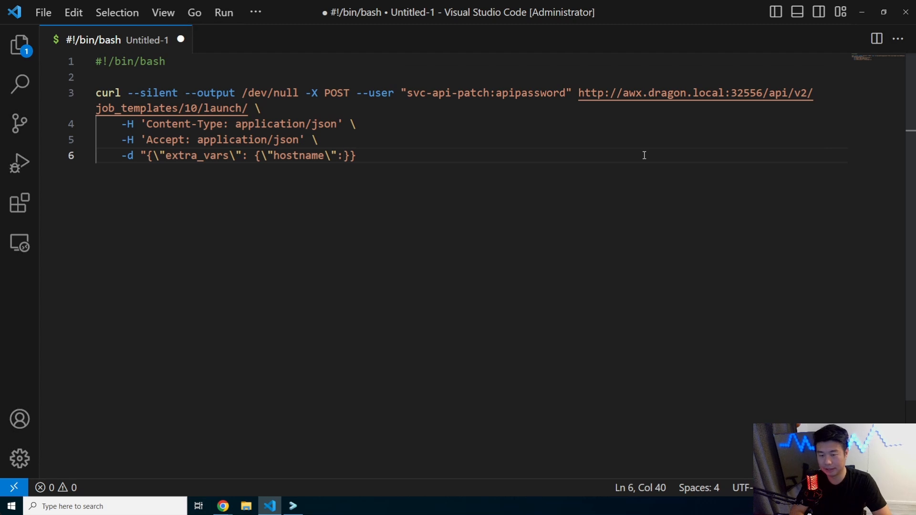
text(\")
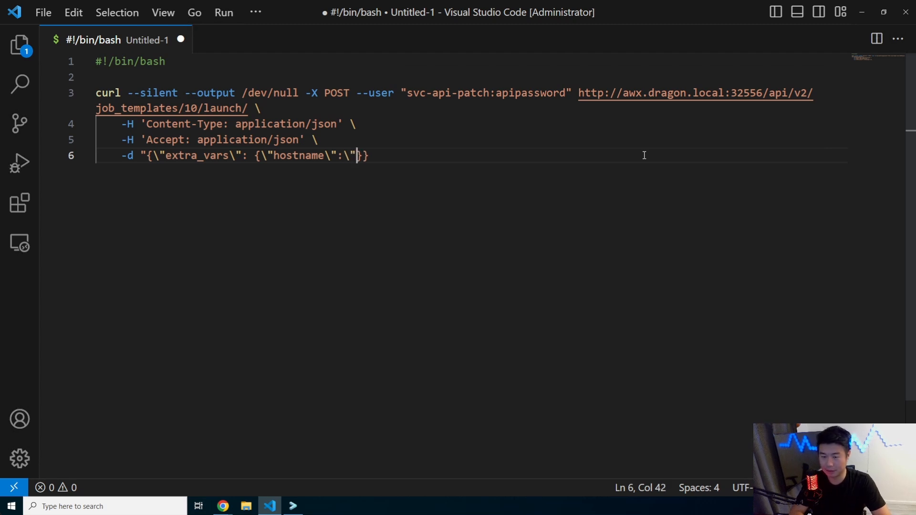
text(demo3\)
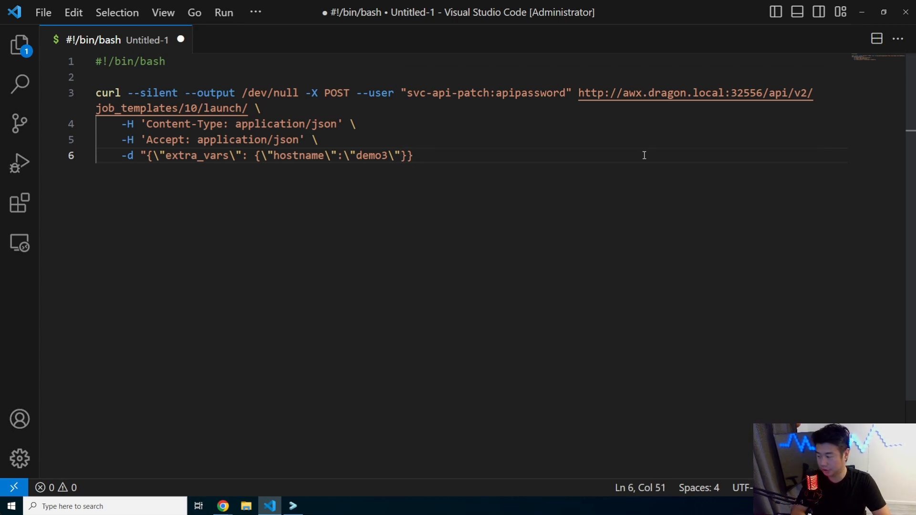
Close the body quote and start a cat <<'EOF' heredoc with Status: 200 OK.
text("\n\n)
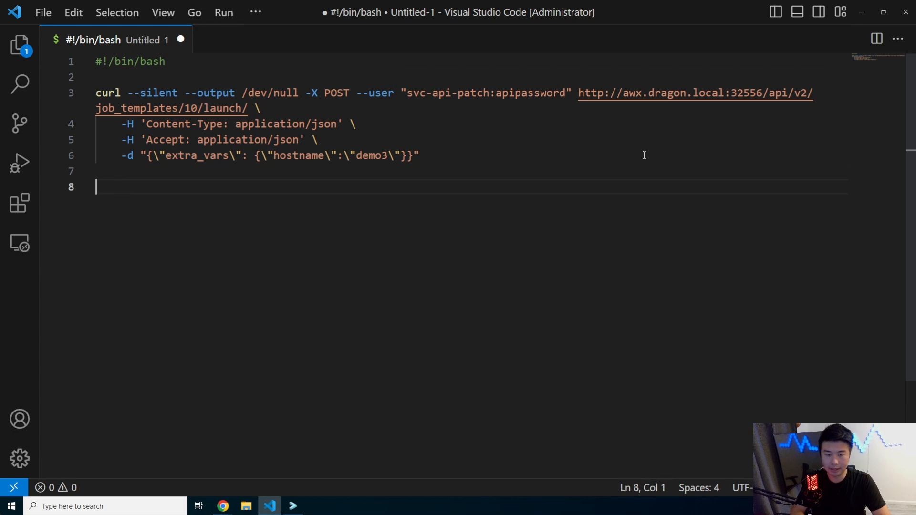
text(cat <<)
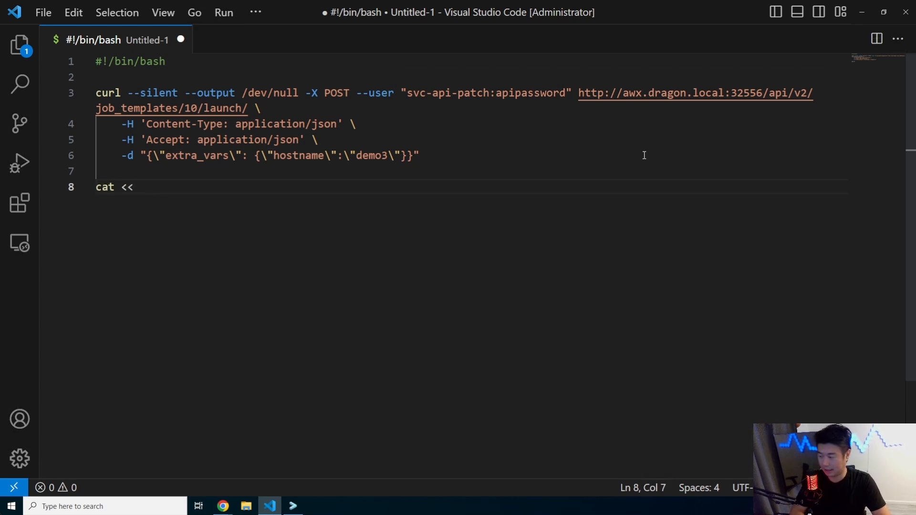
text('O)
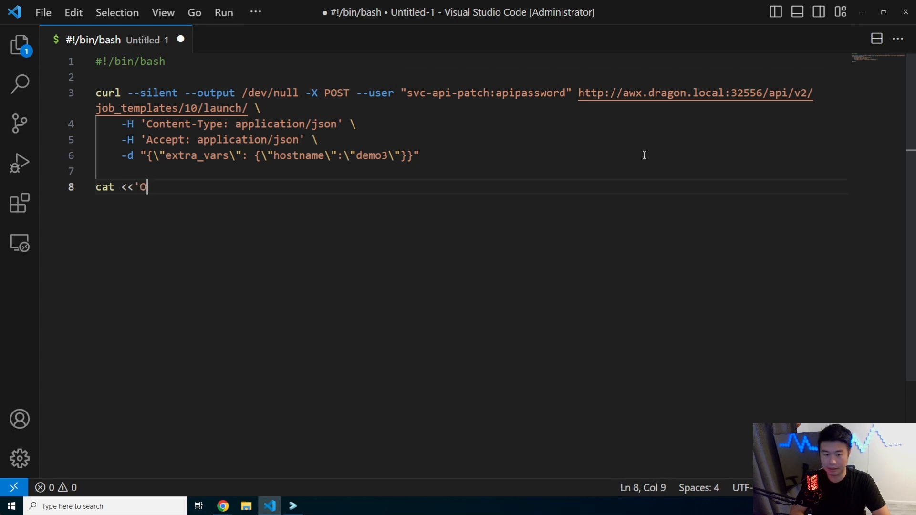
text(EF)
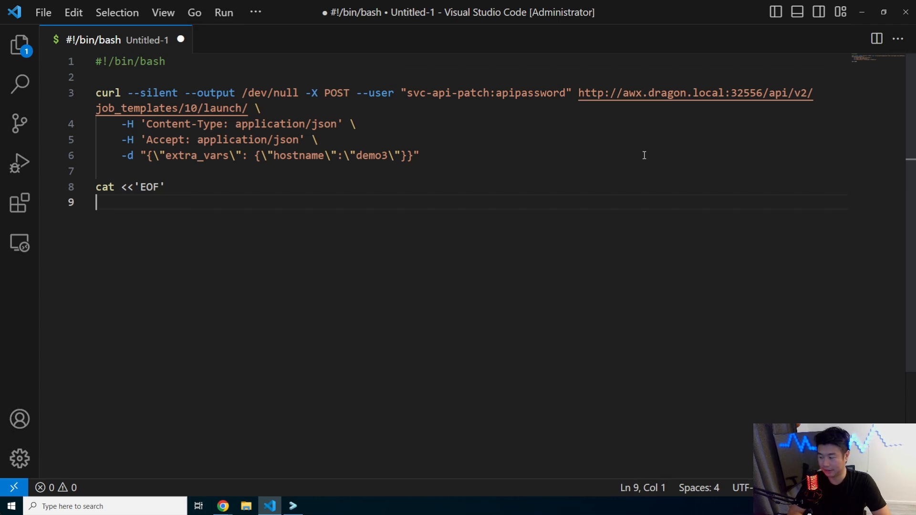
text(Status)
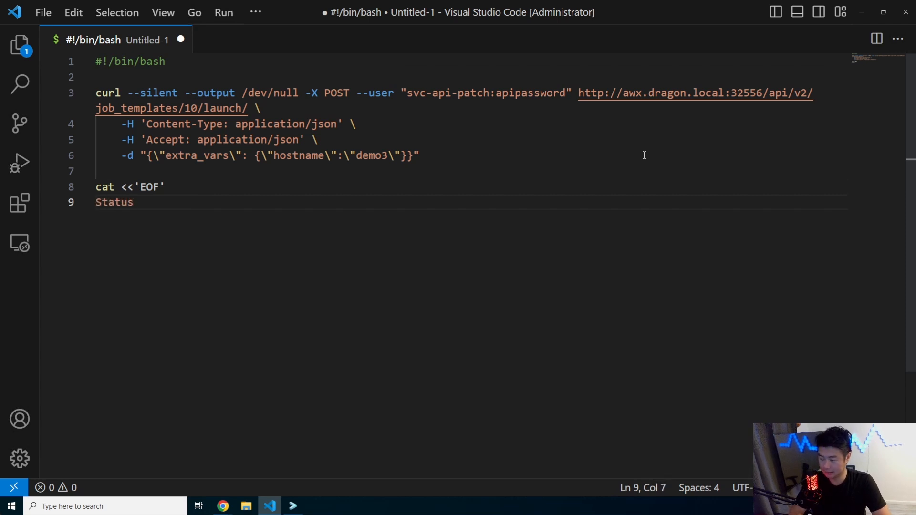
text(: 200k)
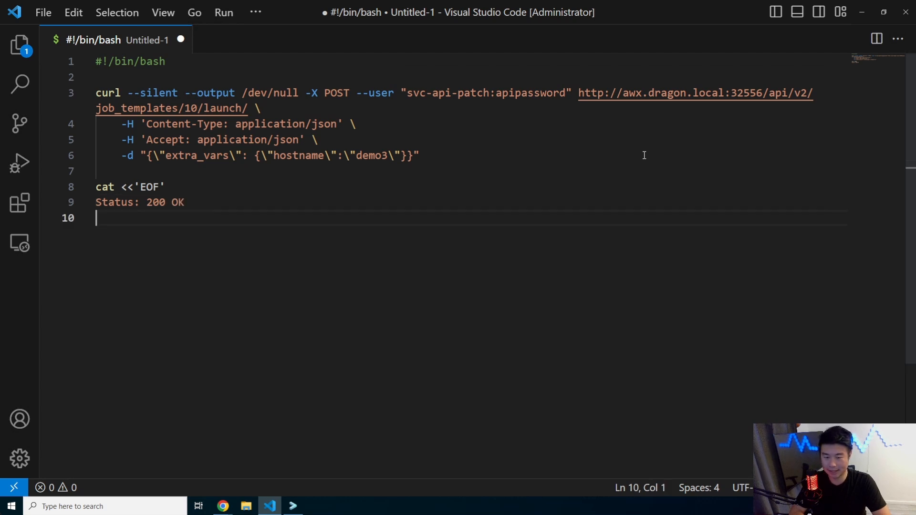
Add Content-type: text/html, a <p>Request Completed.</p> paragraph and the closing EOF.
text(Conte)
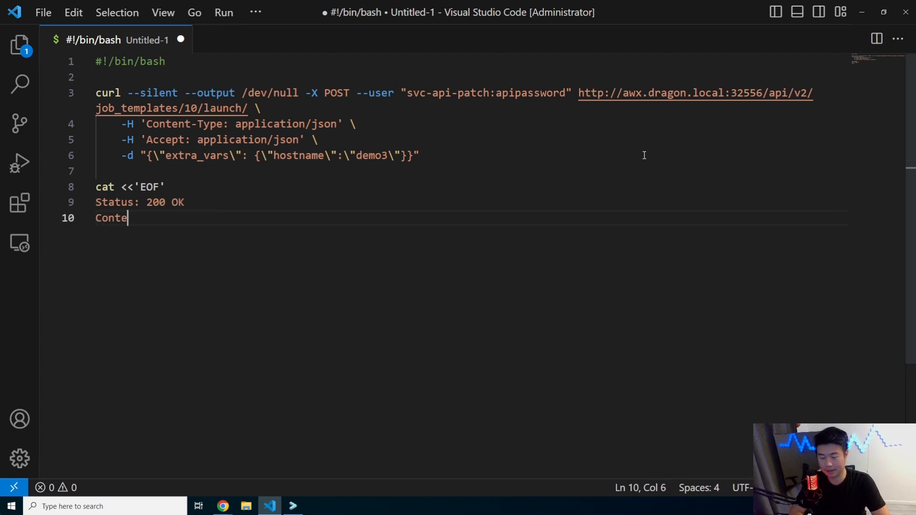
text(nt-t)
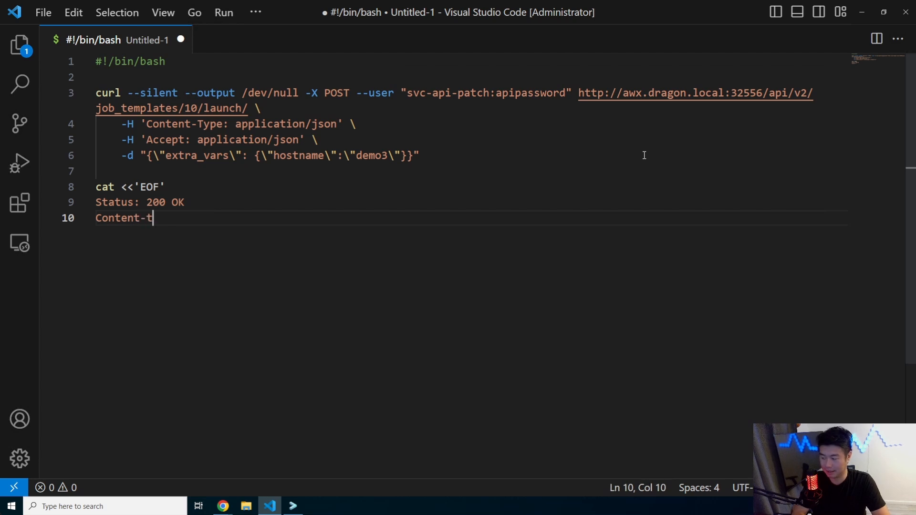
text(ype: text/h)
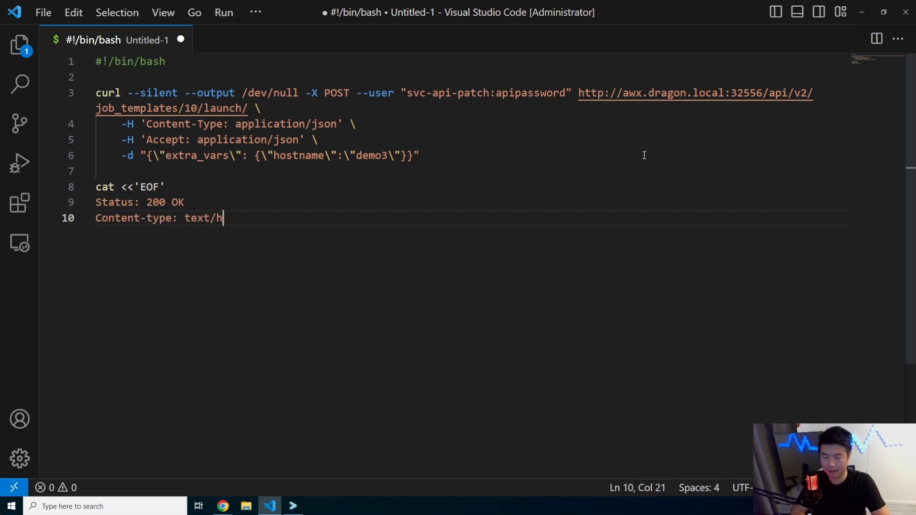
text(tml)
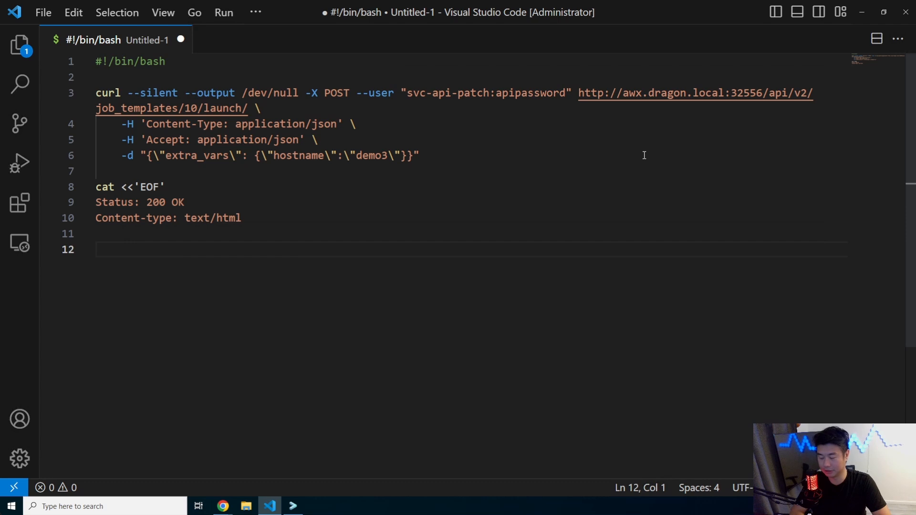
text(<p)
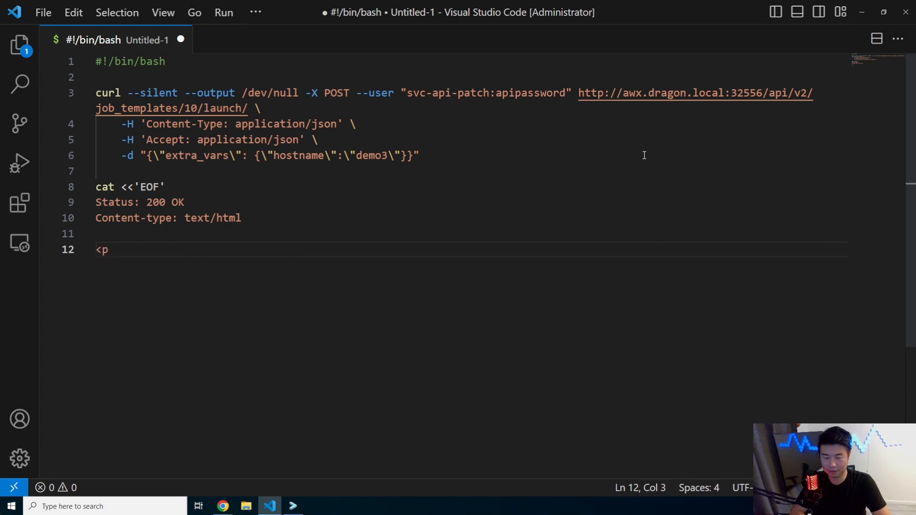
text(Request C)
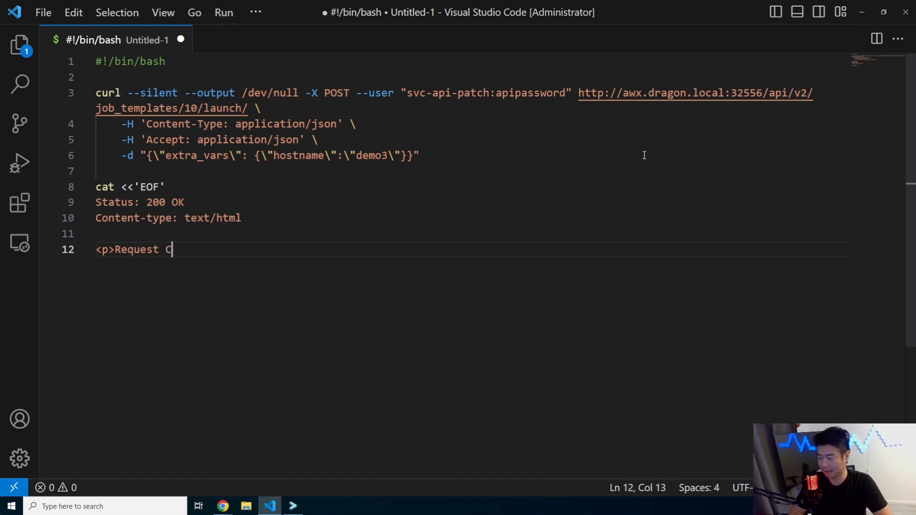
text(ompleted.)
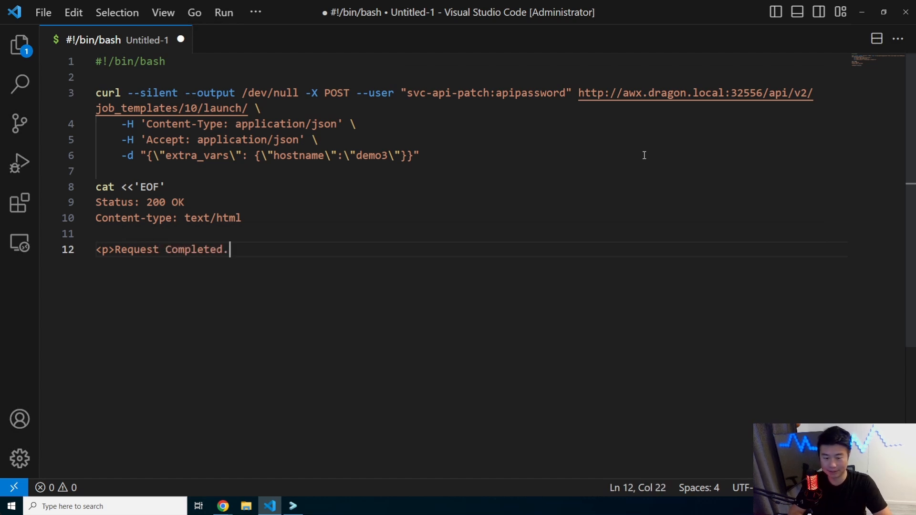
text(</p>)
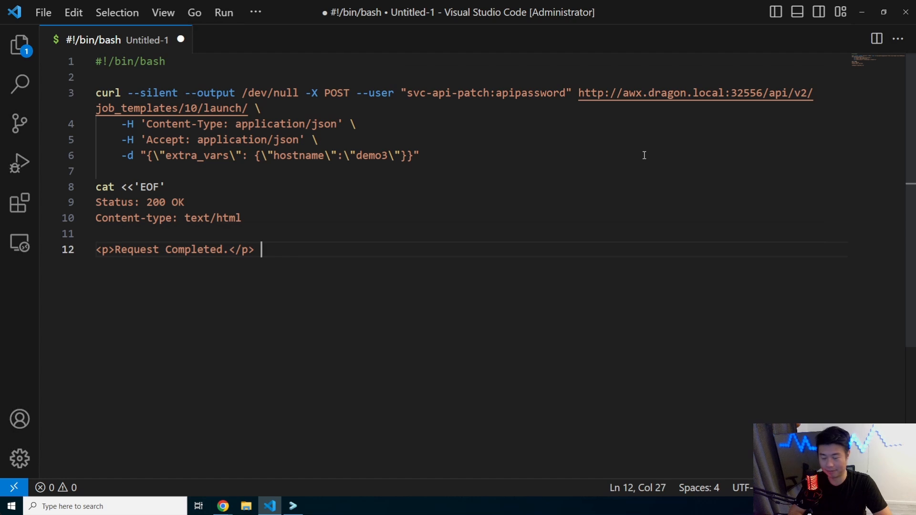
text(EOF)
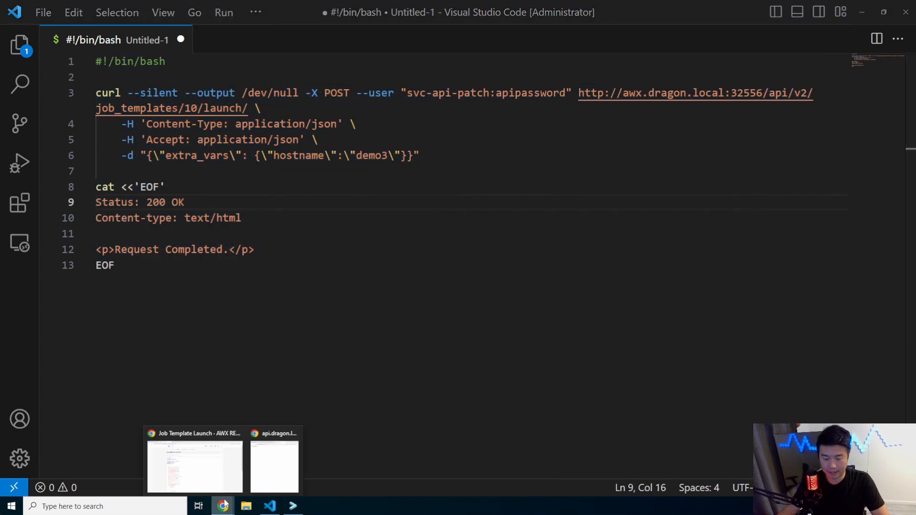
Bring the AWX window with job 184's workflow output back into view.
click(223, 506)
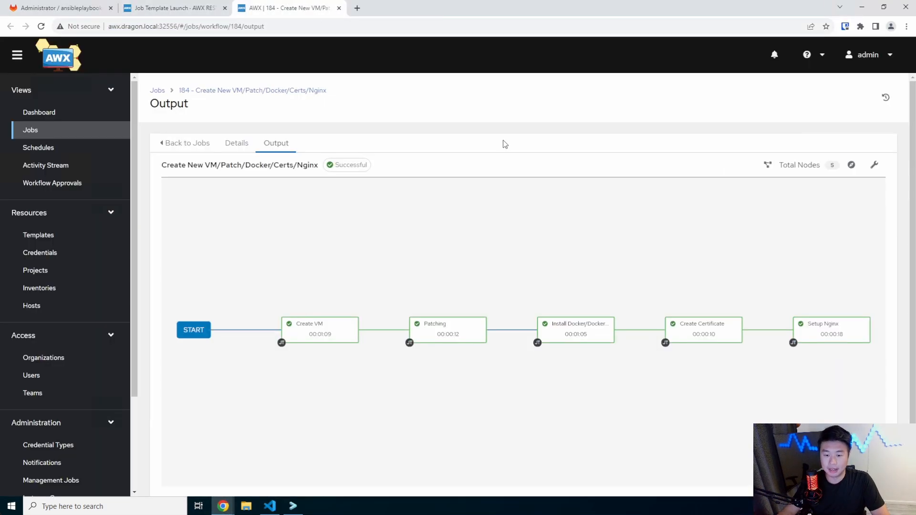
mouse_move(902, 262)
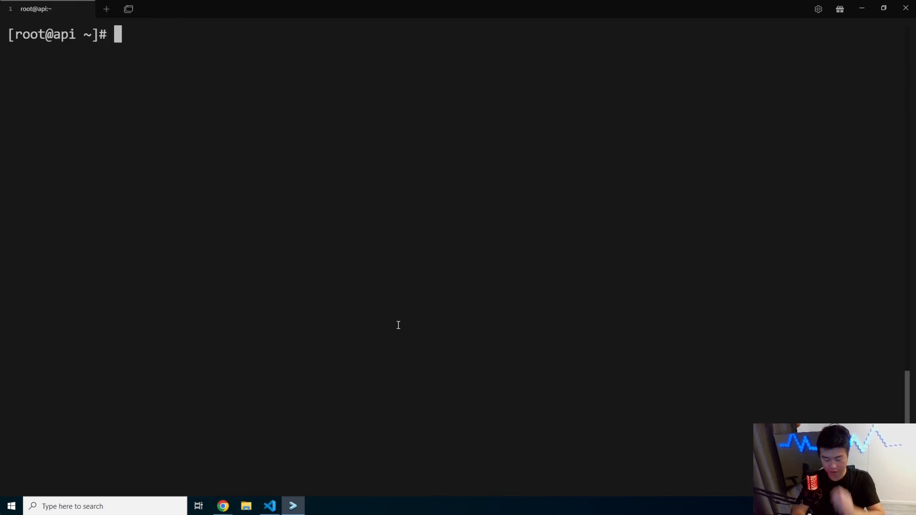
Install the httpd package with yum, confirming with y.
text(yum)
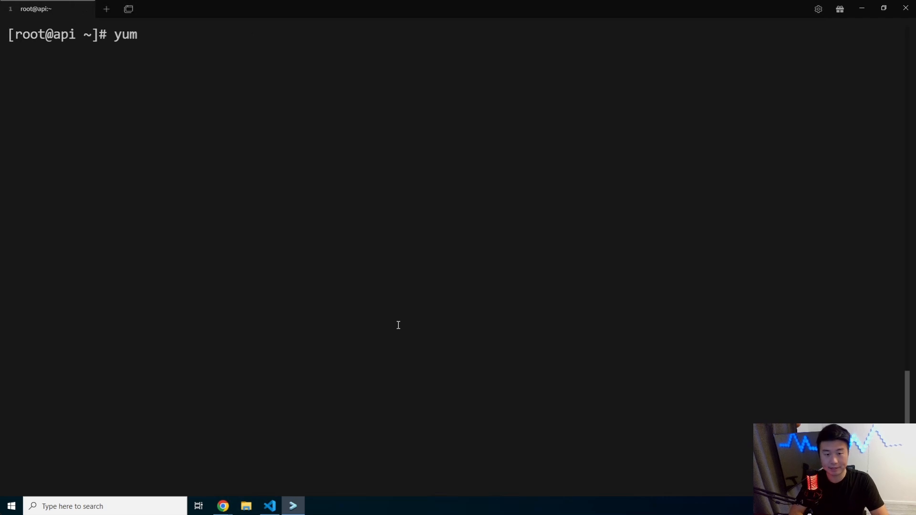
text(install)
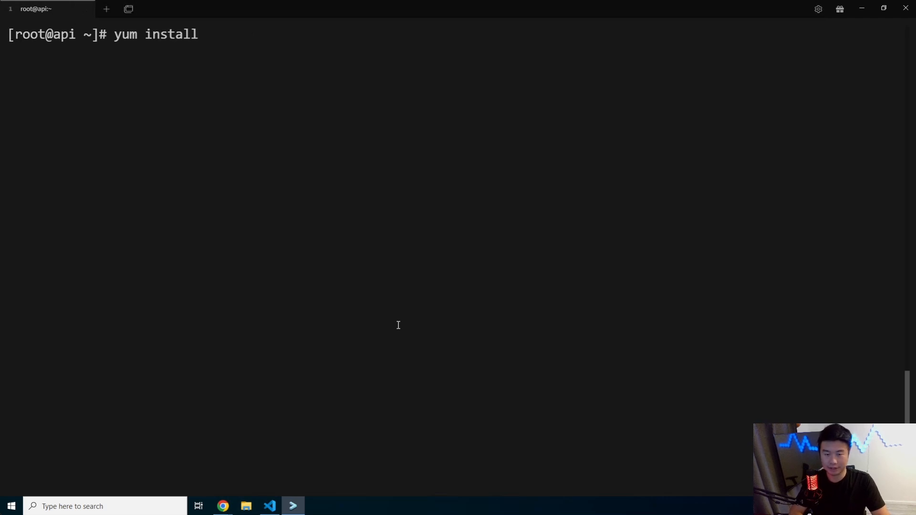
text(httpd)
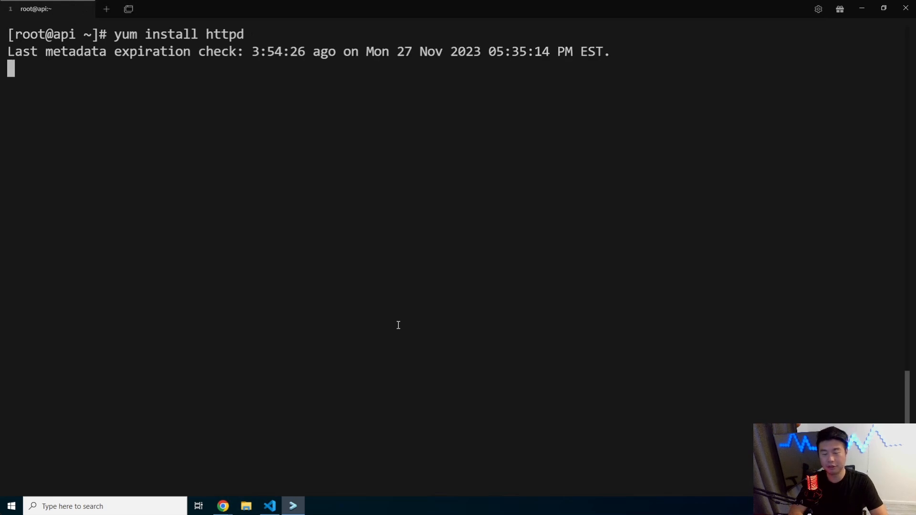
text(y)
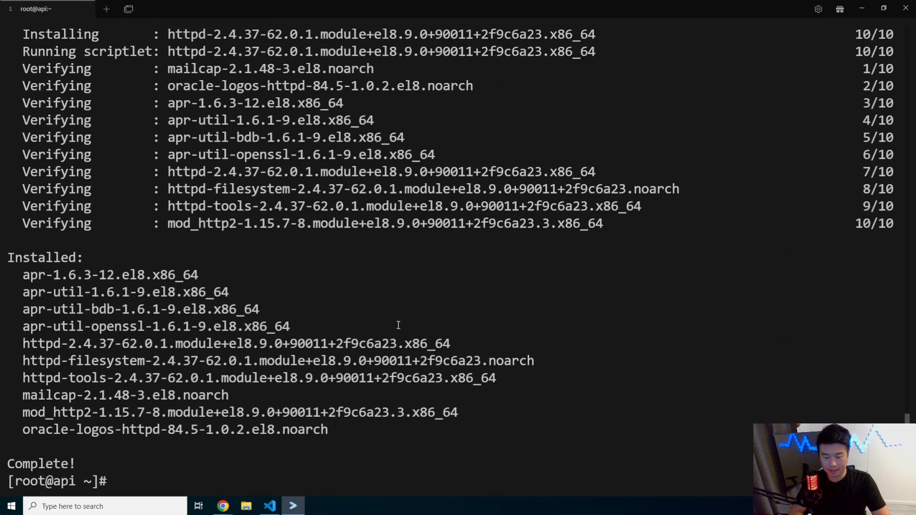
Edit /etc/httpd/conf/httpd.conf in vi, keeping Listen 80.
text(vi /etc/httpd/conf)
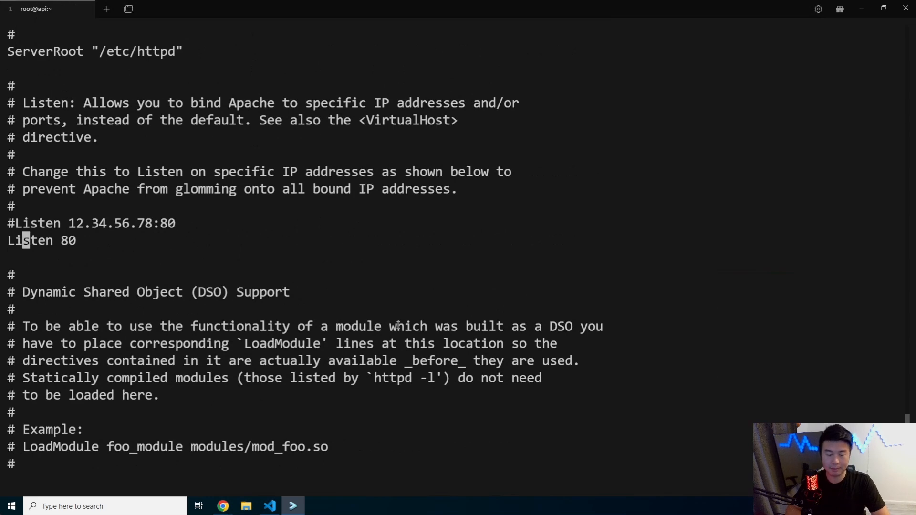
key(i)
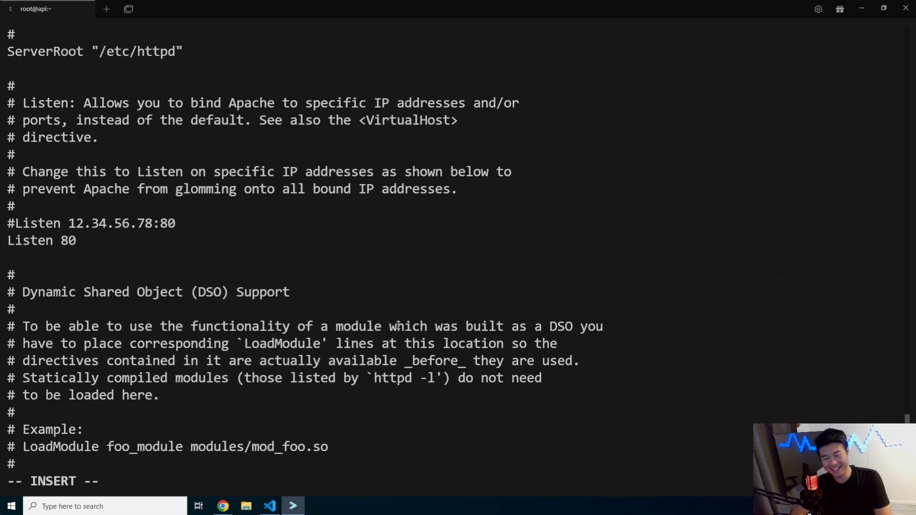
text(80)
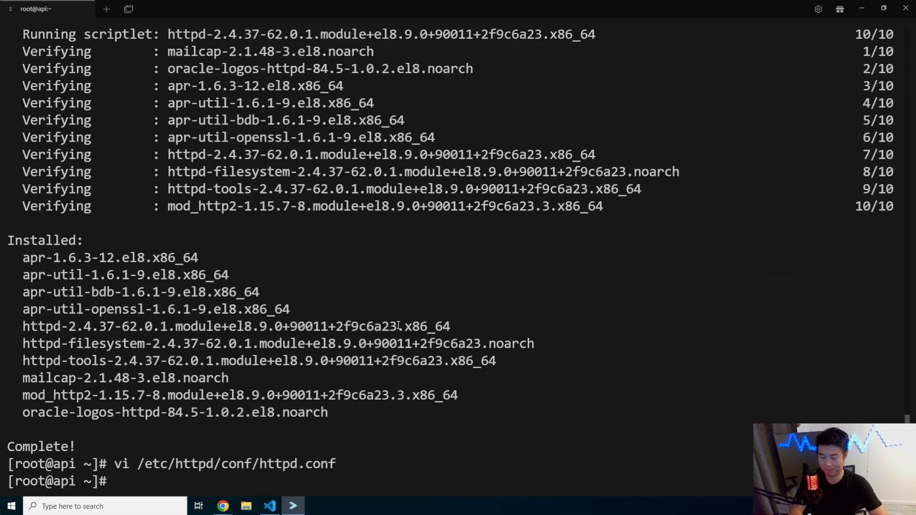
Create patch.sh in /var/www/cgi-bin with the curl launch script and save it.
text(cd /)
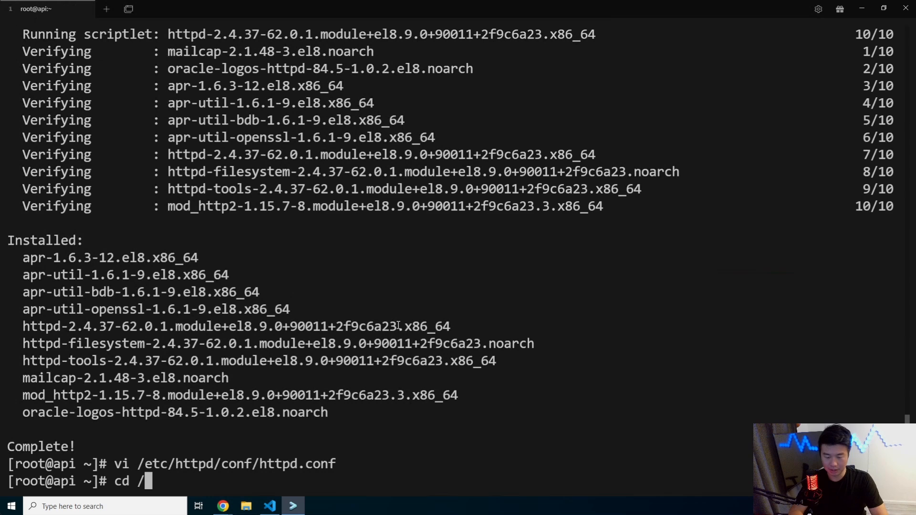
text(var/www/cgi-bin/)
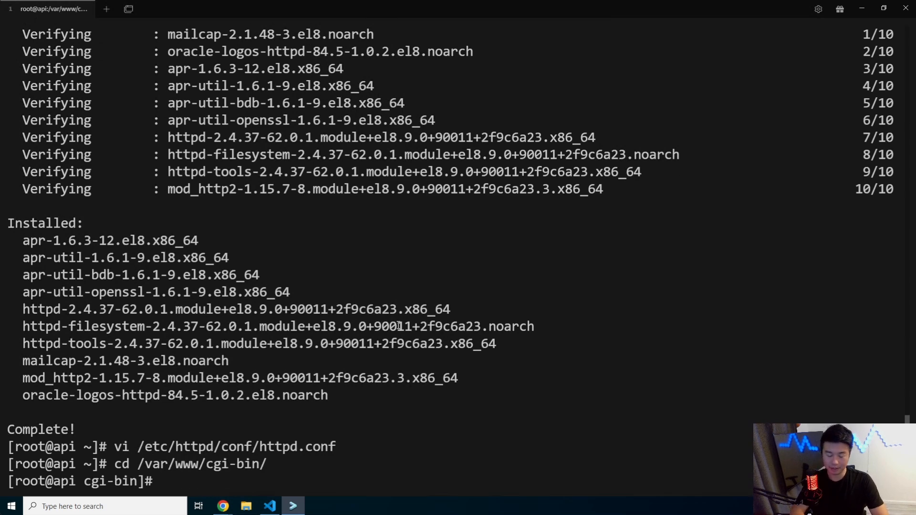
text(vi patch.sh)
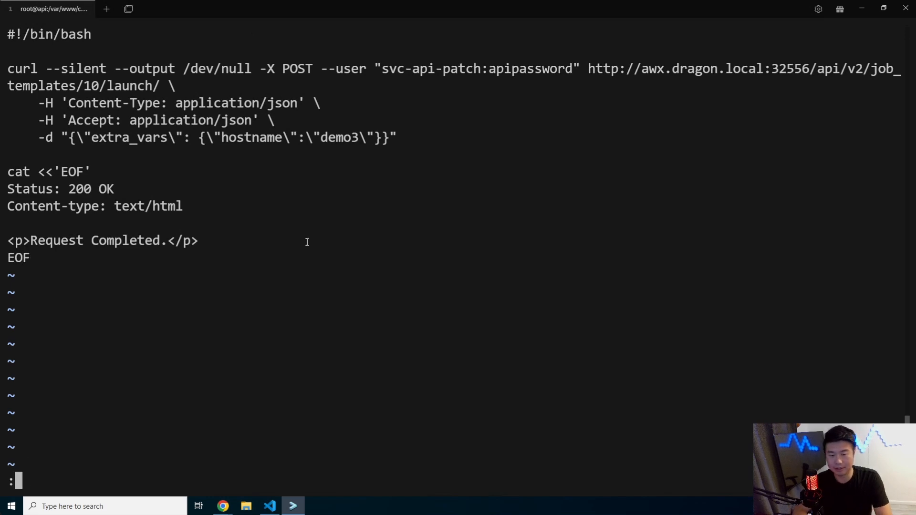
text(x)
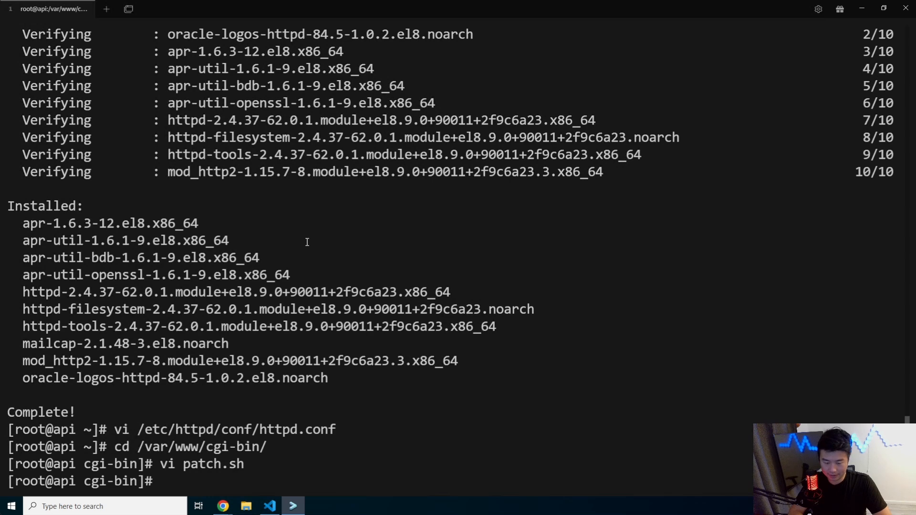
Make patch.sh executable with chmod +x.
text(chmod)
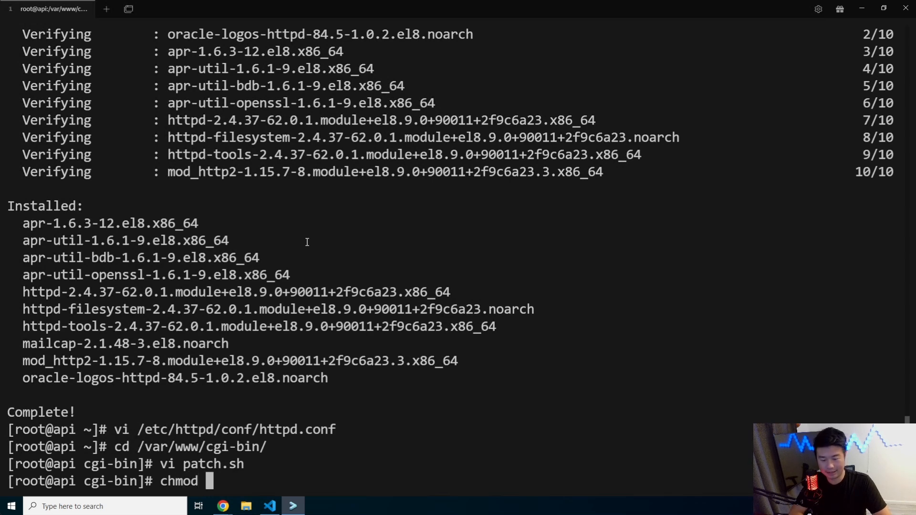
text(+x patch.sh)
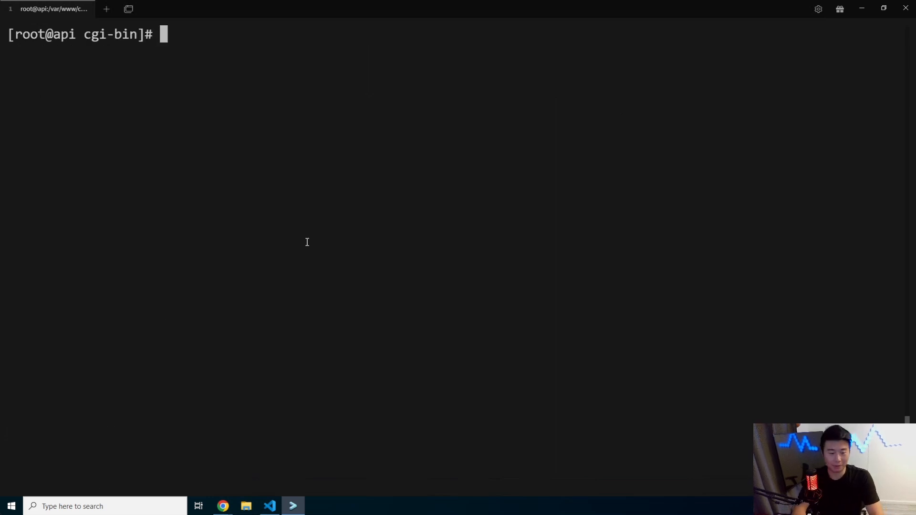
Run ./patch.sh to trigger the AWX job launch.
text(./)
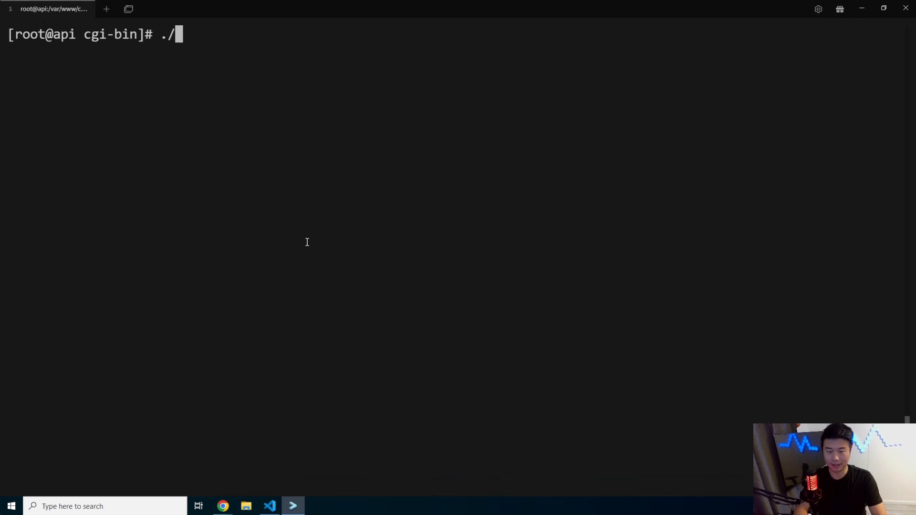
text(patch.sh)
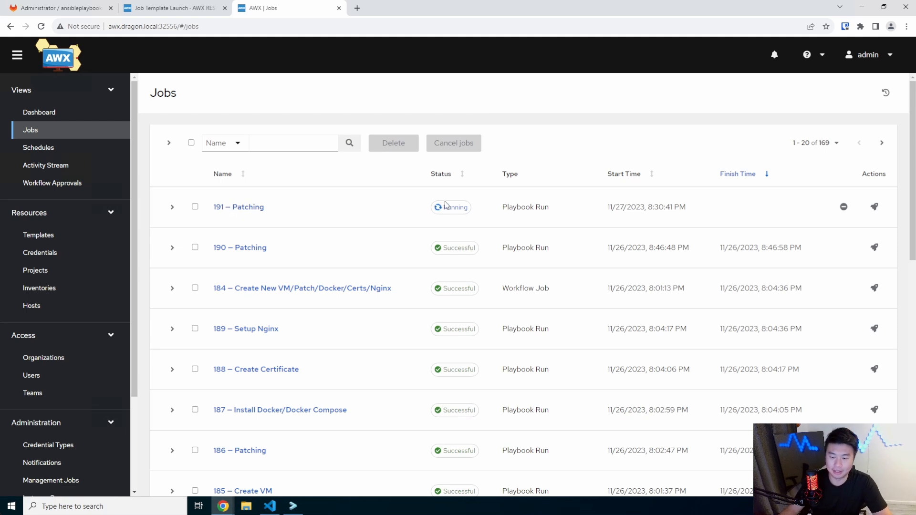
View job 191 — Patching's details and inspect its hostname variable demo3.
click(239, 208)
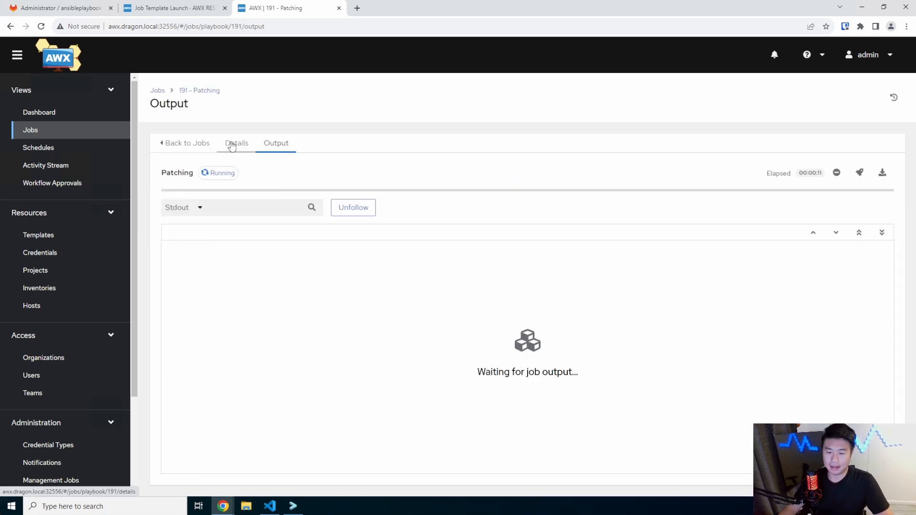
click(237, 143)
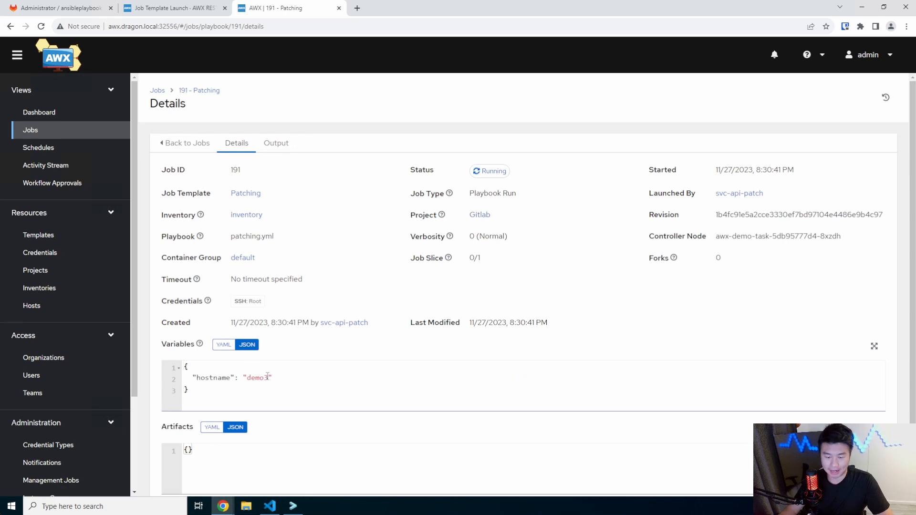
double_click(257, 378)
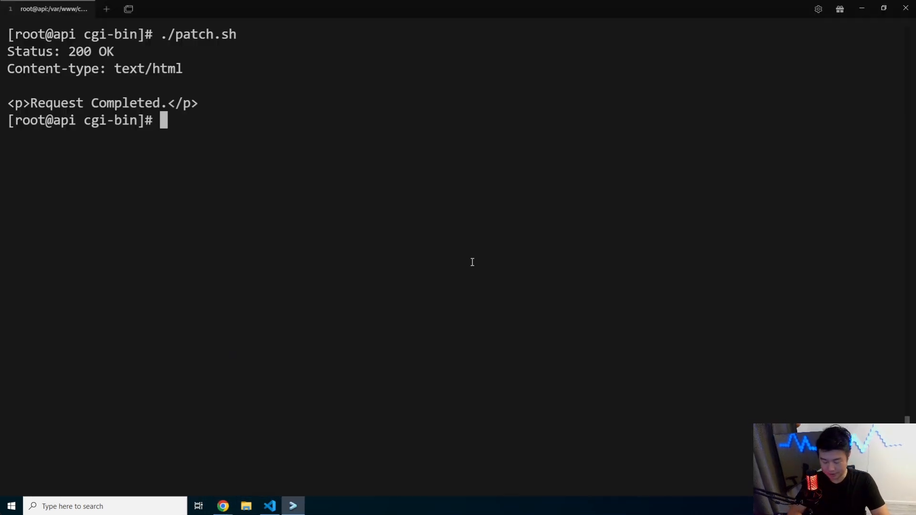
Restart Apache with systemctl restart httpd.
text(systemctl r)
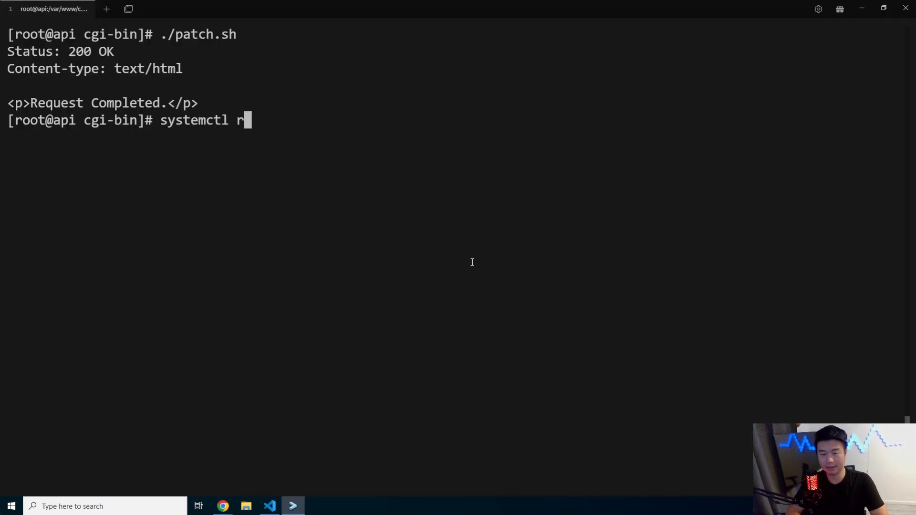
text(tart httpd)
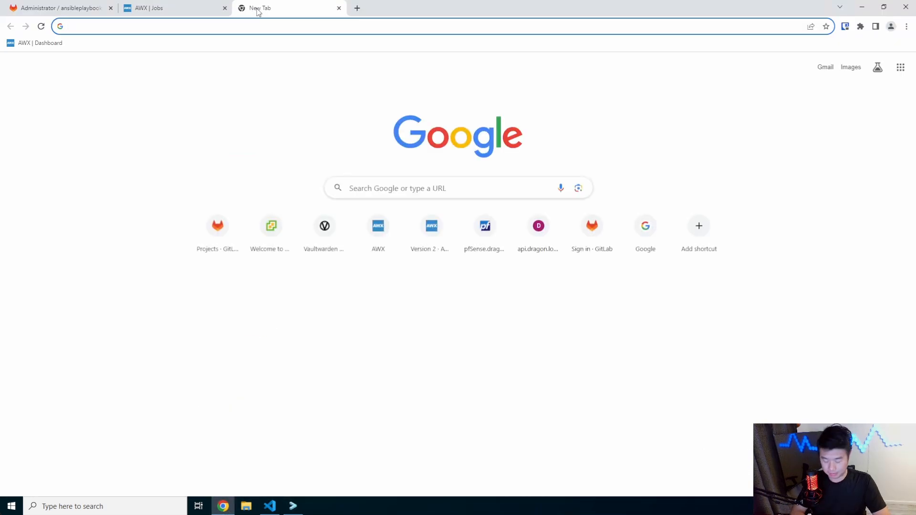
text(https://api.dragon.local/cgi-bin/patch.sh)
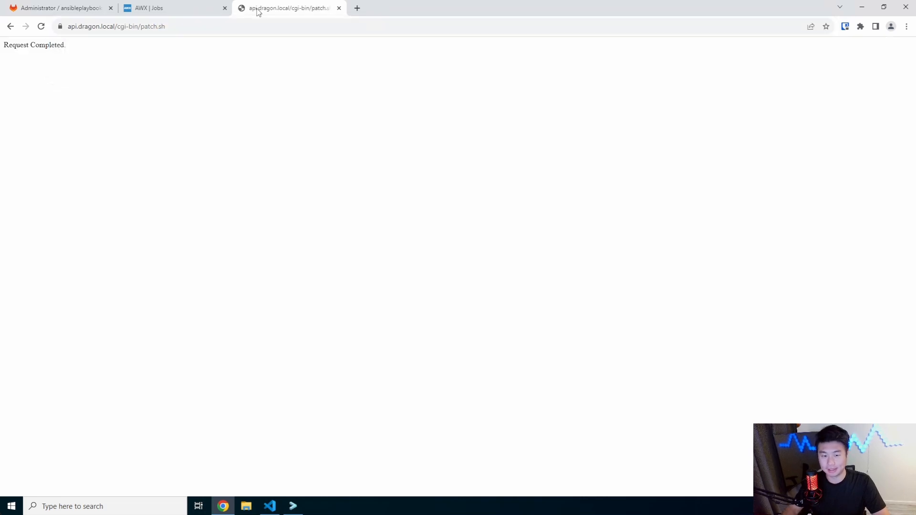
triple_click(35, 45)
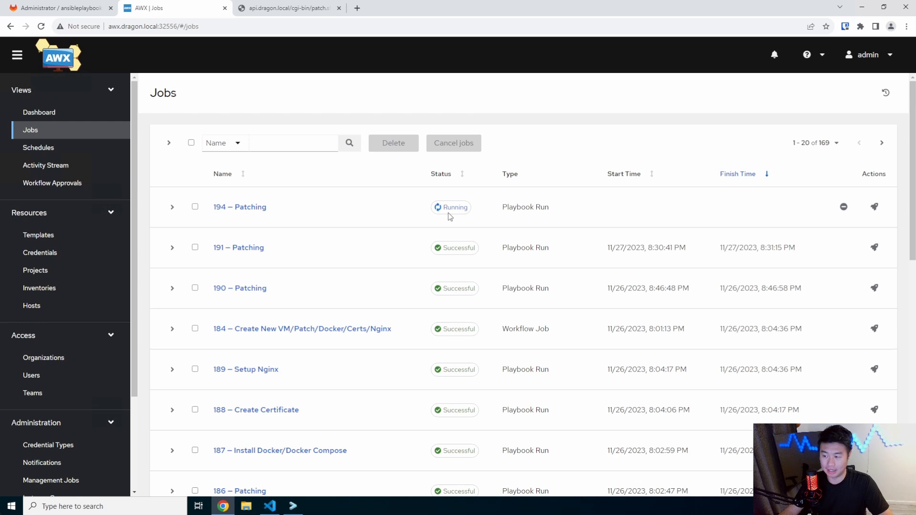
Show the AWX jobs list with 194 — Patching running.
click(286, 8)
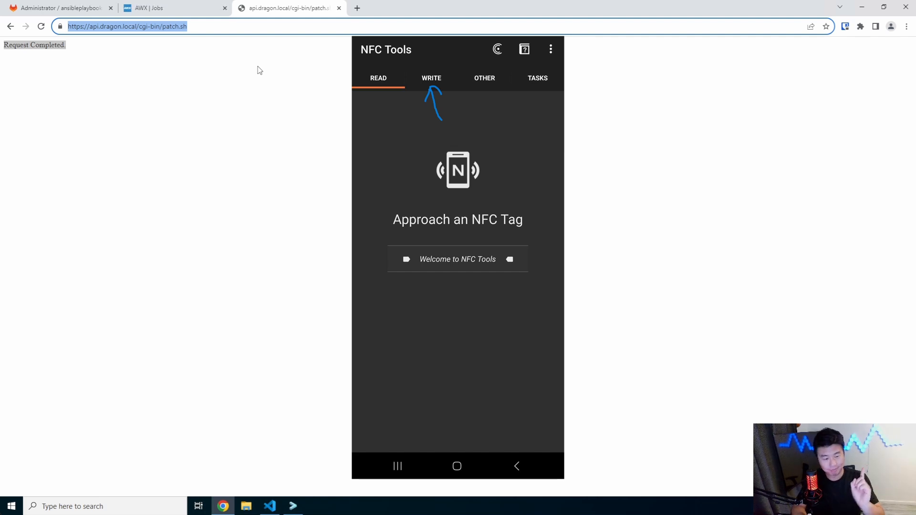
click(431, 79)
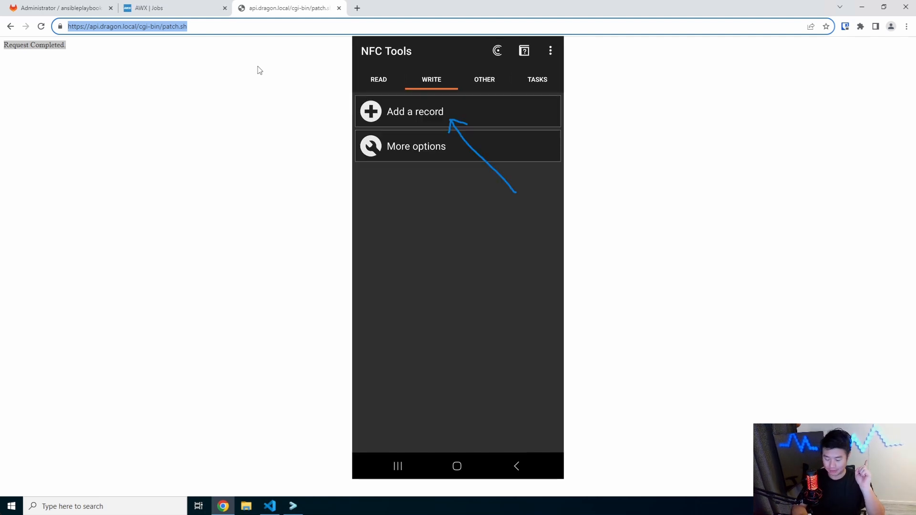
click(415, 112)
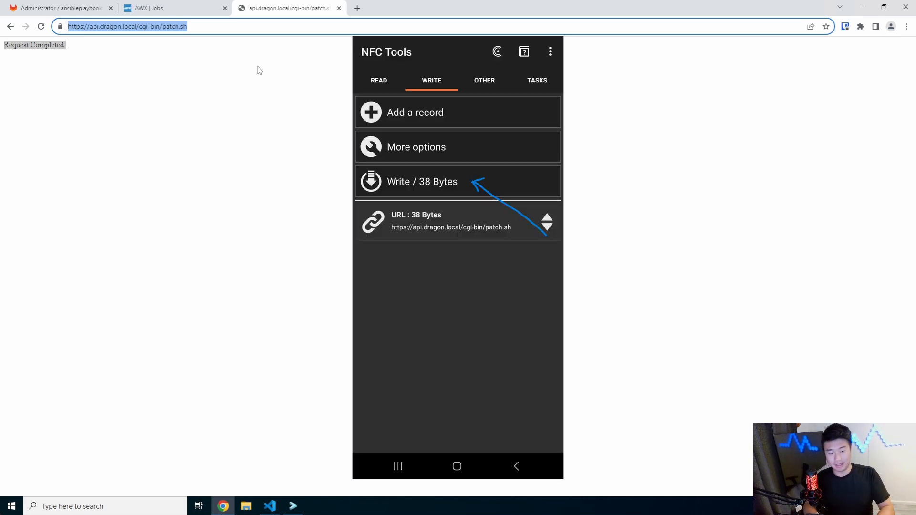
click(422, 181)
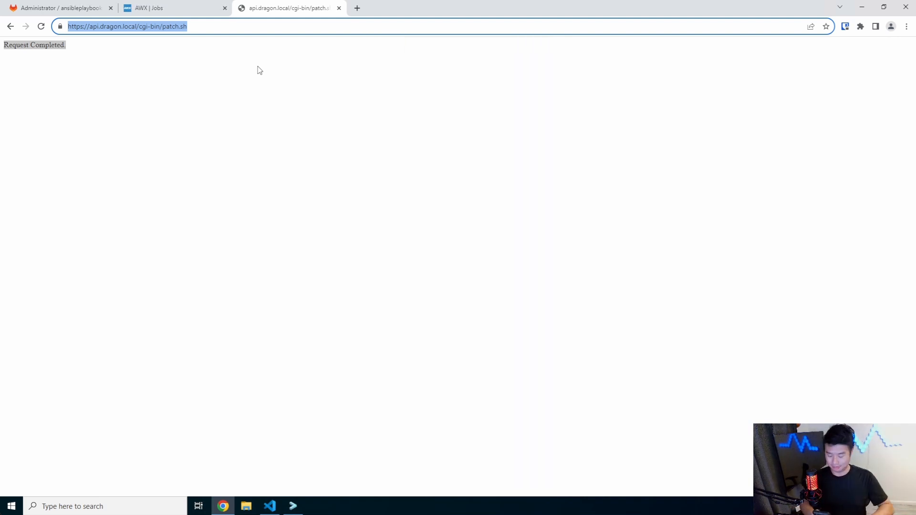
click(170, 7)
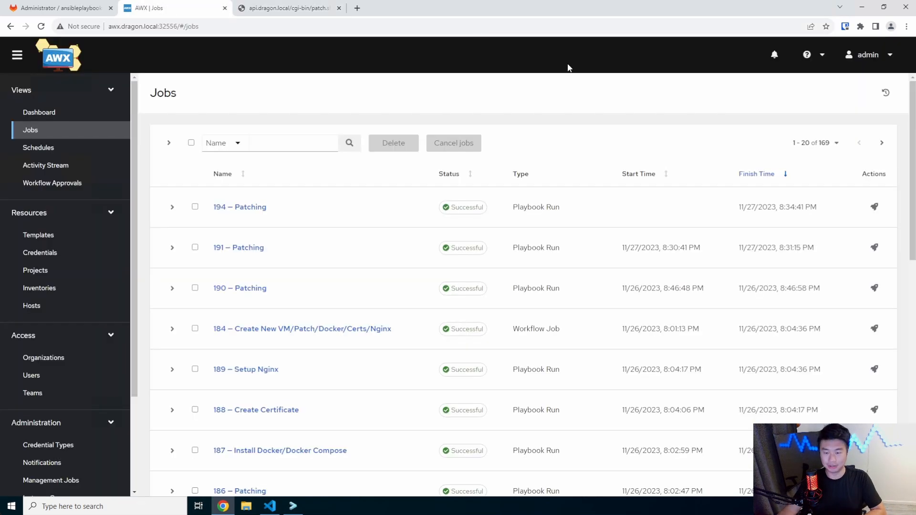